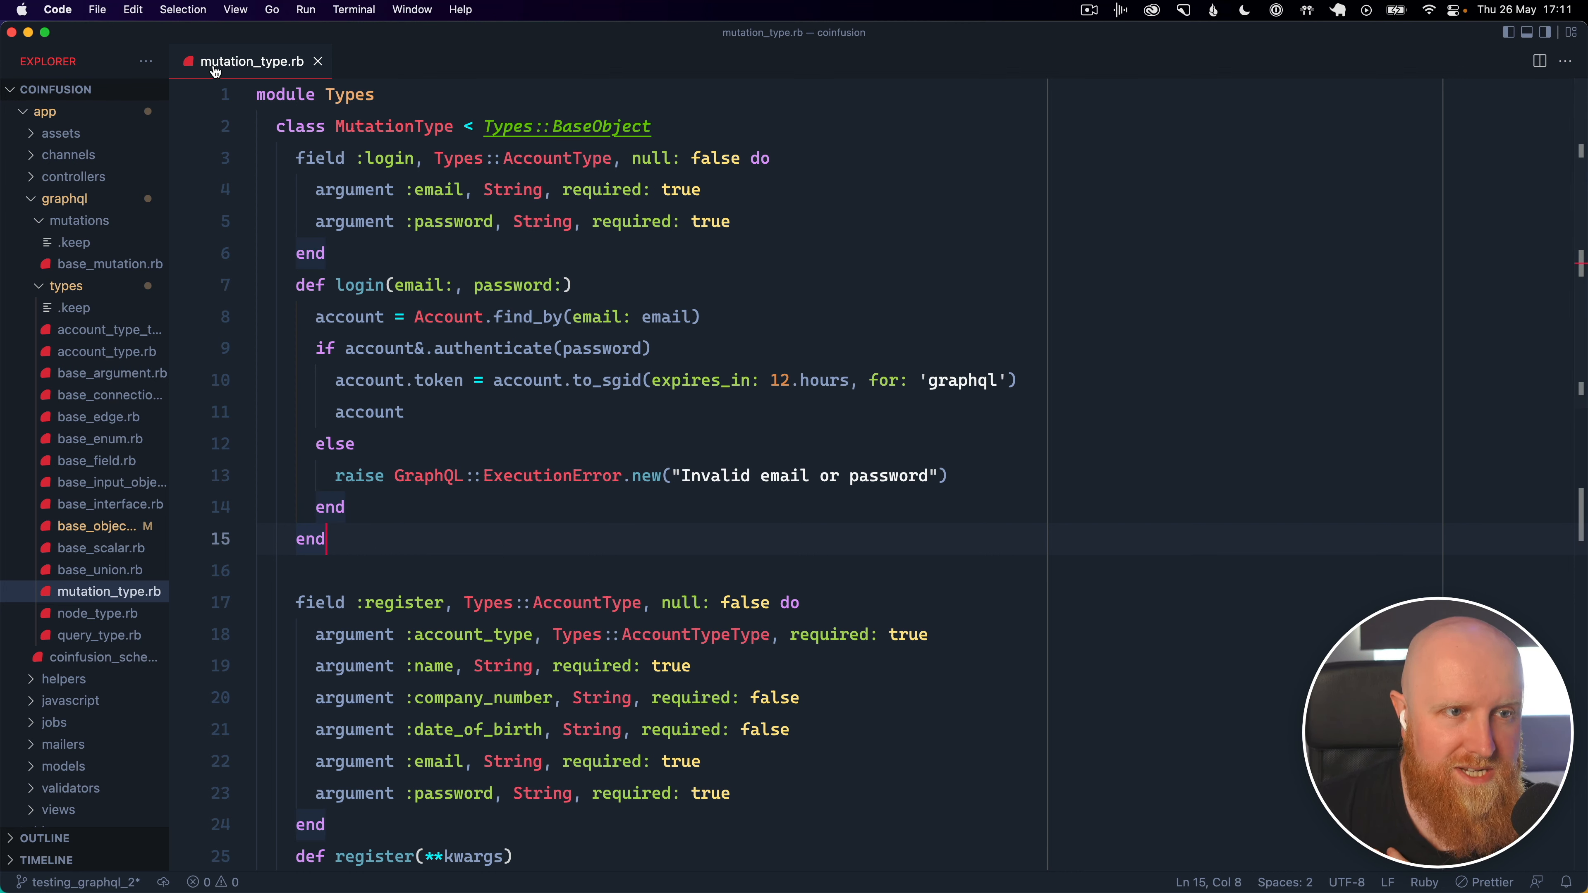
mouse_move(375, 74)
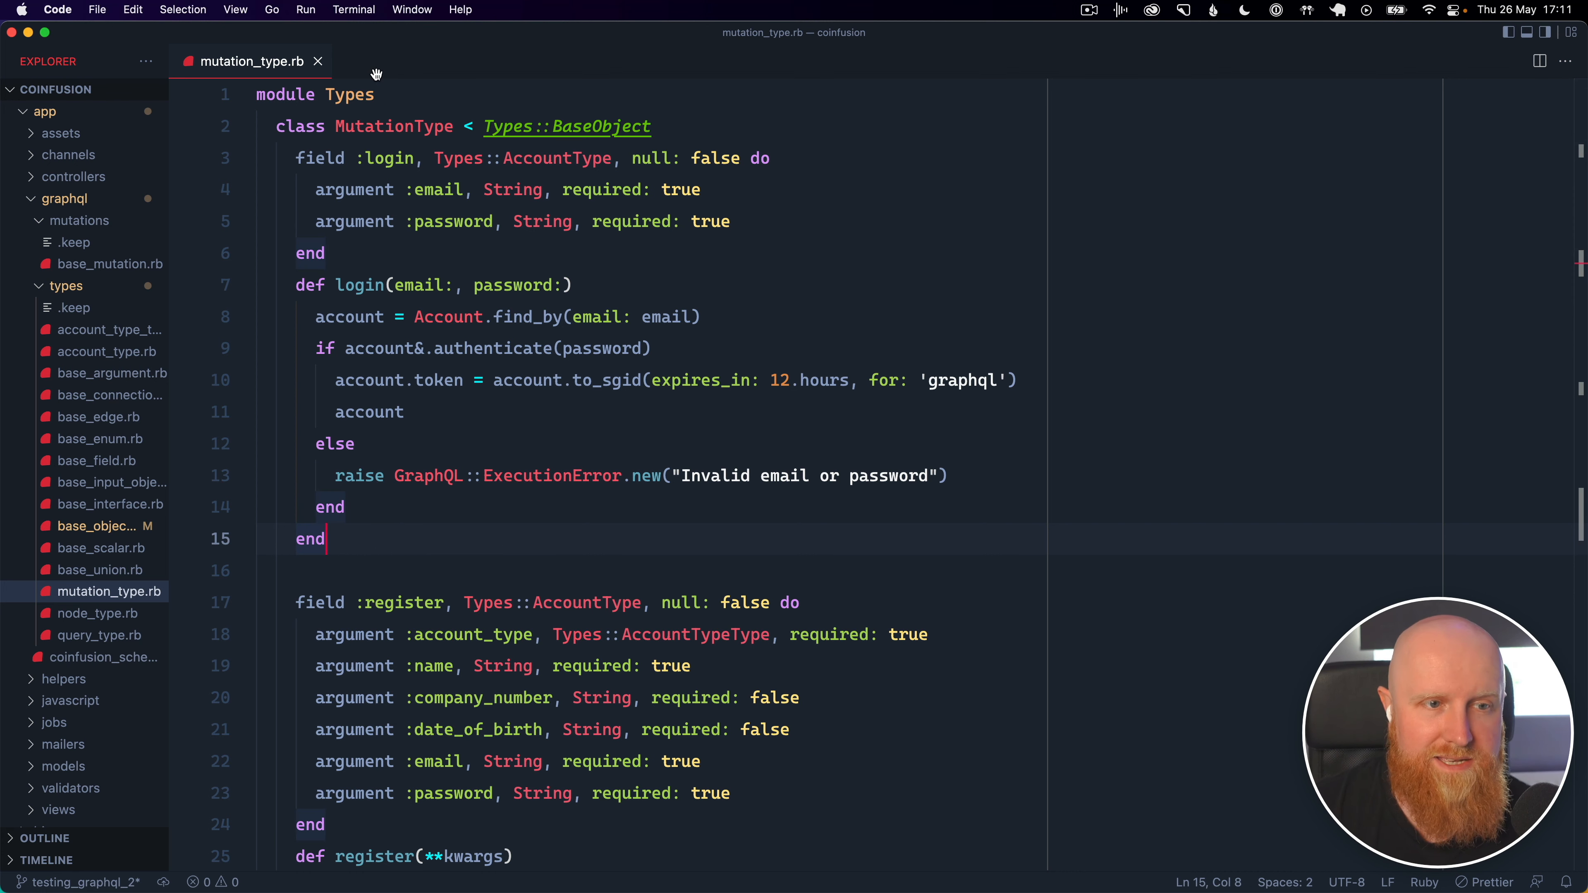
mouse_move(393, 190)
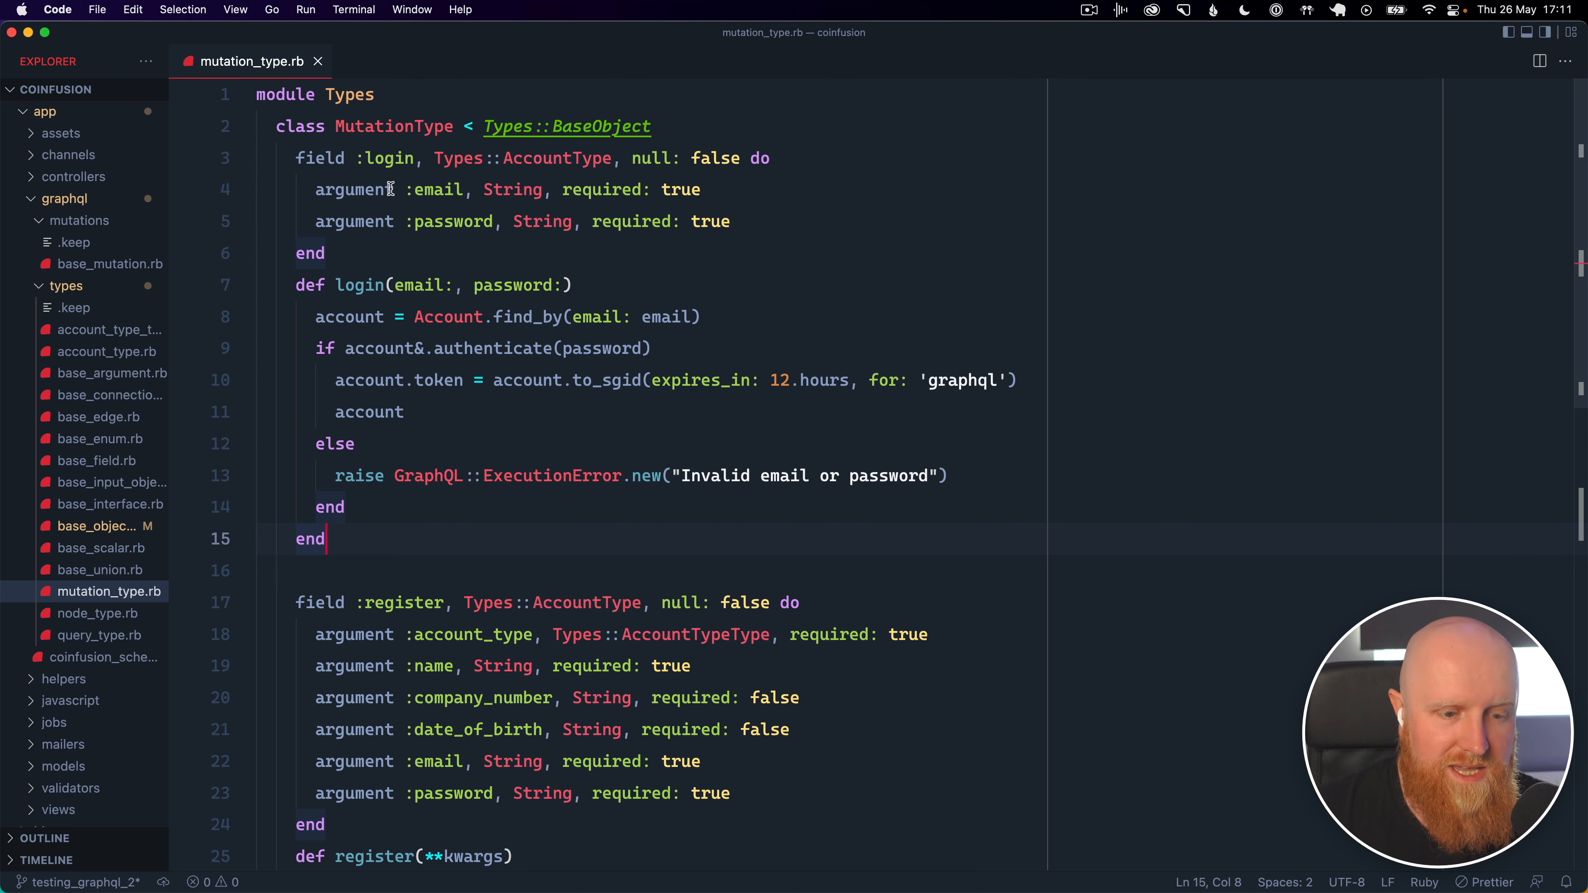
Create login.rb beside base_mutation.rb and paste the BaseMutation class code into it
scroll(down, 3)
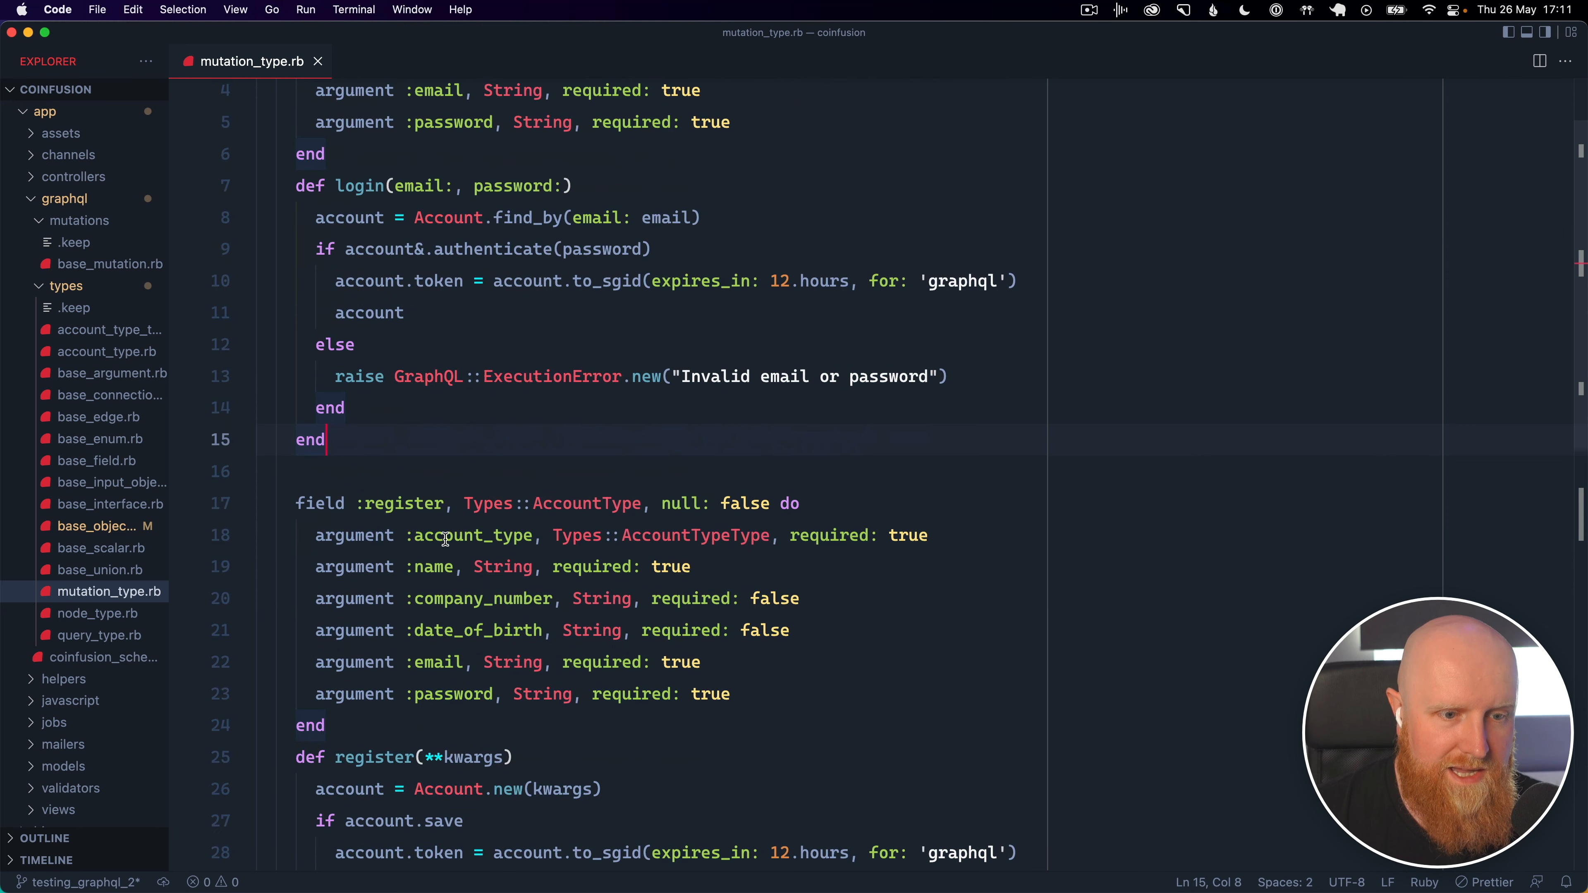
scroll(up, 3)
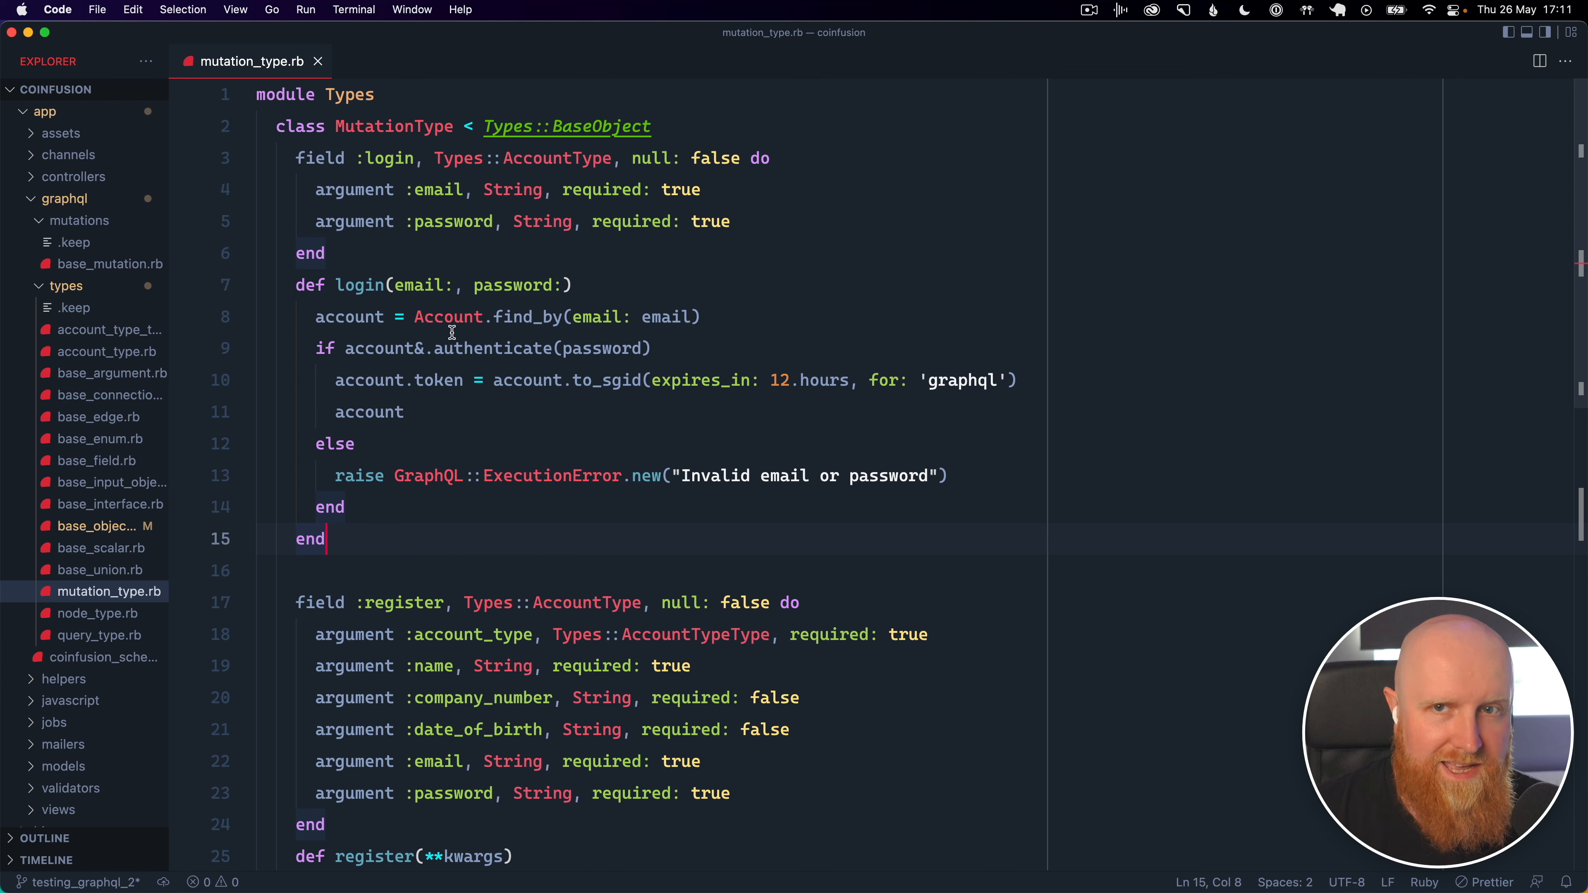
mouse_move(351, 551)
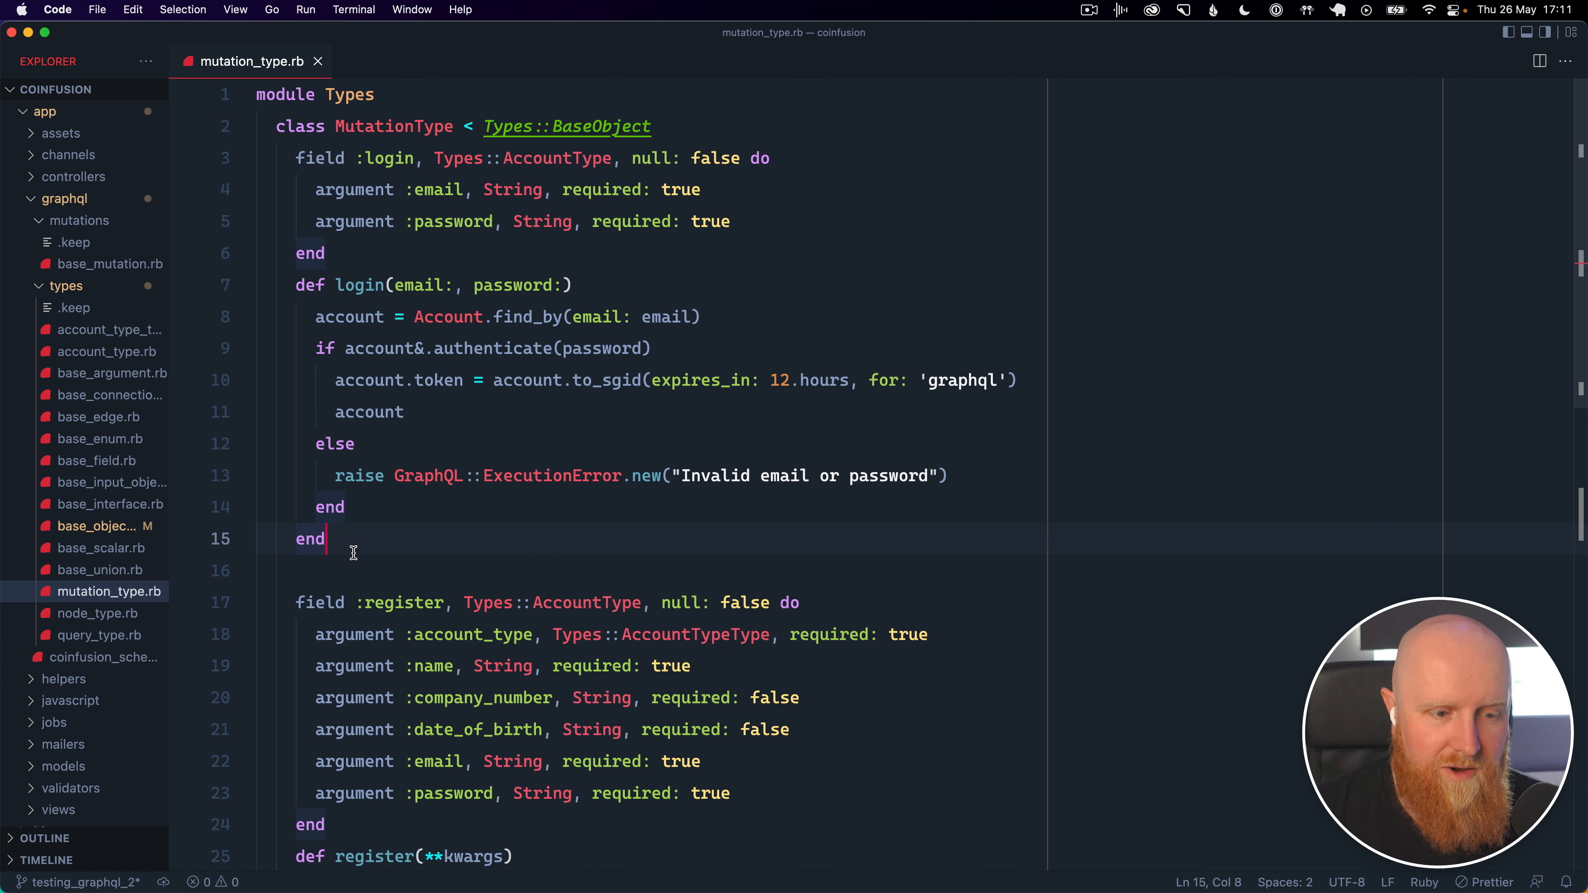
mouse_move(450, 540)
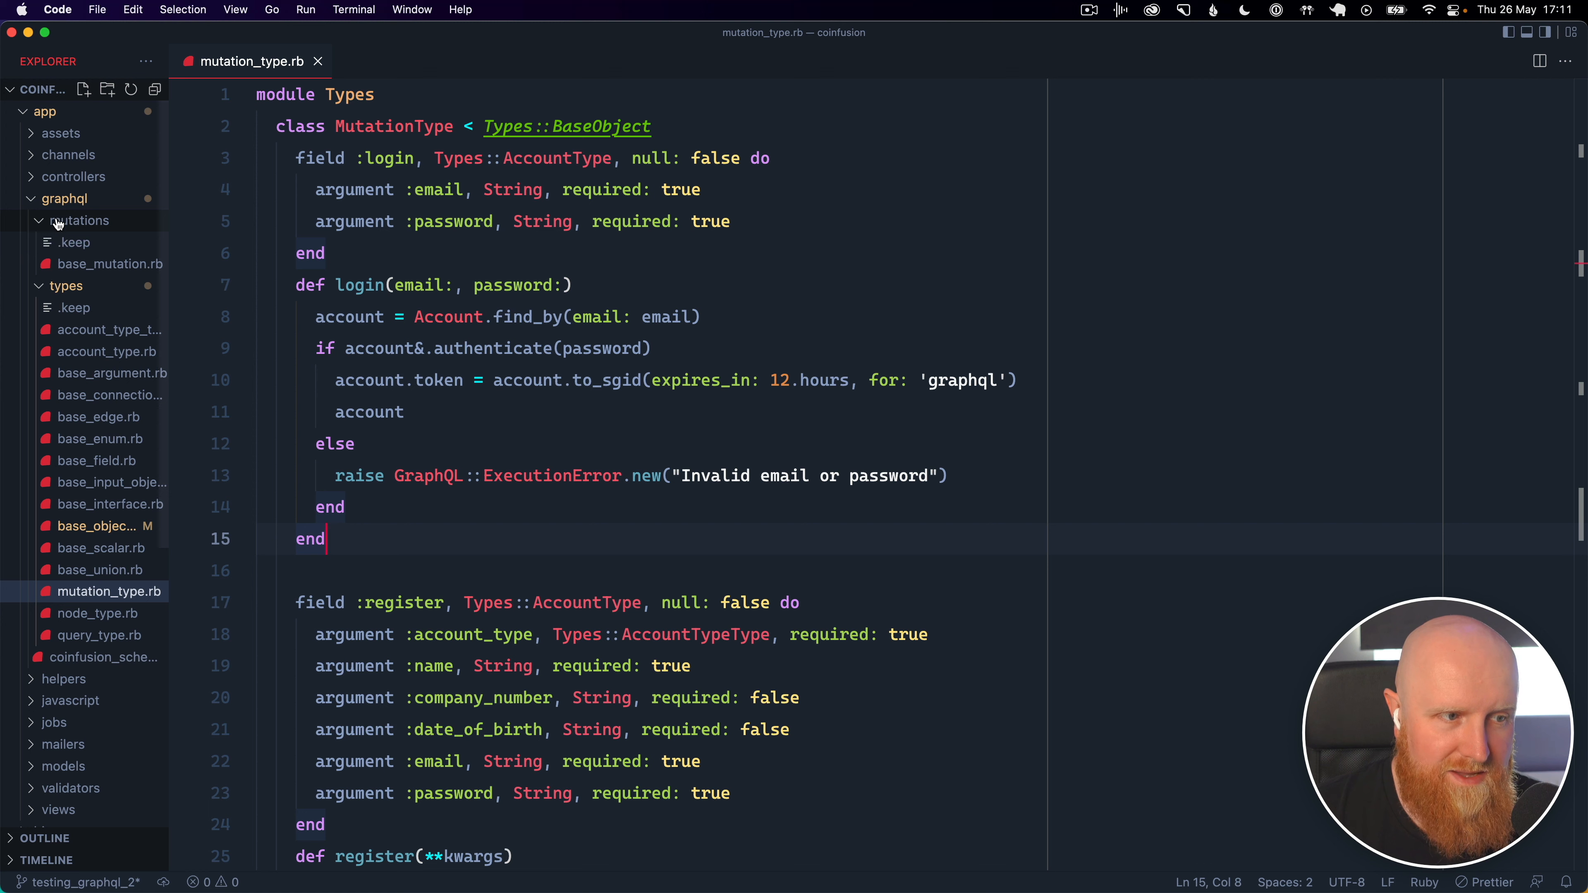
mouse_move(79, 220)
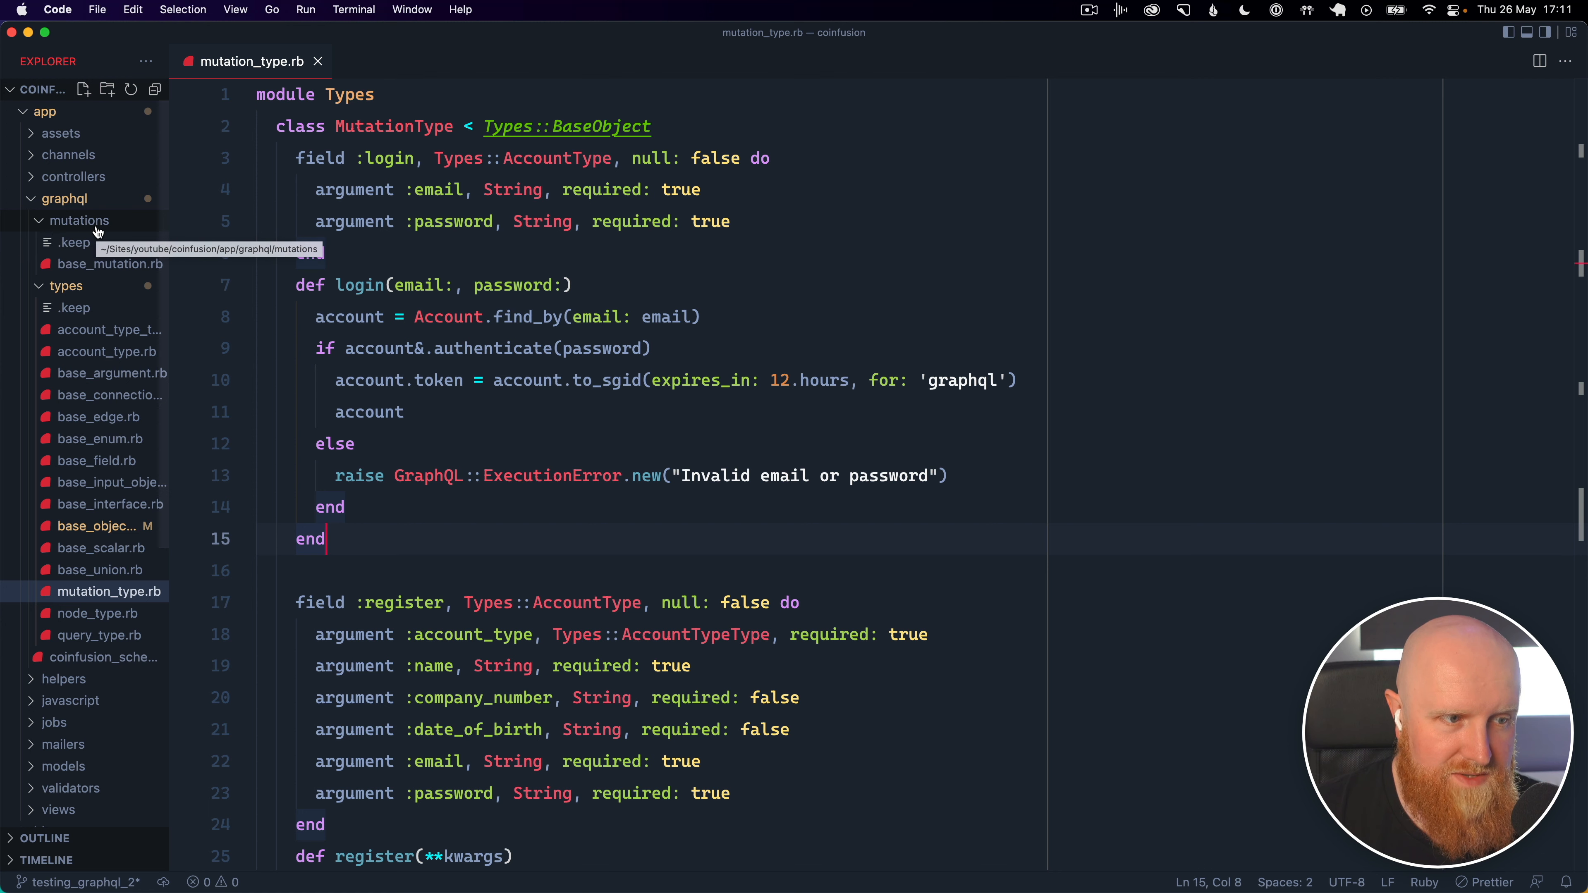
click(110, 263)
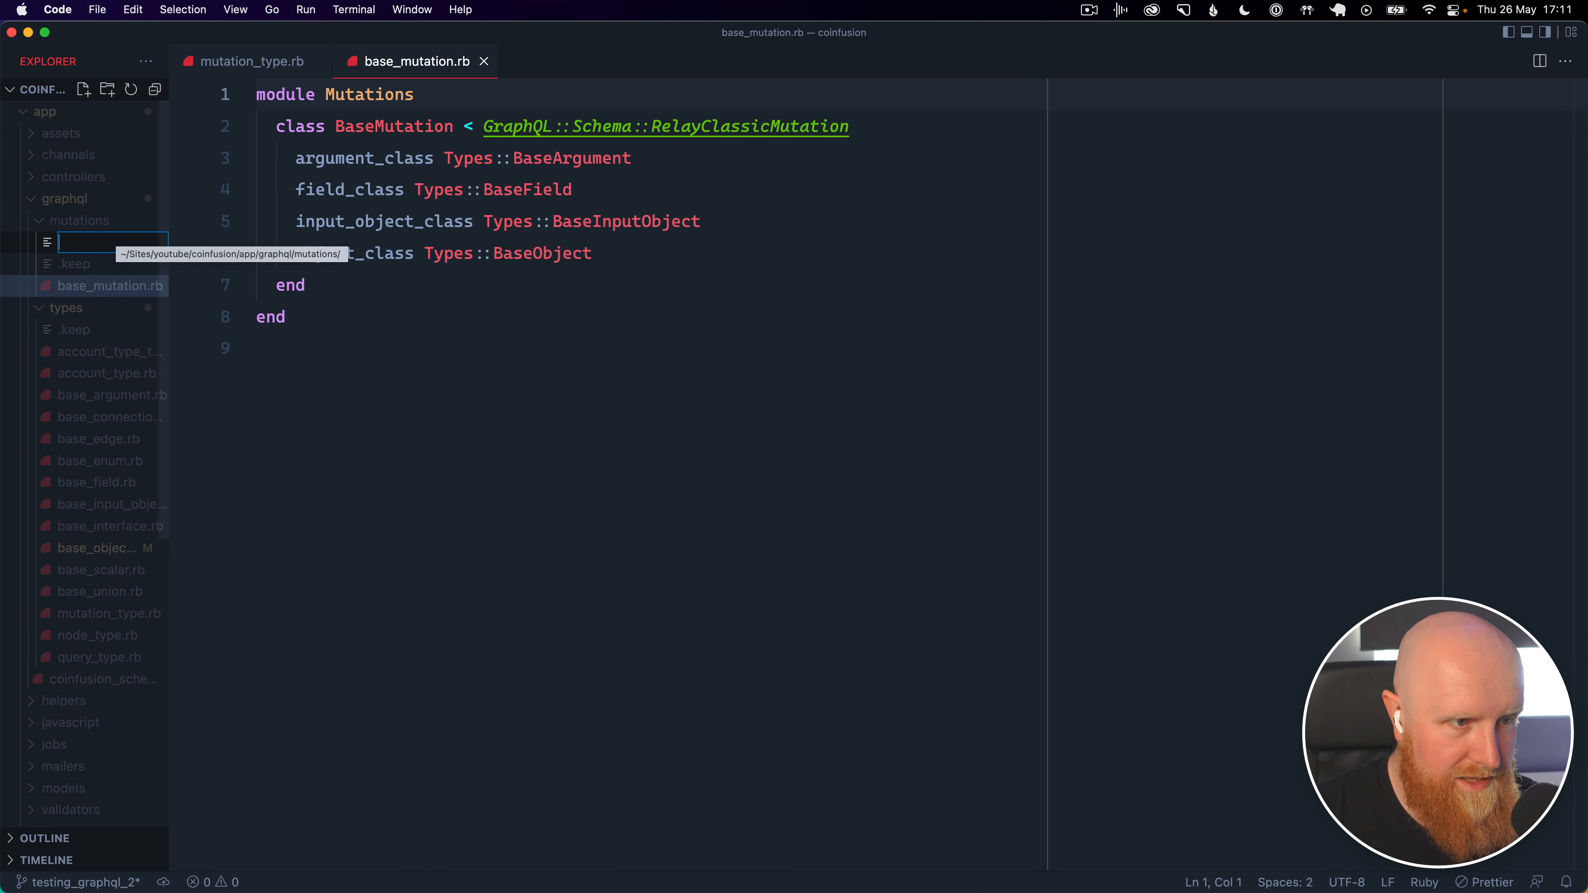
text(login.rb)
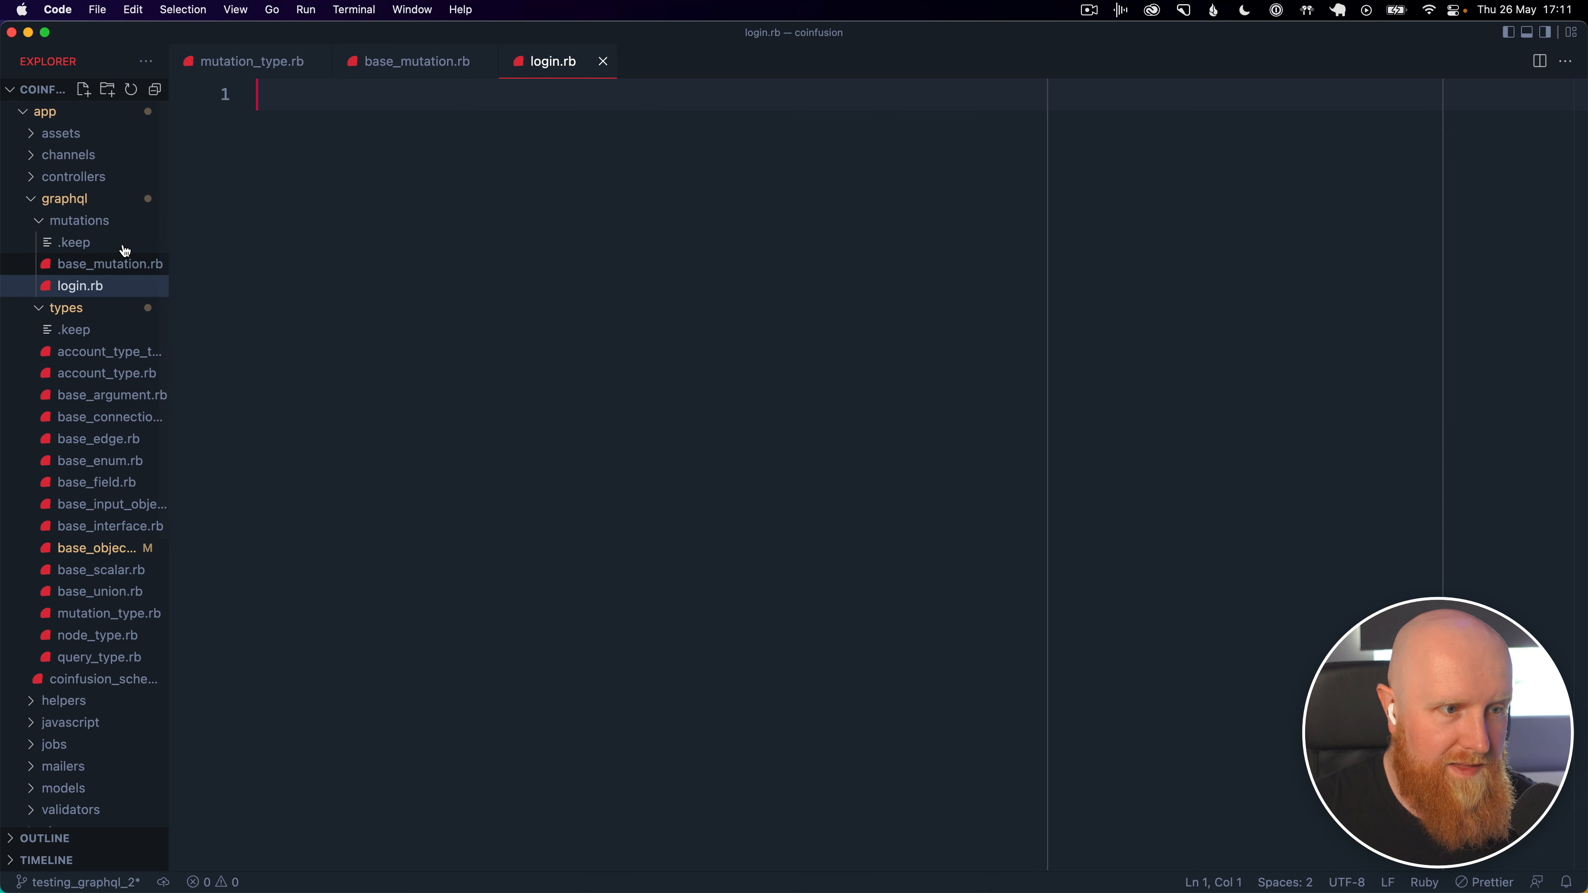
click(417, 60)
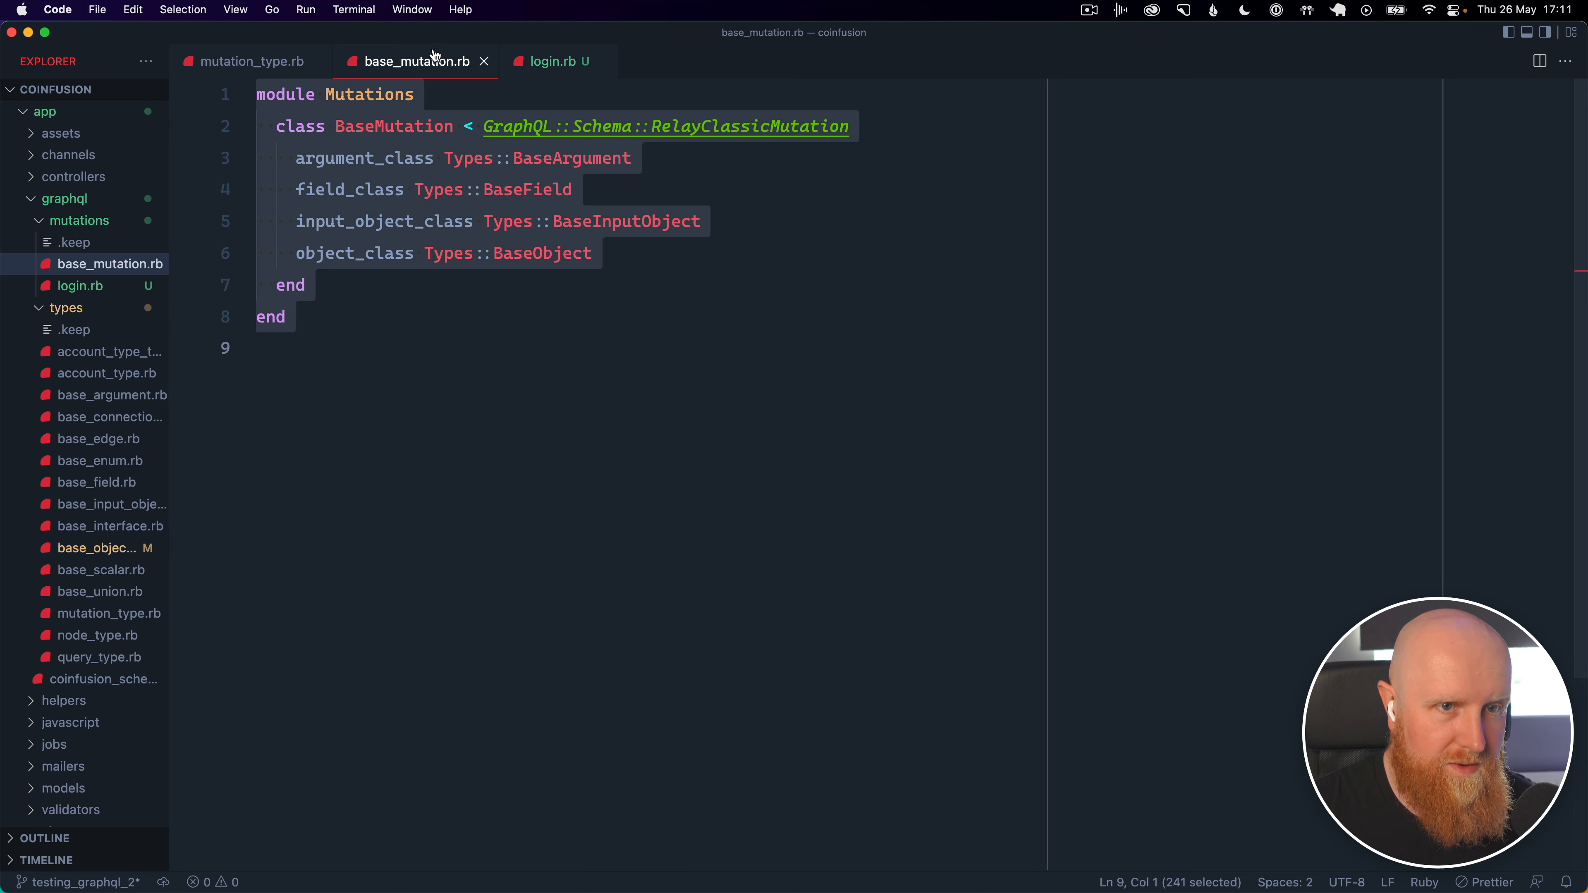
click(552, 60)
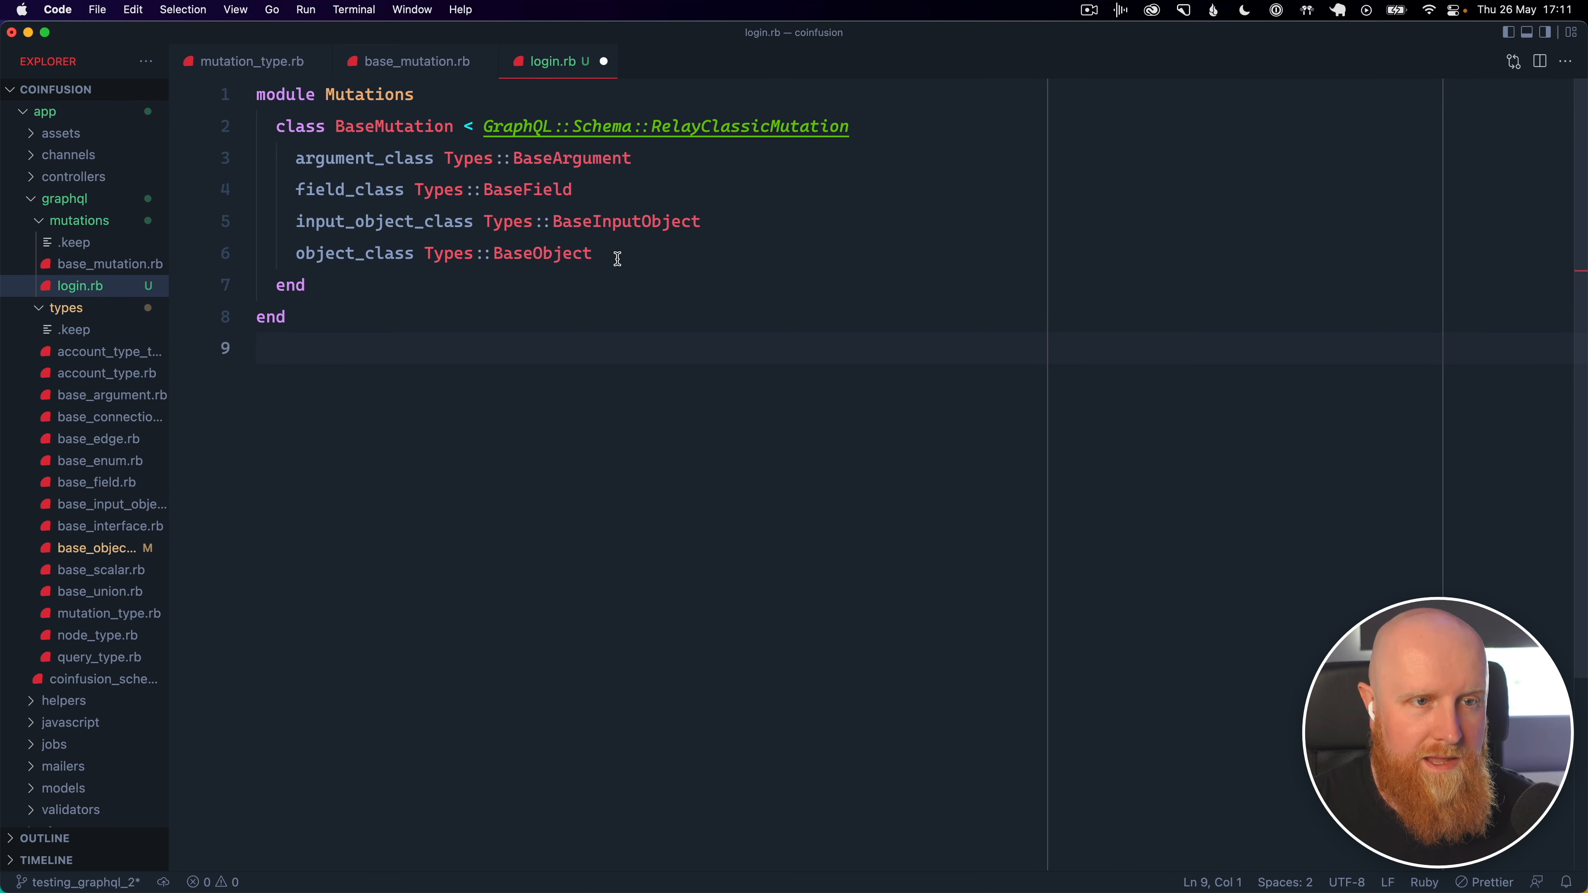
Rename the class to Login < BaseMutation and bring in the login field block from mutation_type.rb
text(Login < BaseMutation)
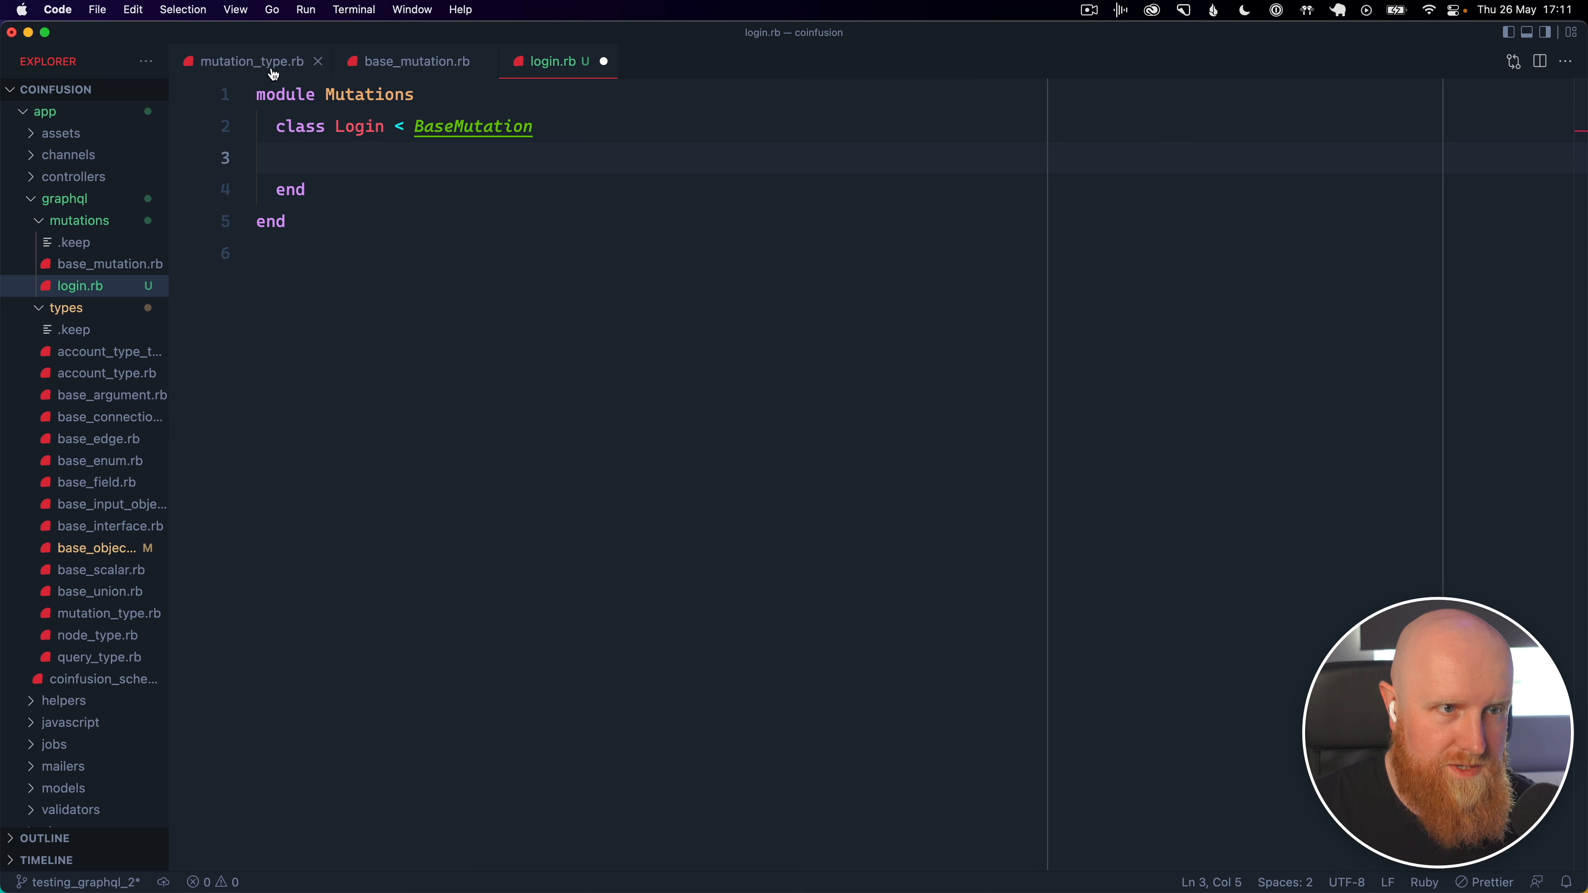
click(248, 60)
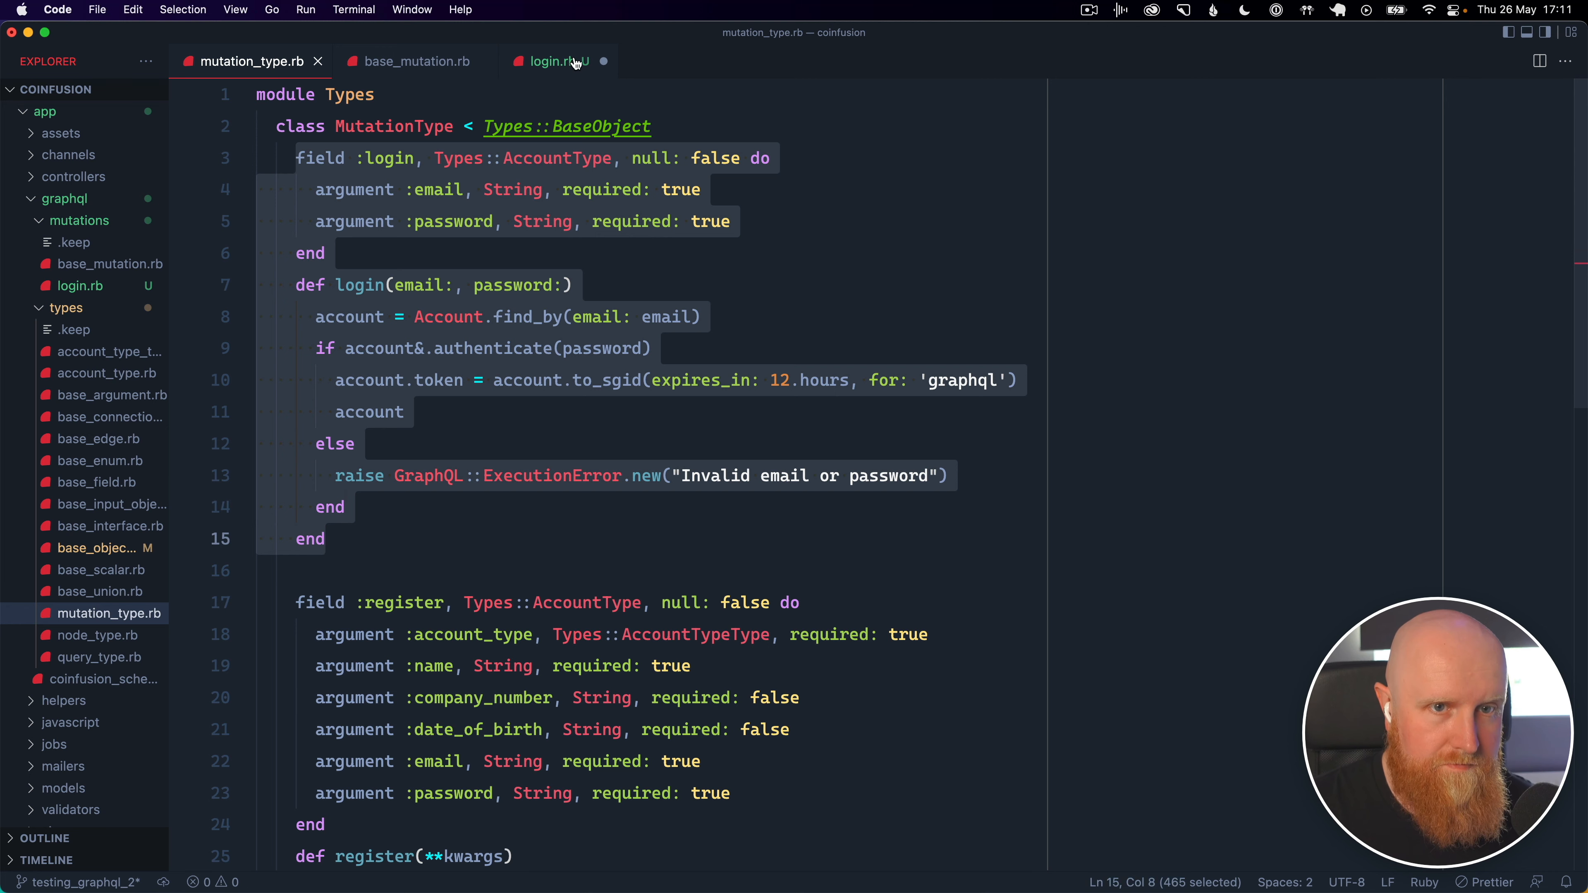
click(552, 61)
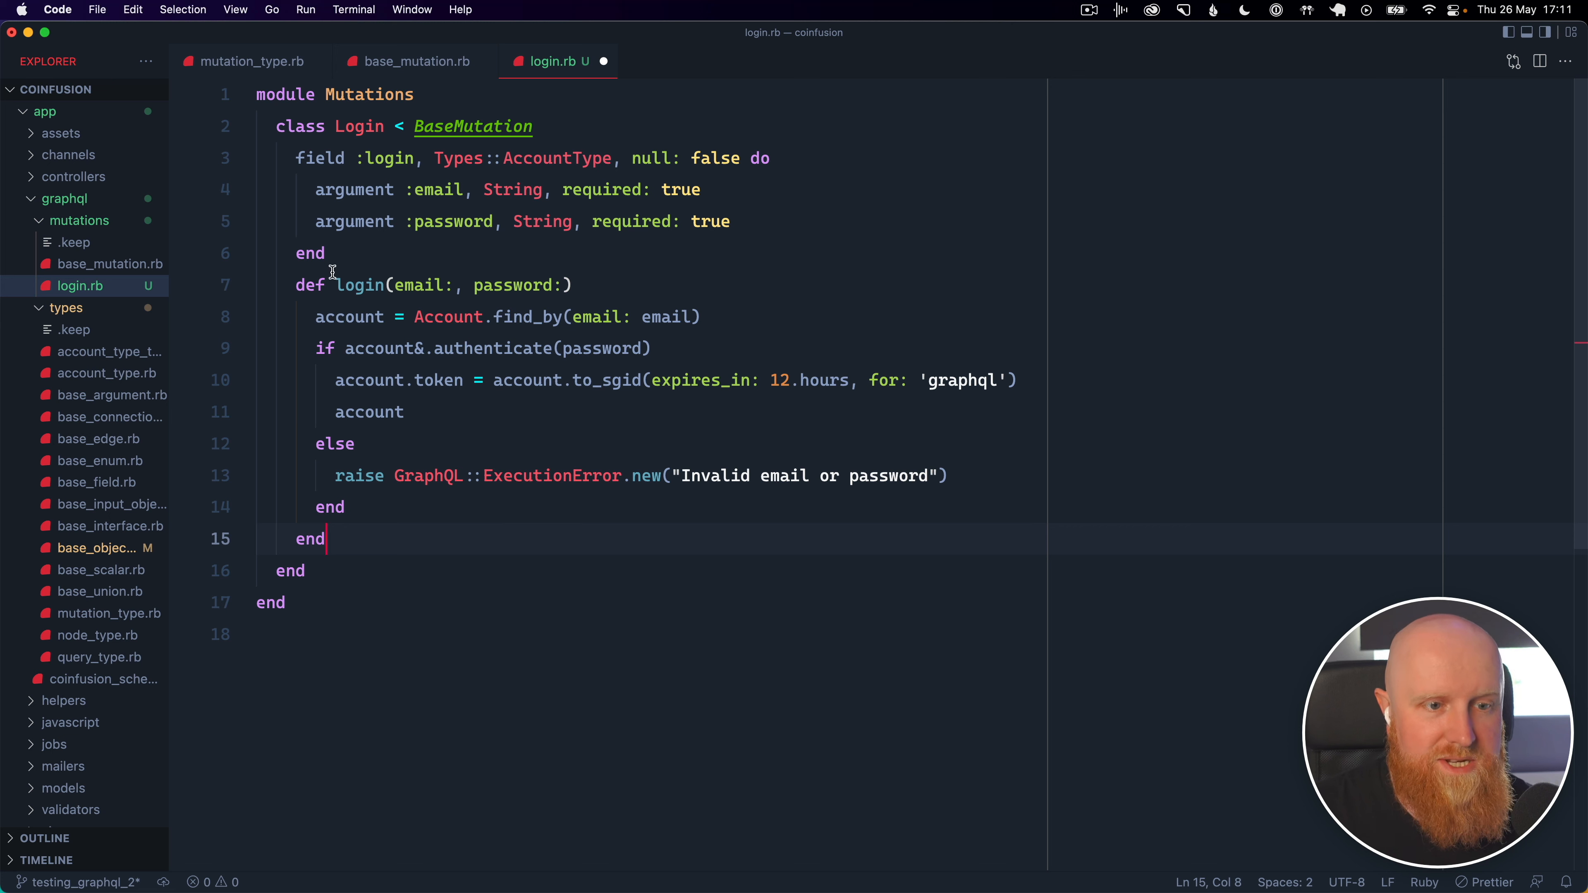
Rename the login method to resolve and unwrap the email and password arguments from the field
double_click(359, 285)
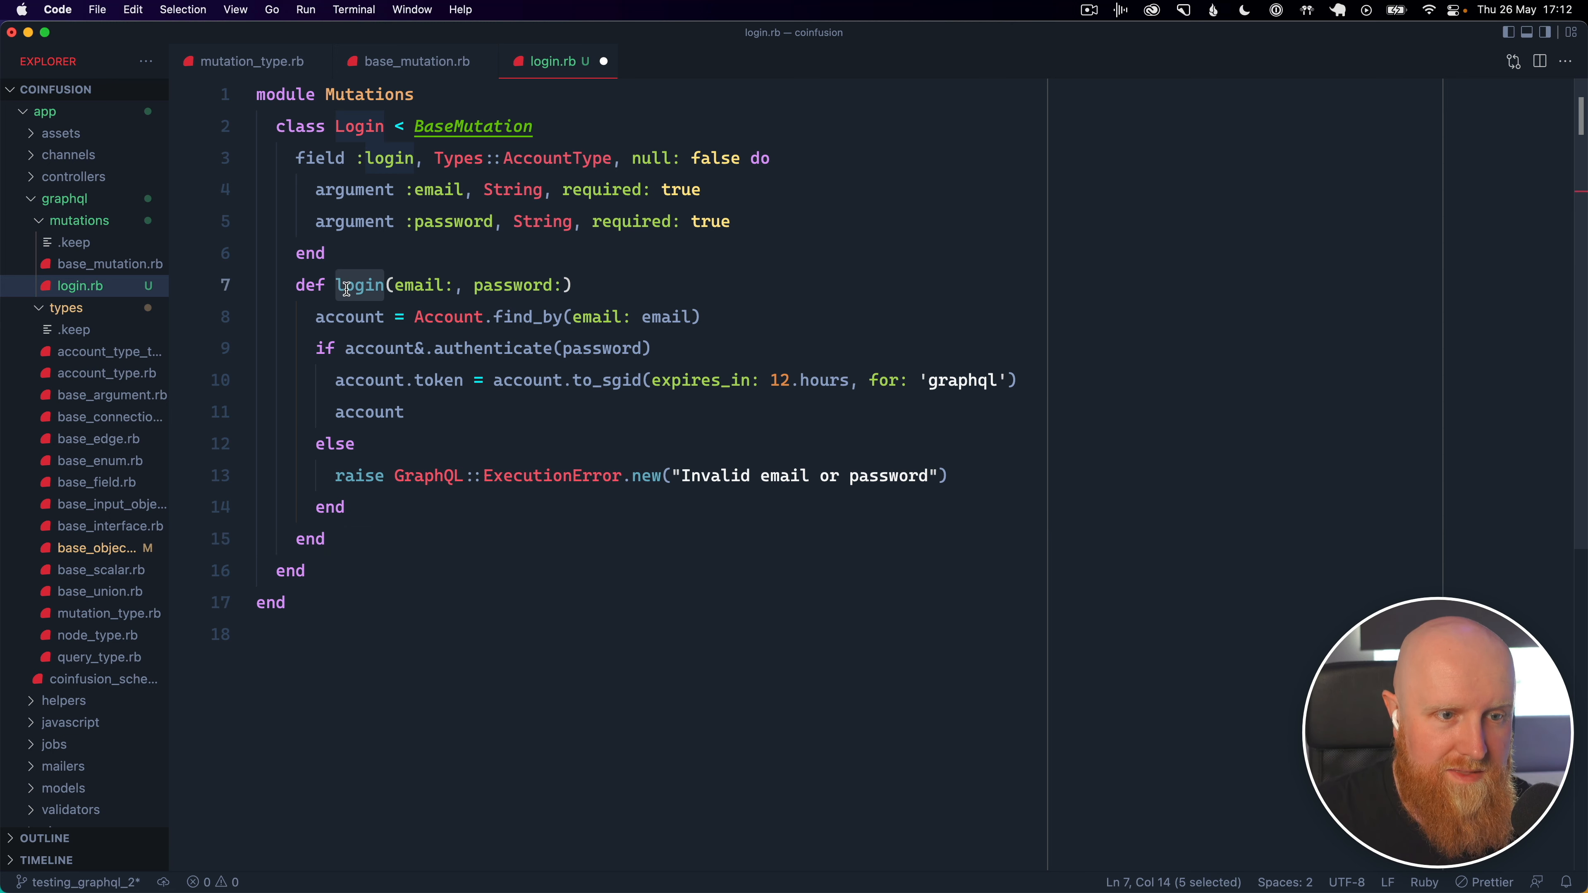
text(resol)
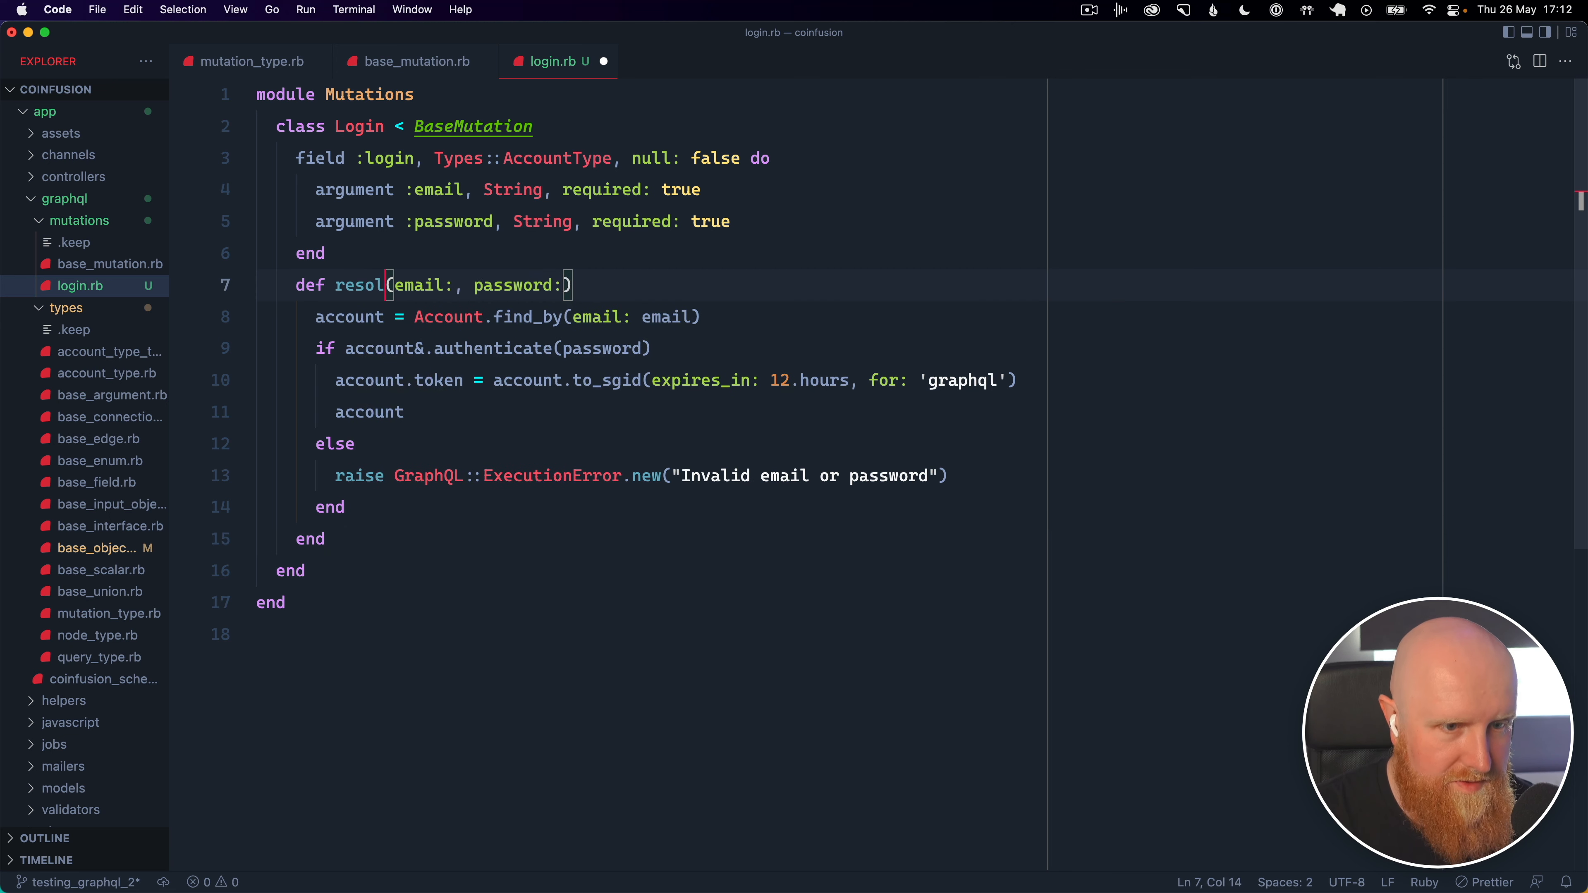
text(ve)
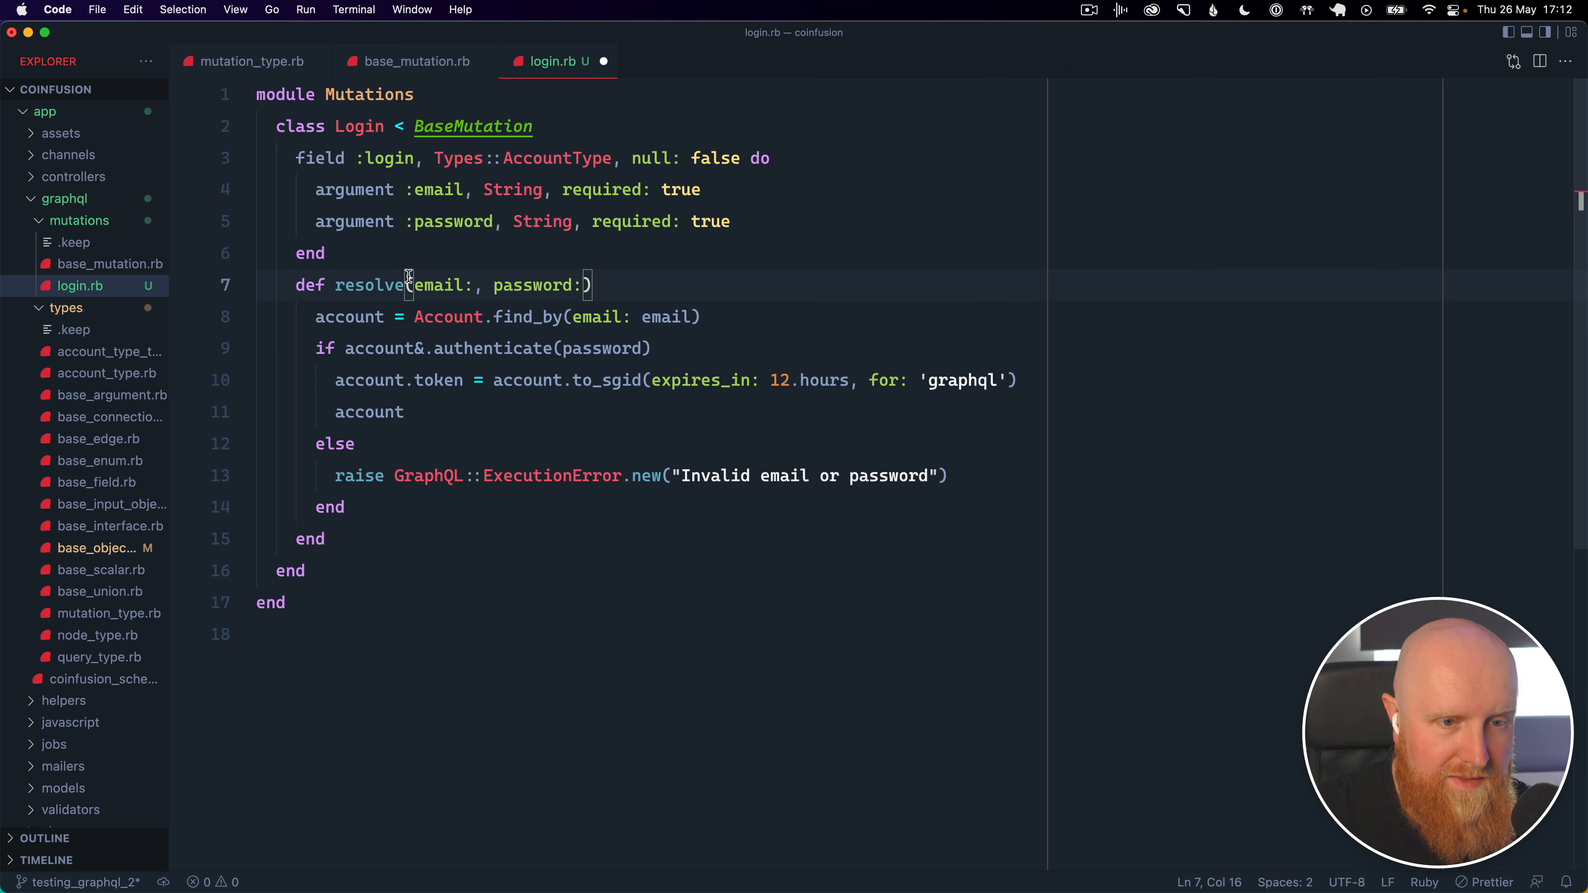
click(590, 285)
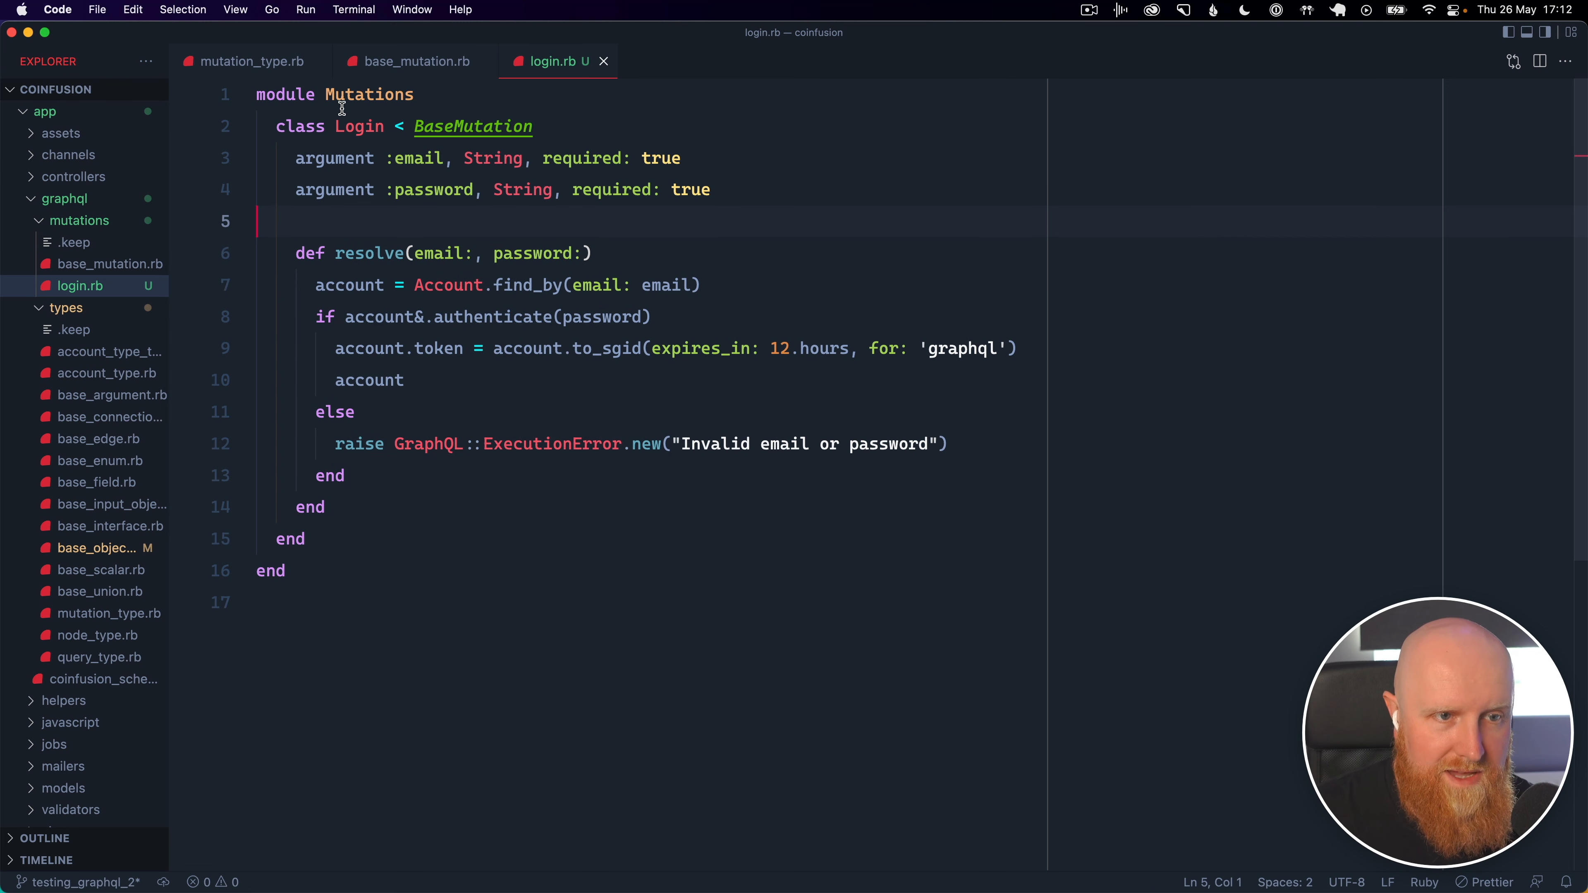
mouse_move(366, 132)
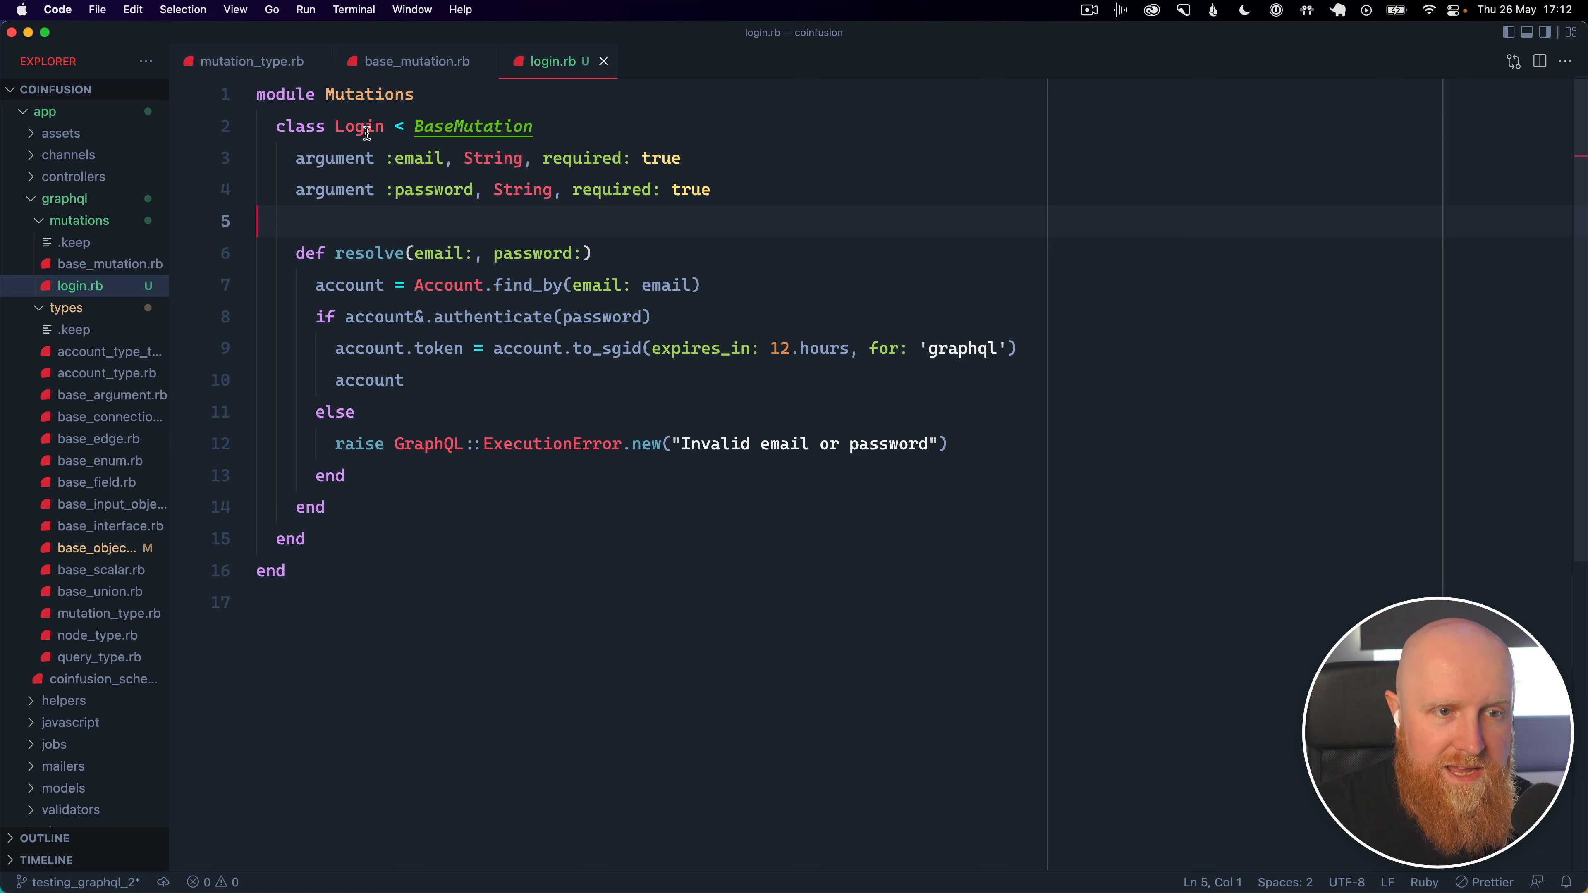
mouse_move(425, 229)
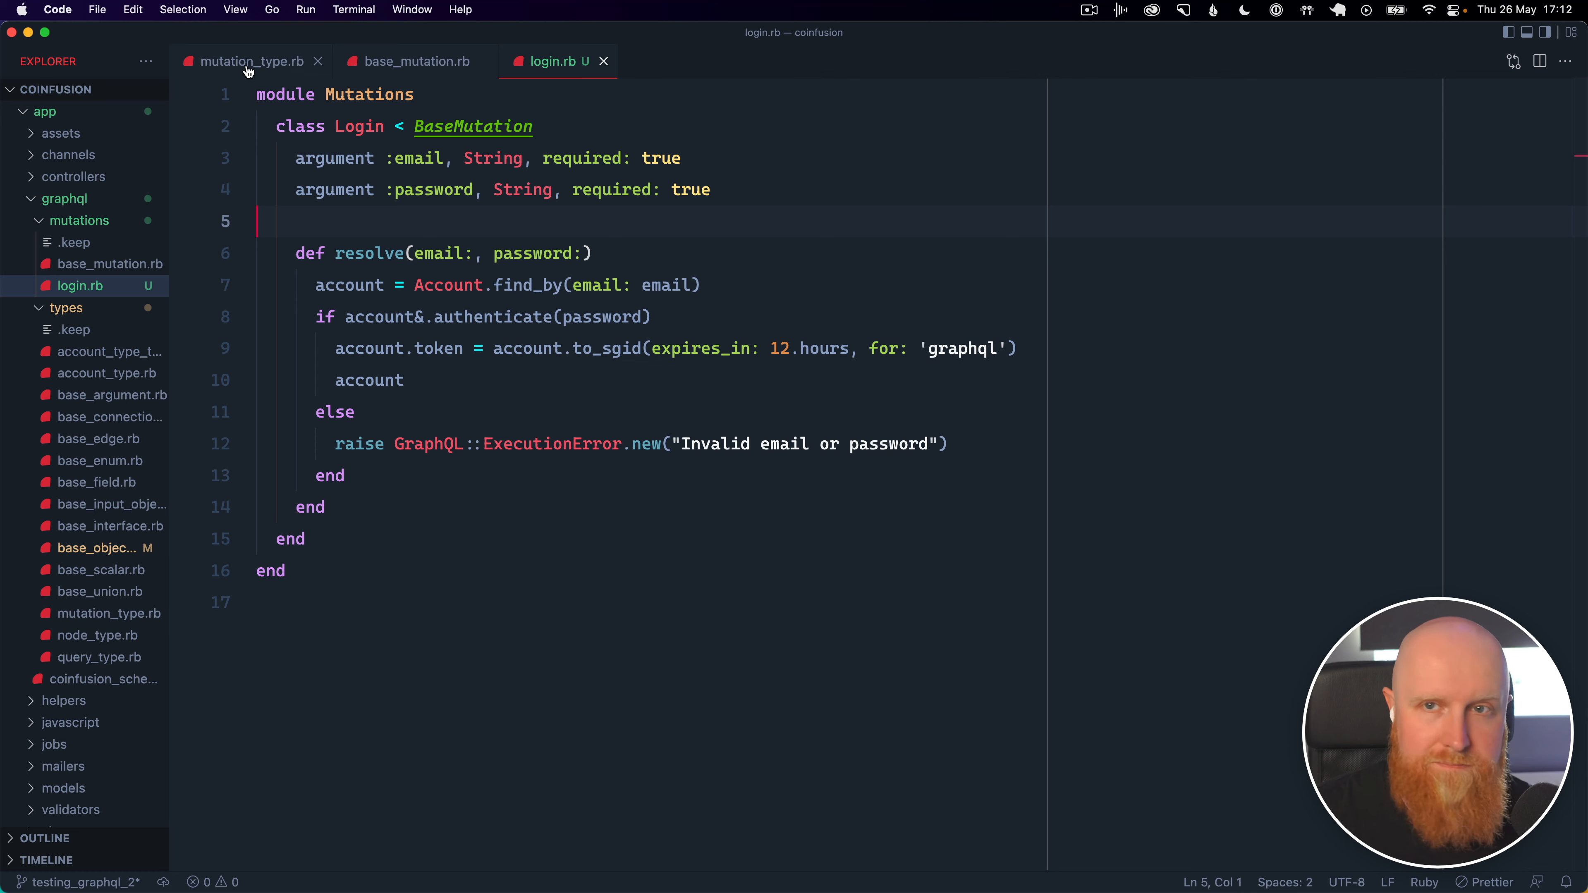
Delete the inline login code in mutation_type.rb and point field :login at Mutations::Login
click(245, 60)
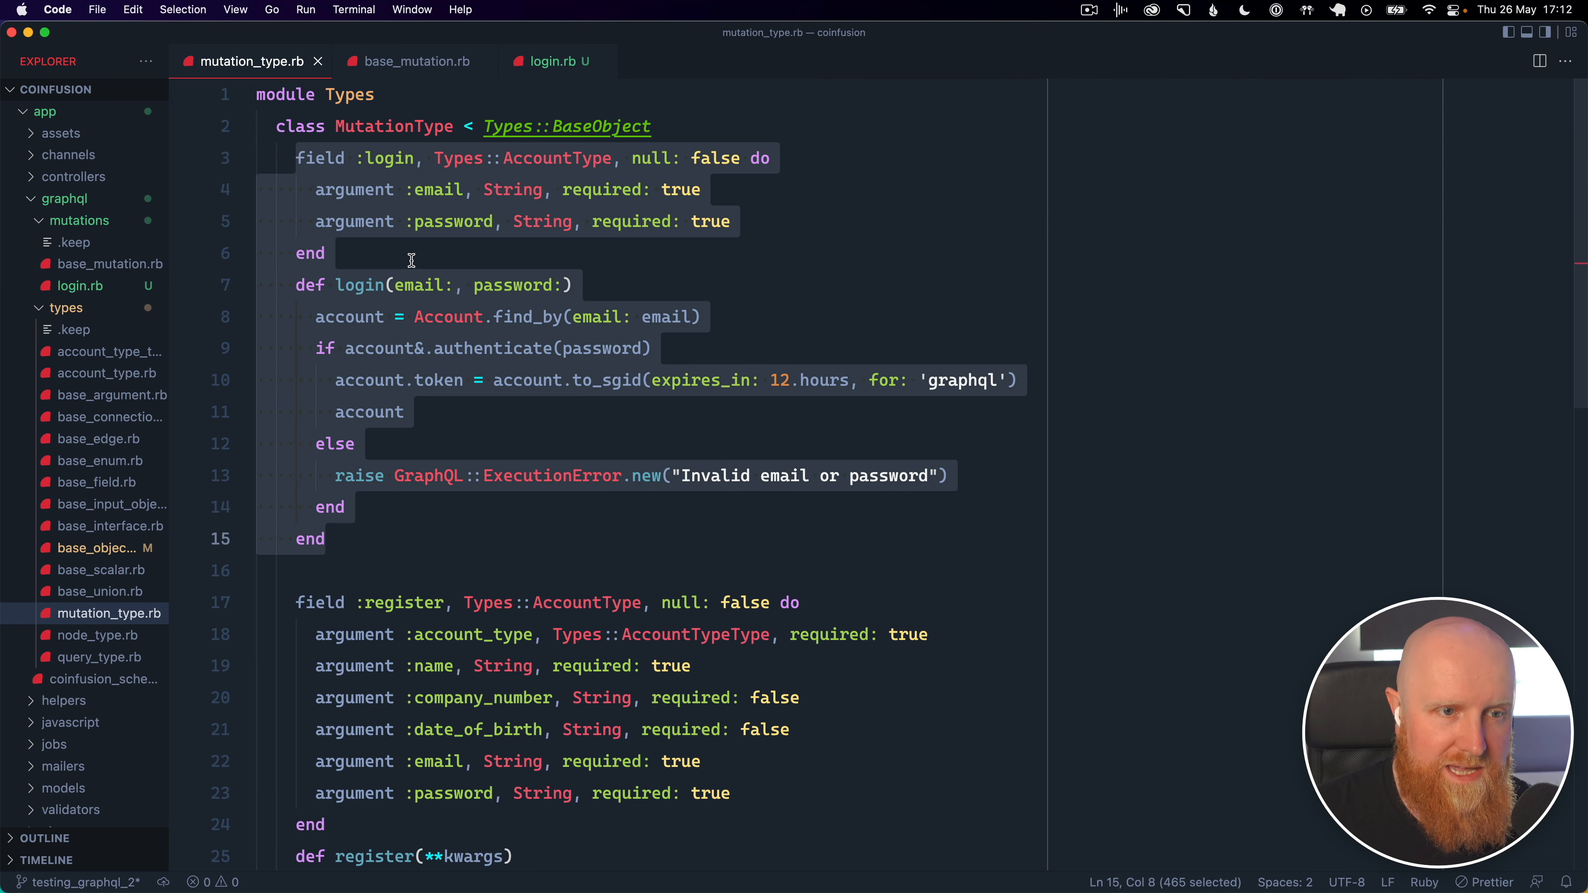
click(338, 253)
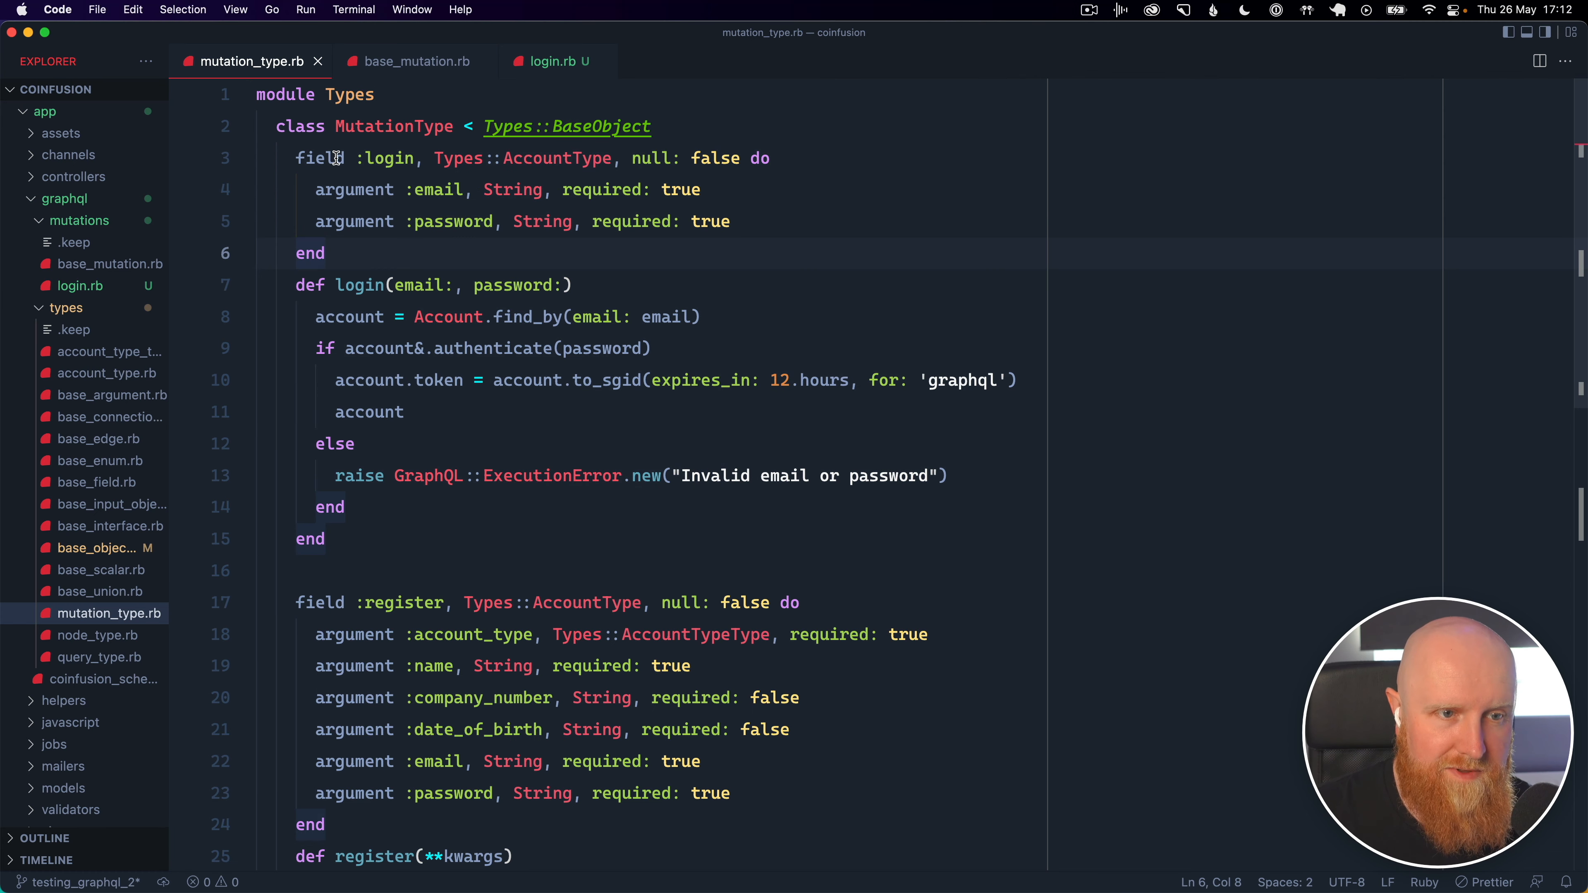
mouse_move(626, 158)
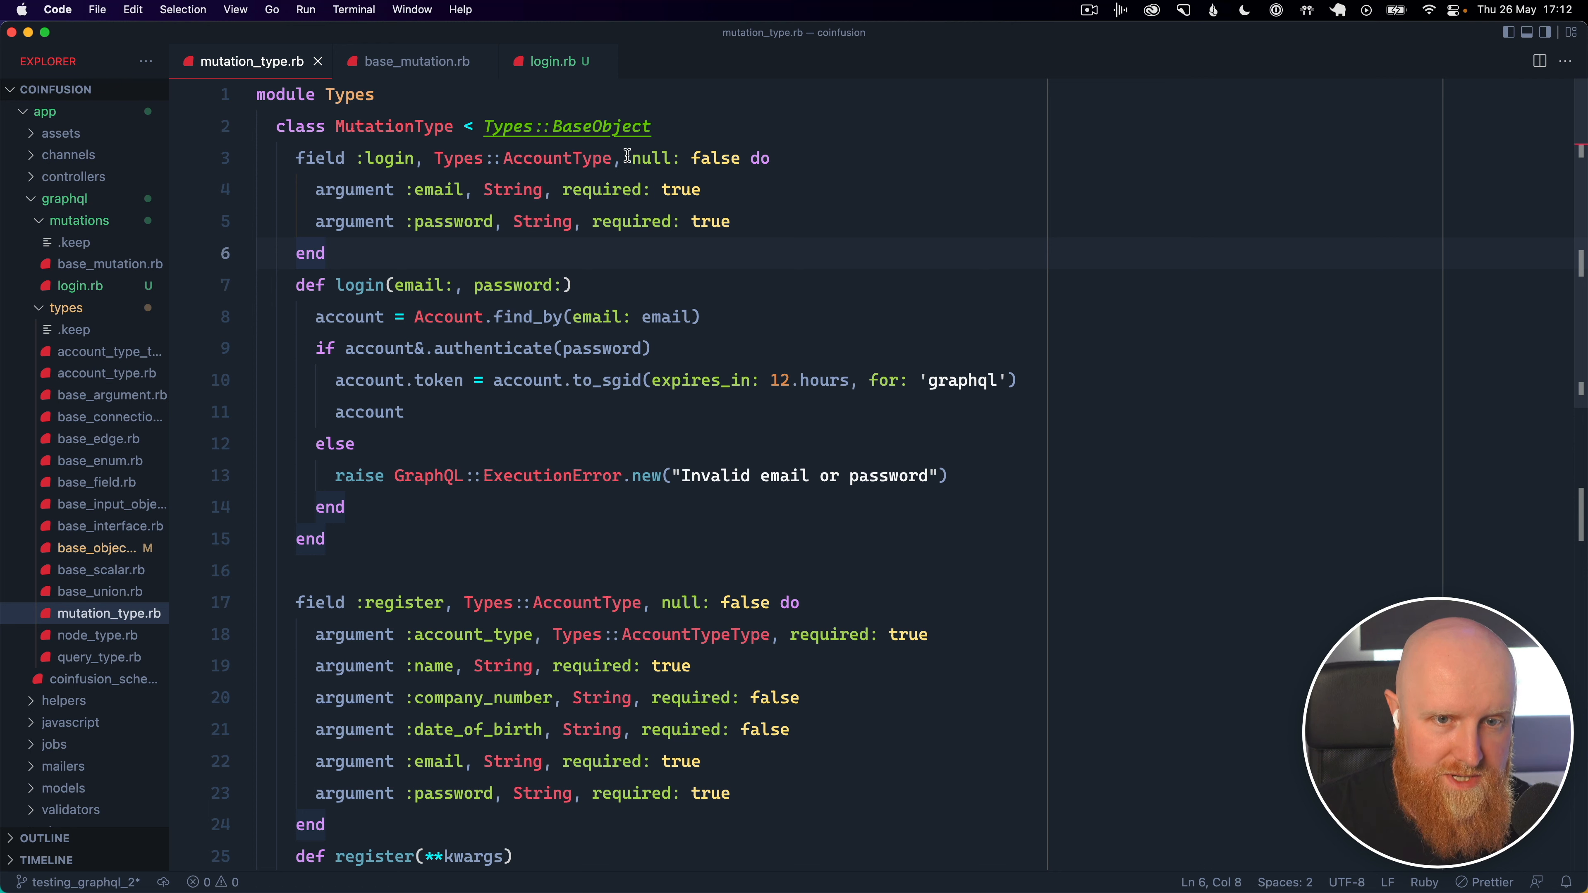
click(631, 158)
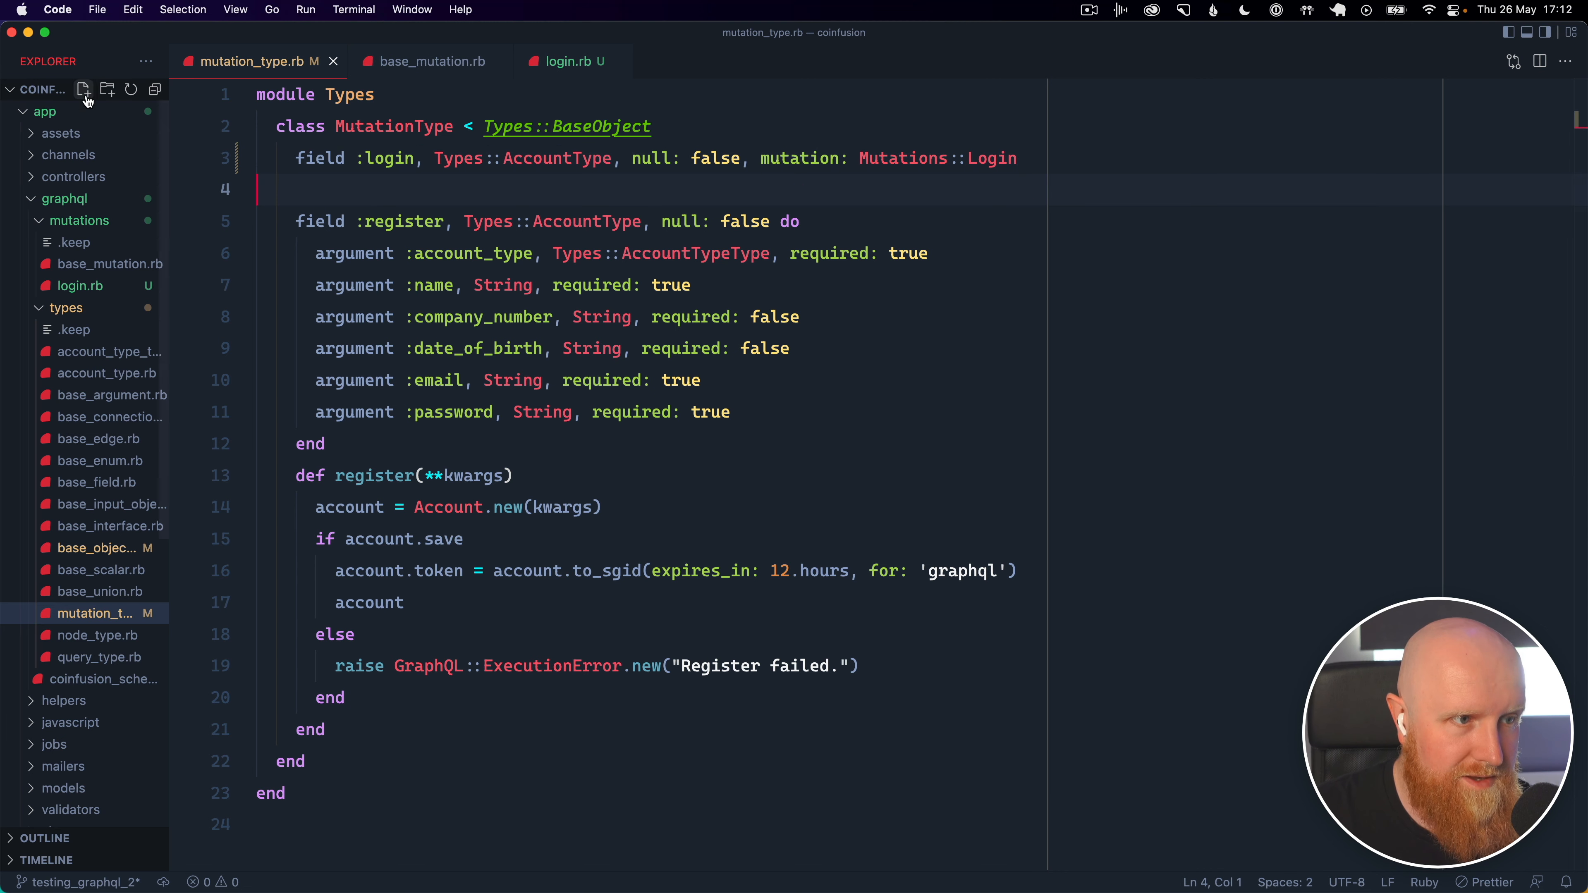
Locate spec/graphql/mutations/login_spec.rb in the explorer and run its specs
click(44, 111)
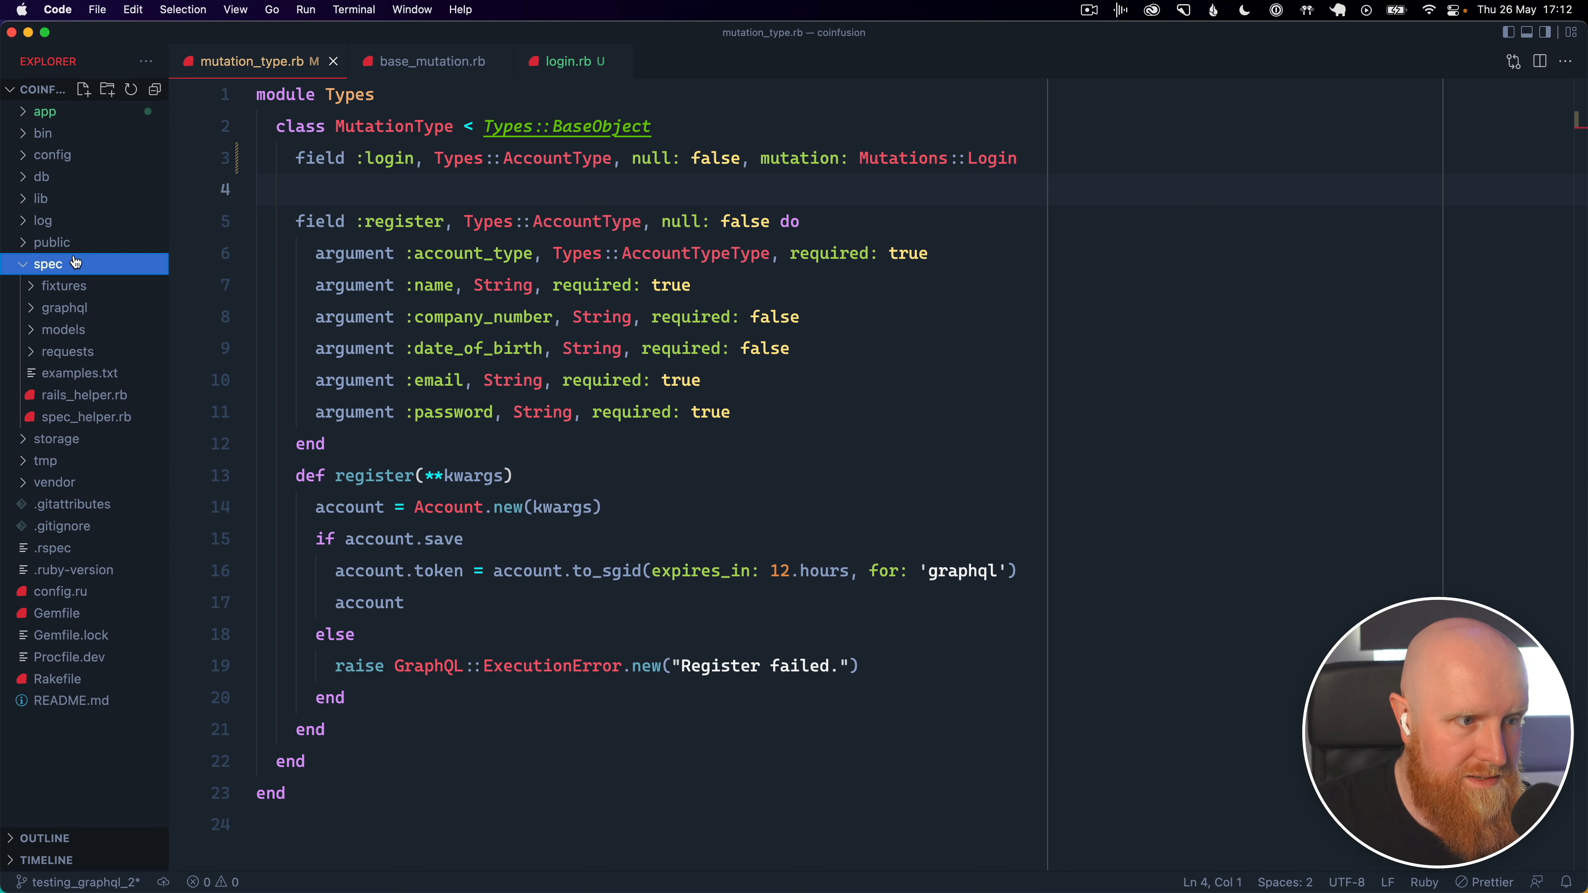
click(65, 307)
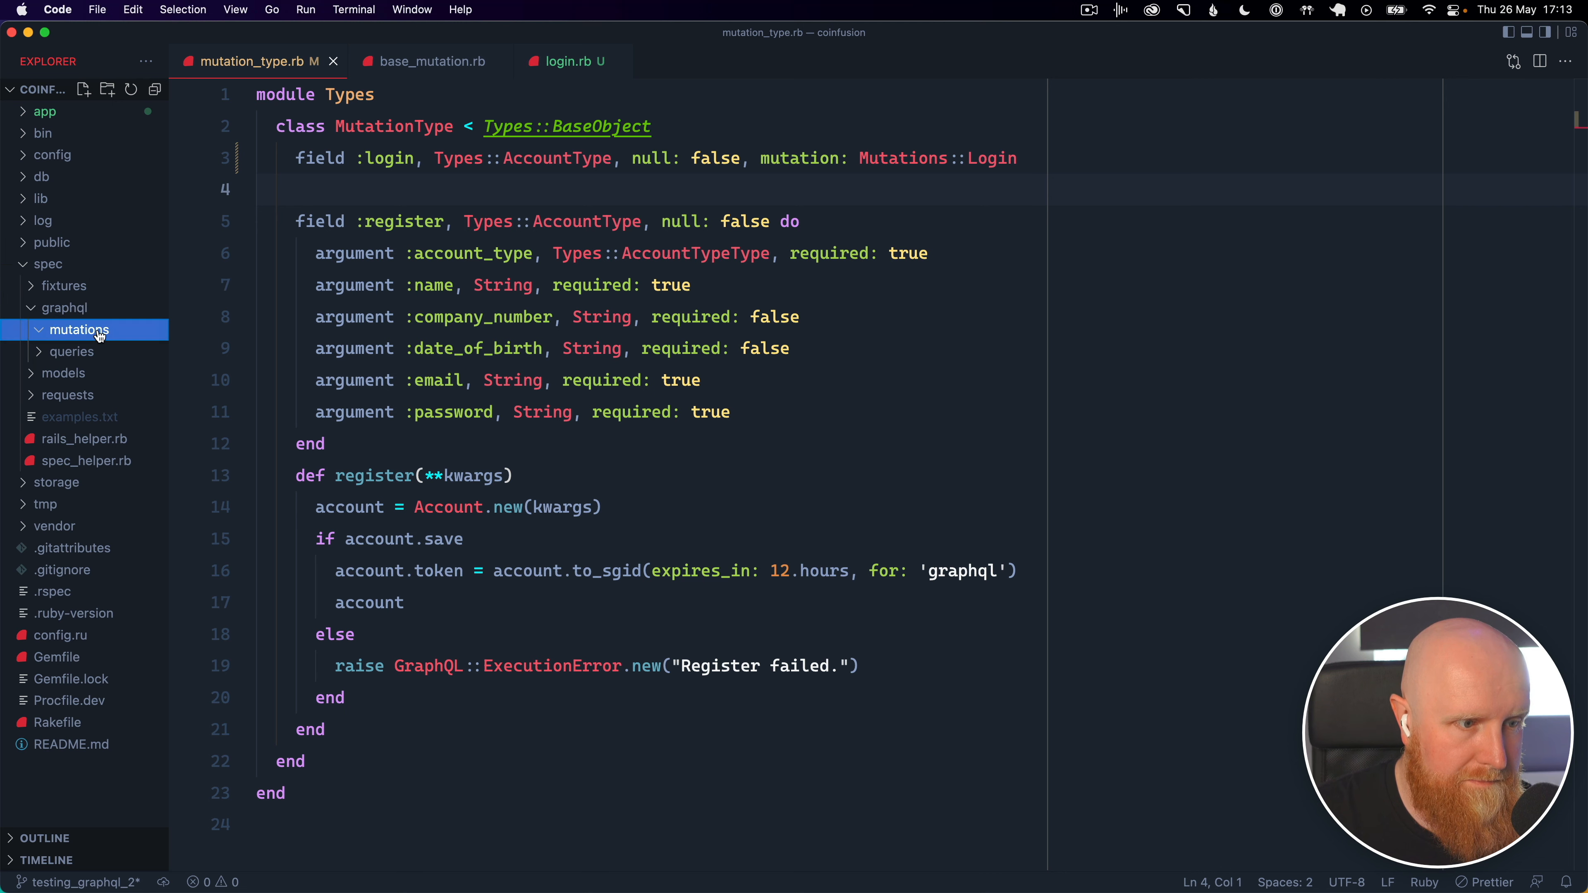
click(96, 351)
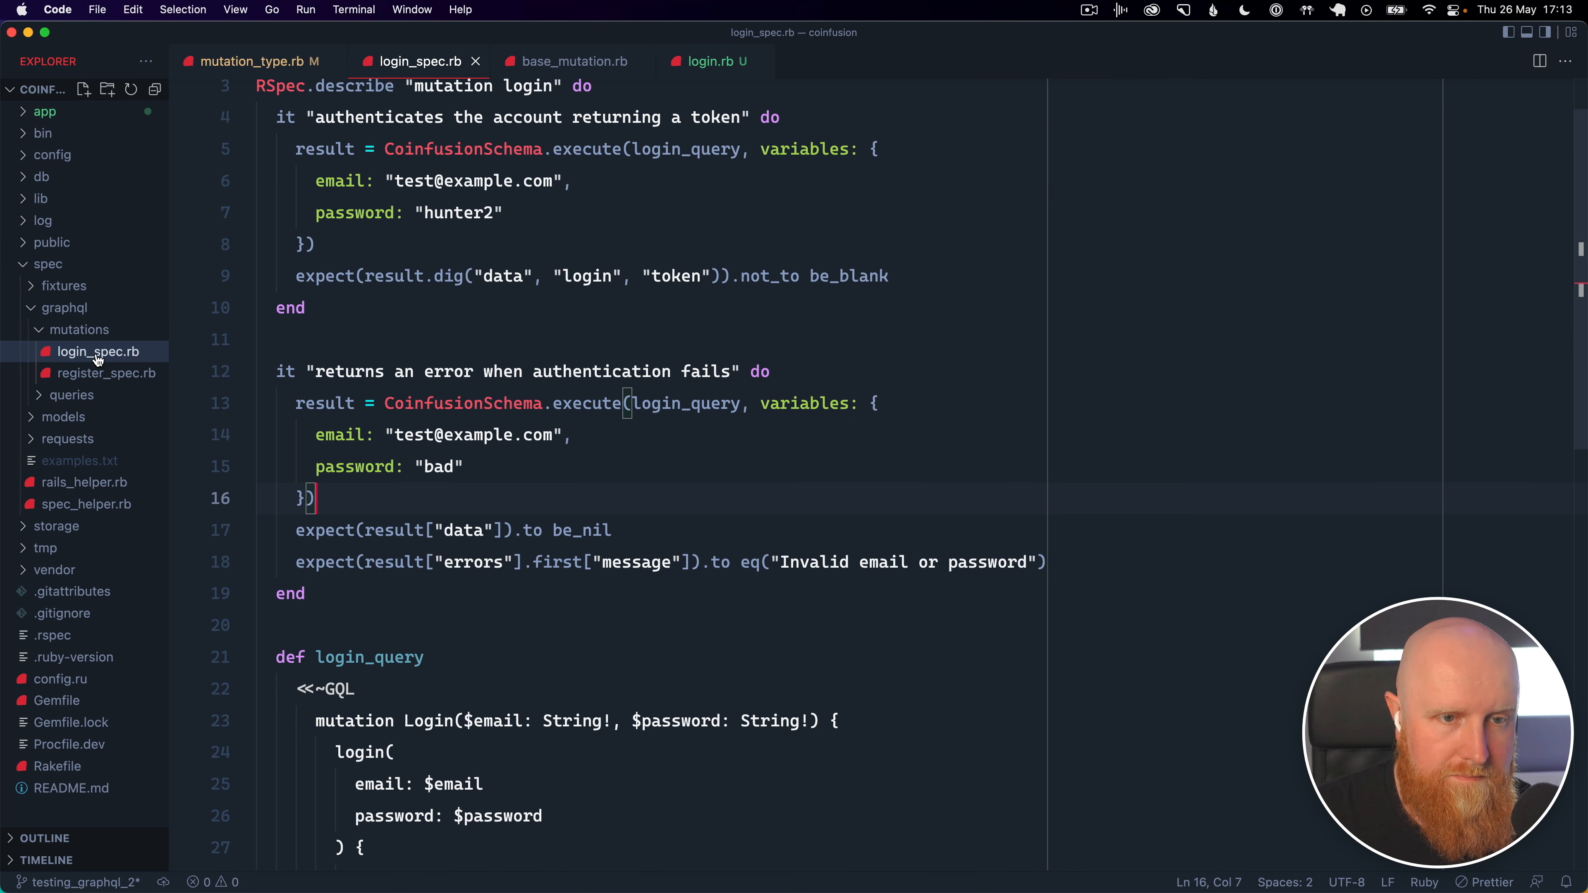
scroll(up, 3)
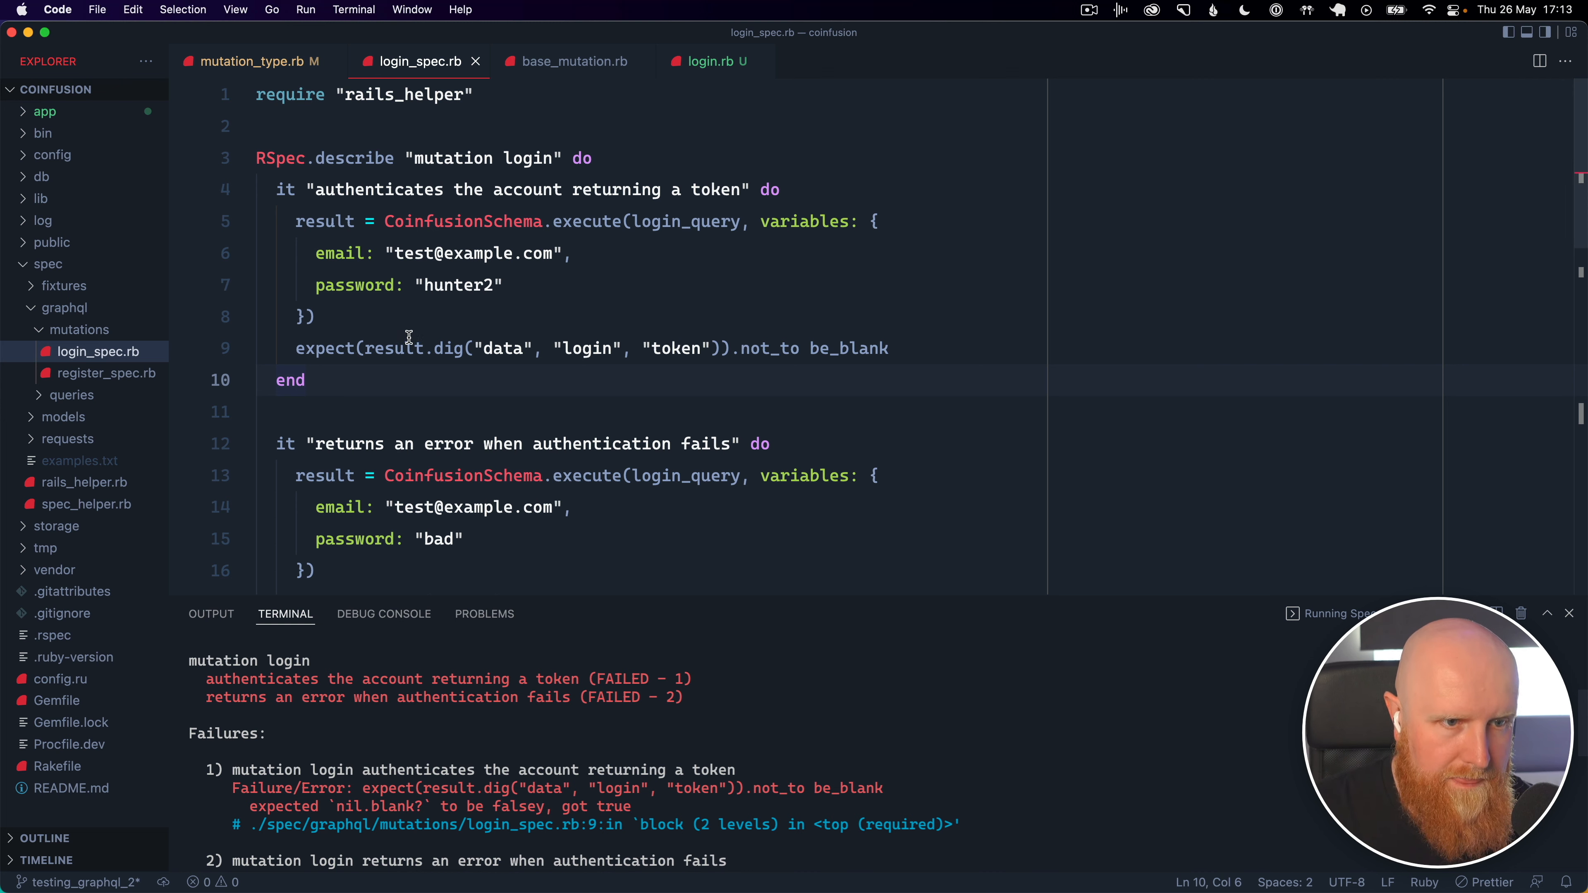
Add `p result` above the token expectation and rerun the first login example
key(Return)
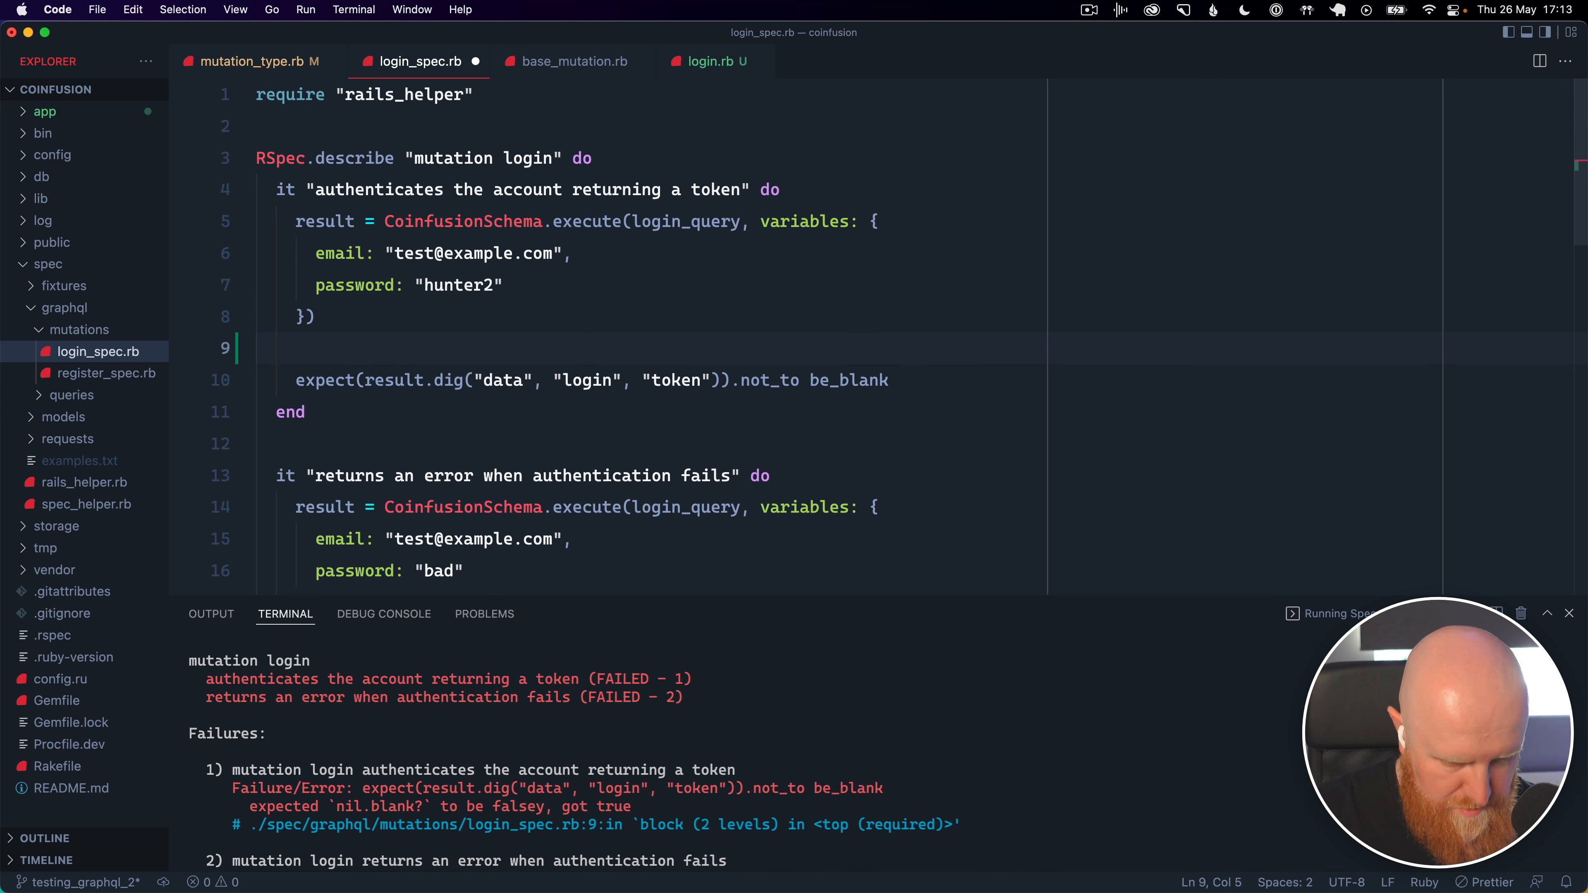
text(p result)
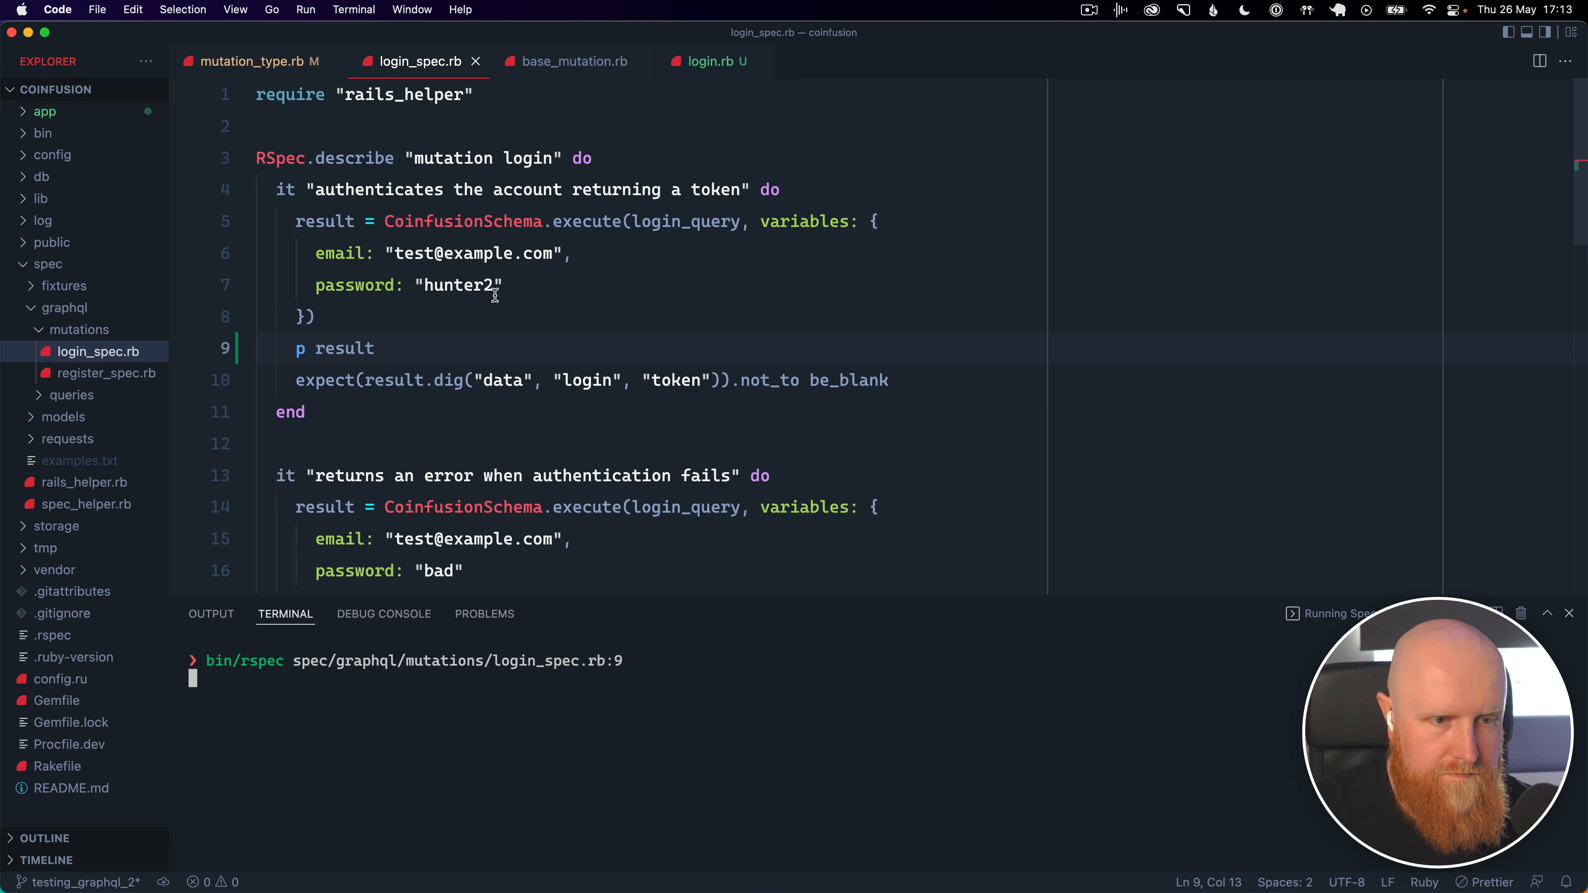
key(Return)
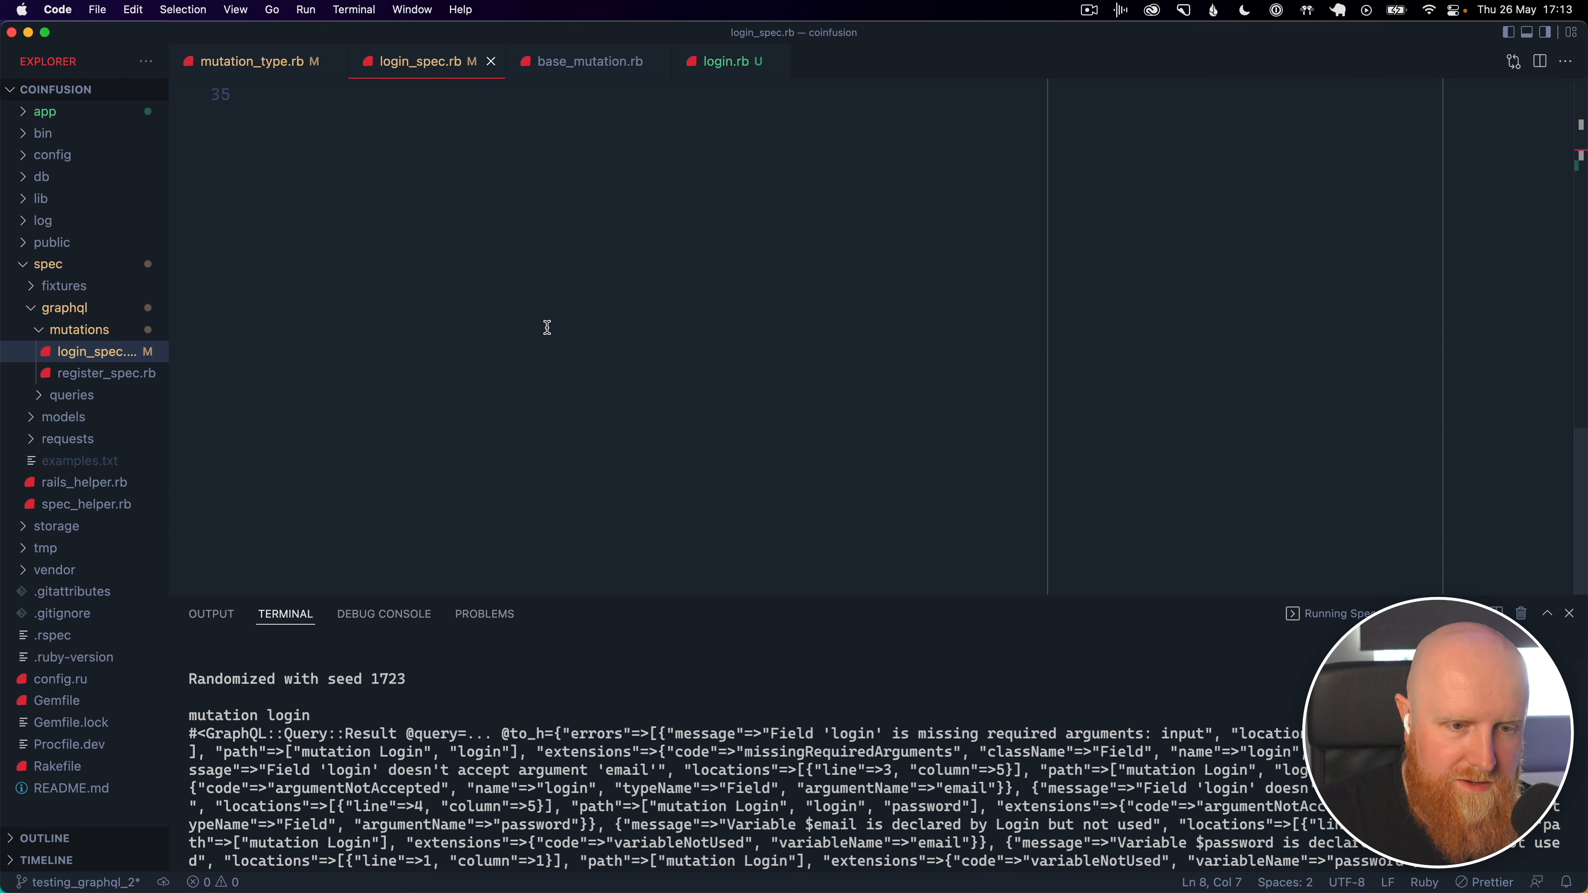
Wrap the login query's email and password inside an `input: { }` object and indent the block
scroll(up, 3)
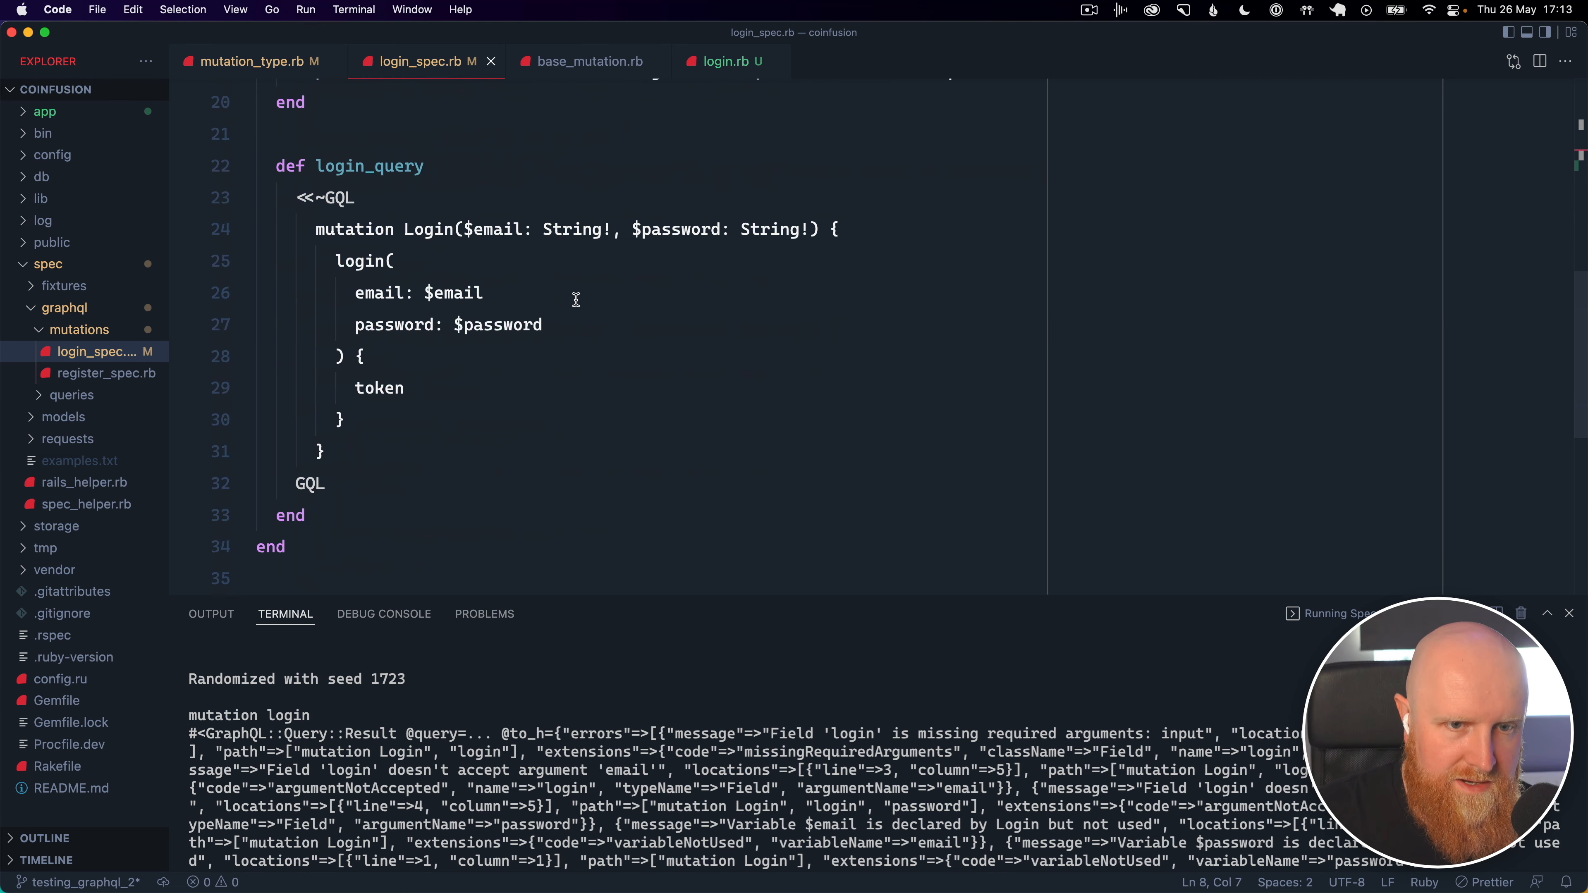
mouse_move(817, 231)
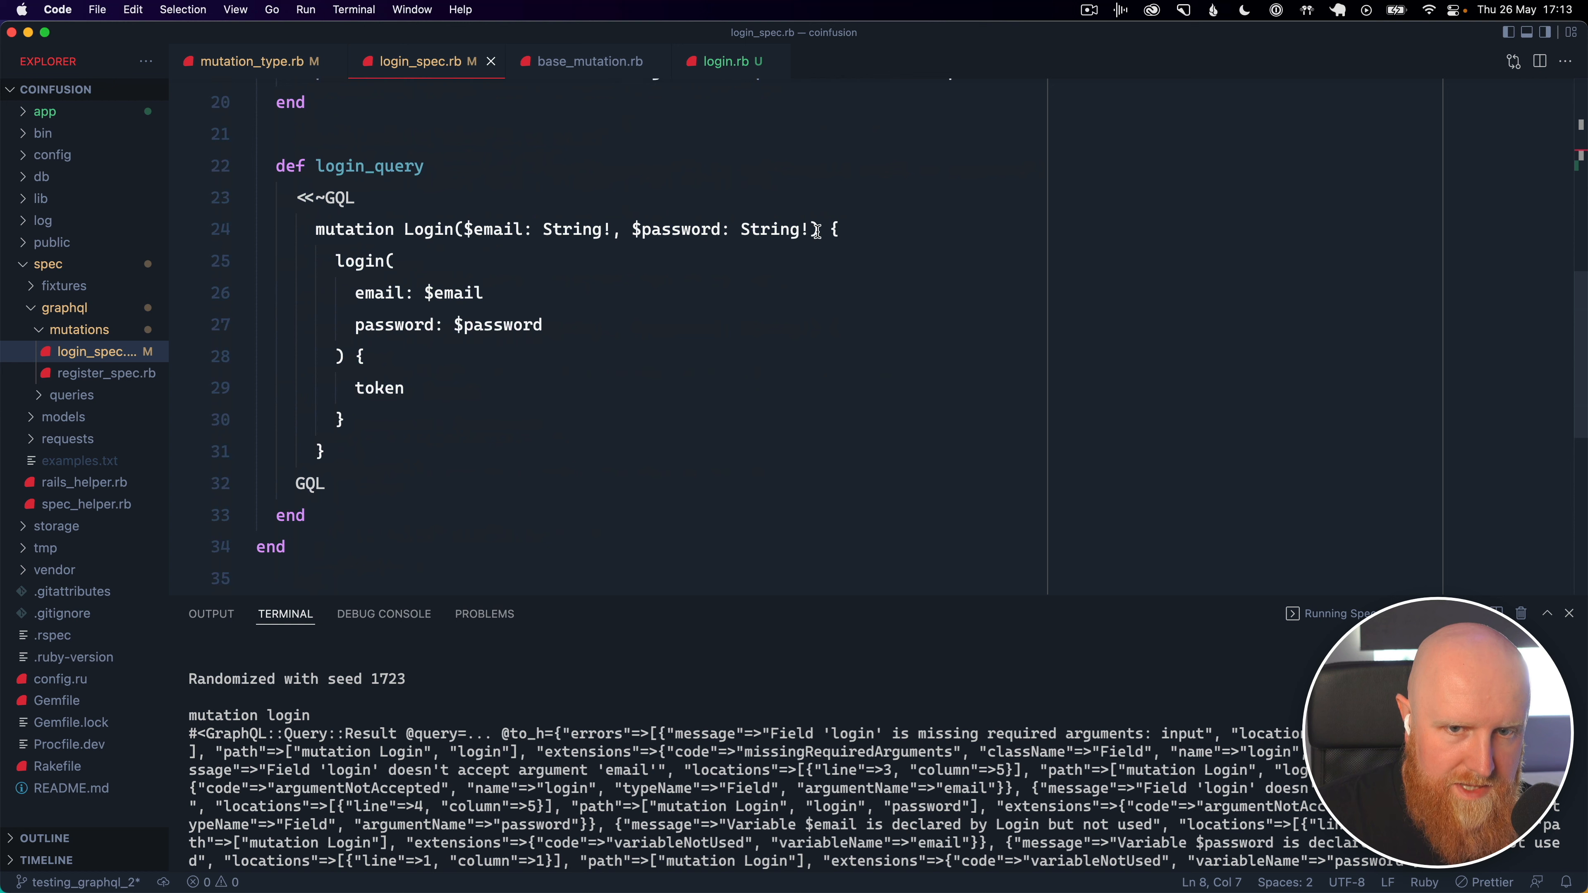
key(Enter)
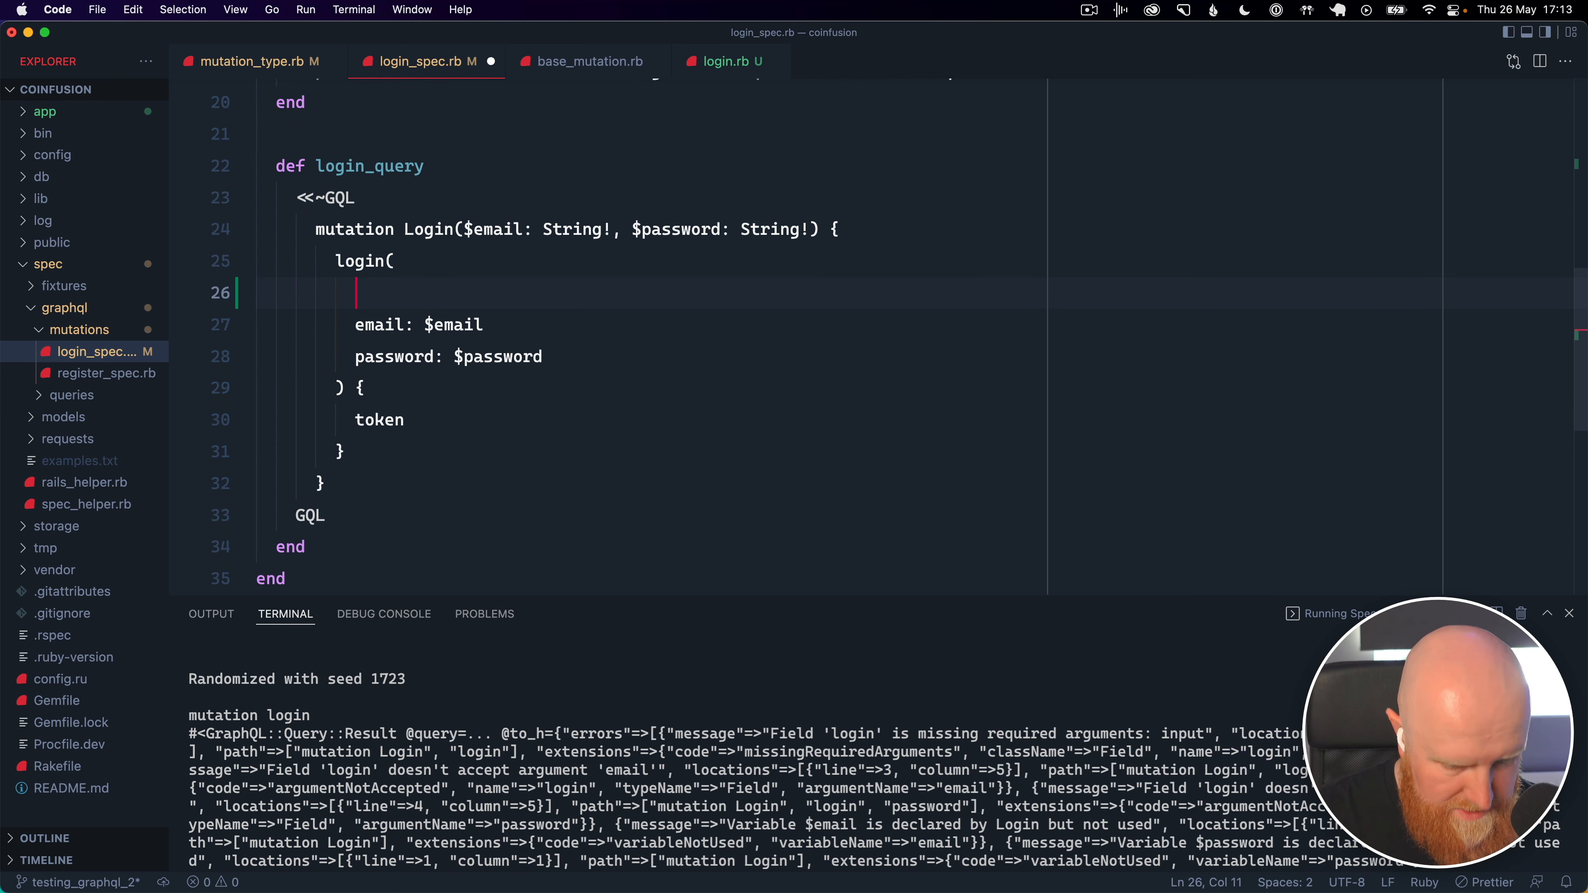
text(input" {})
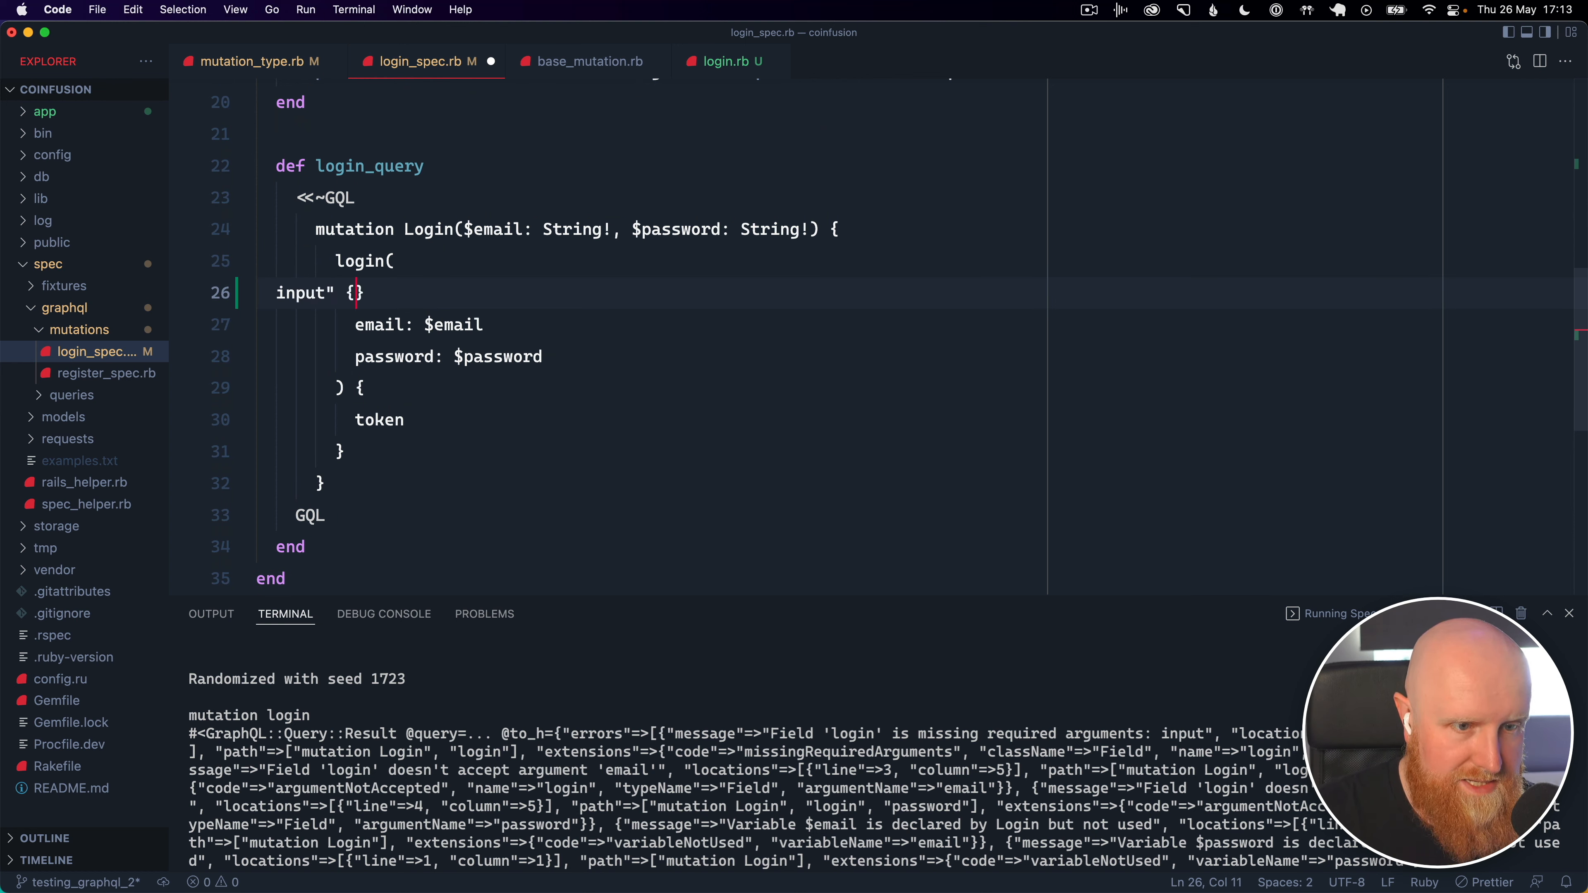
text(:)
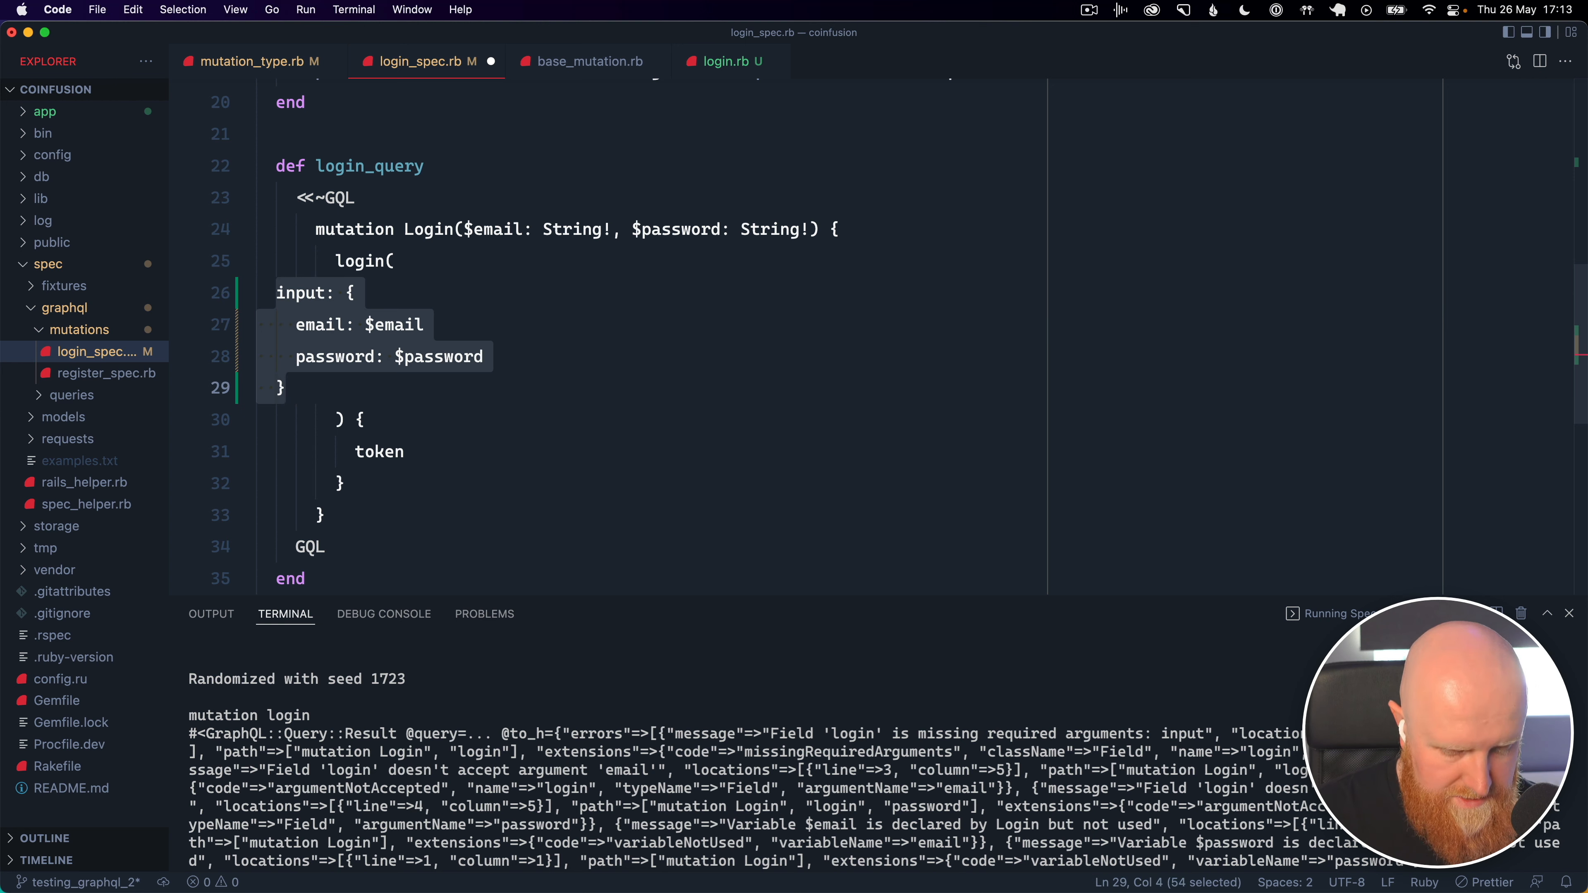
key(Tab)
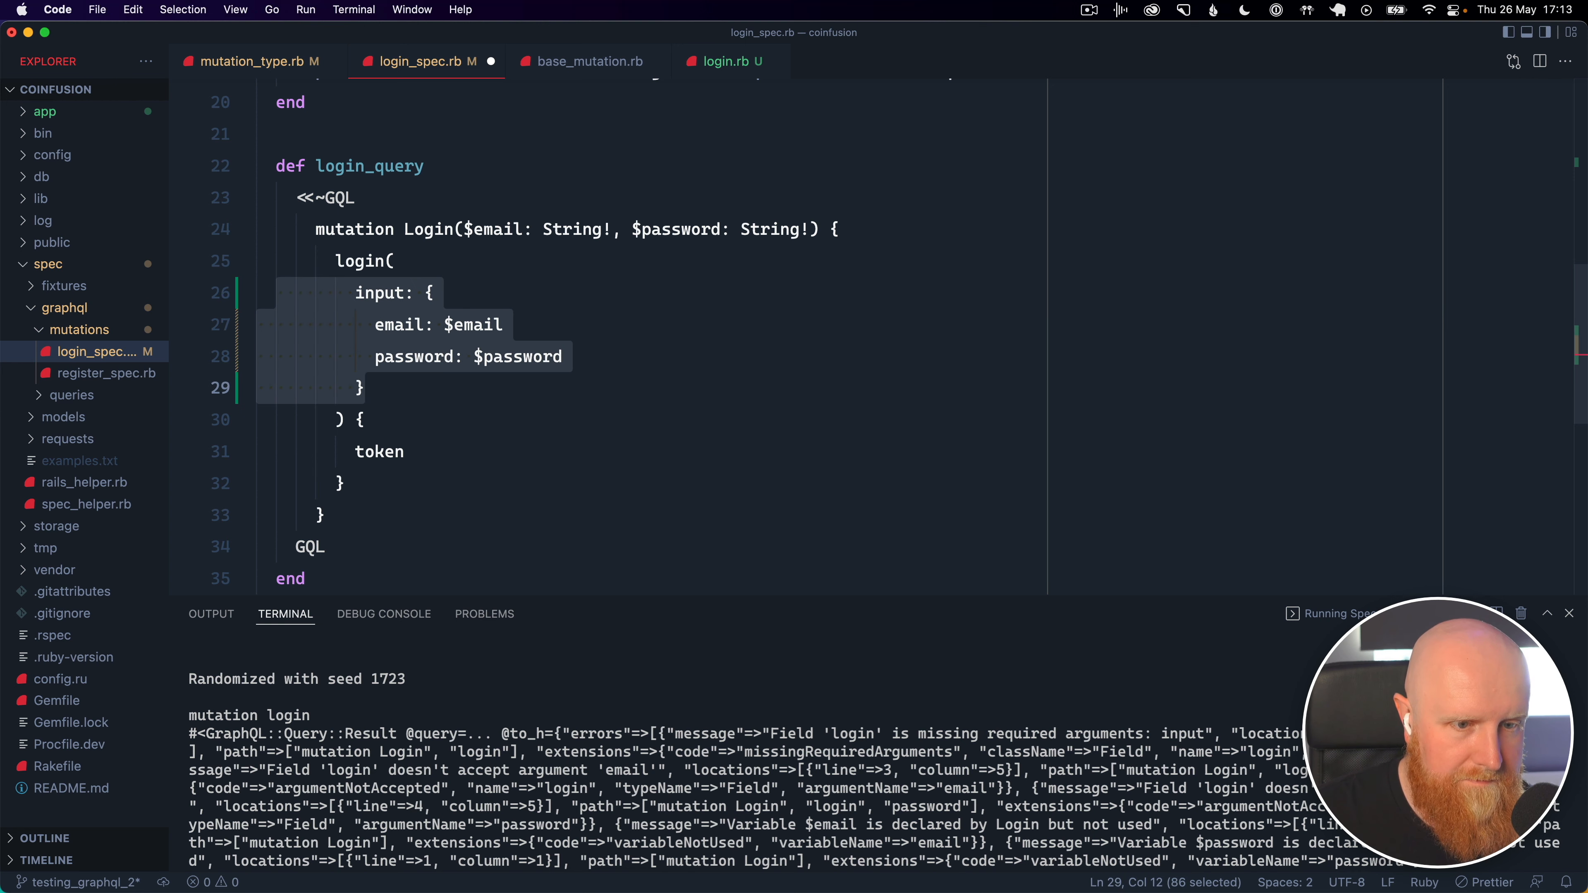
click(536, 357)
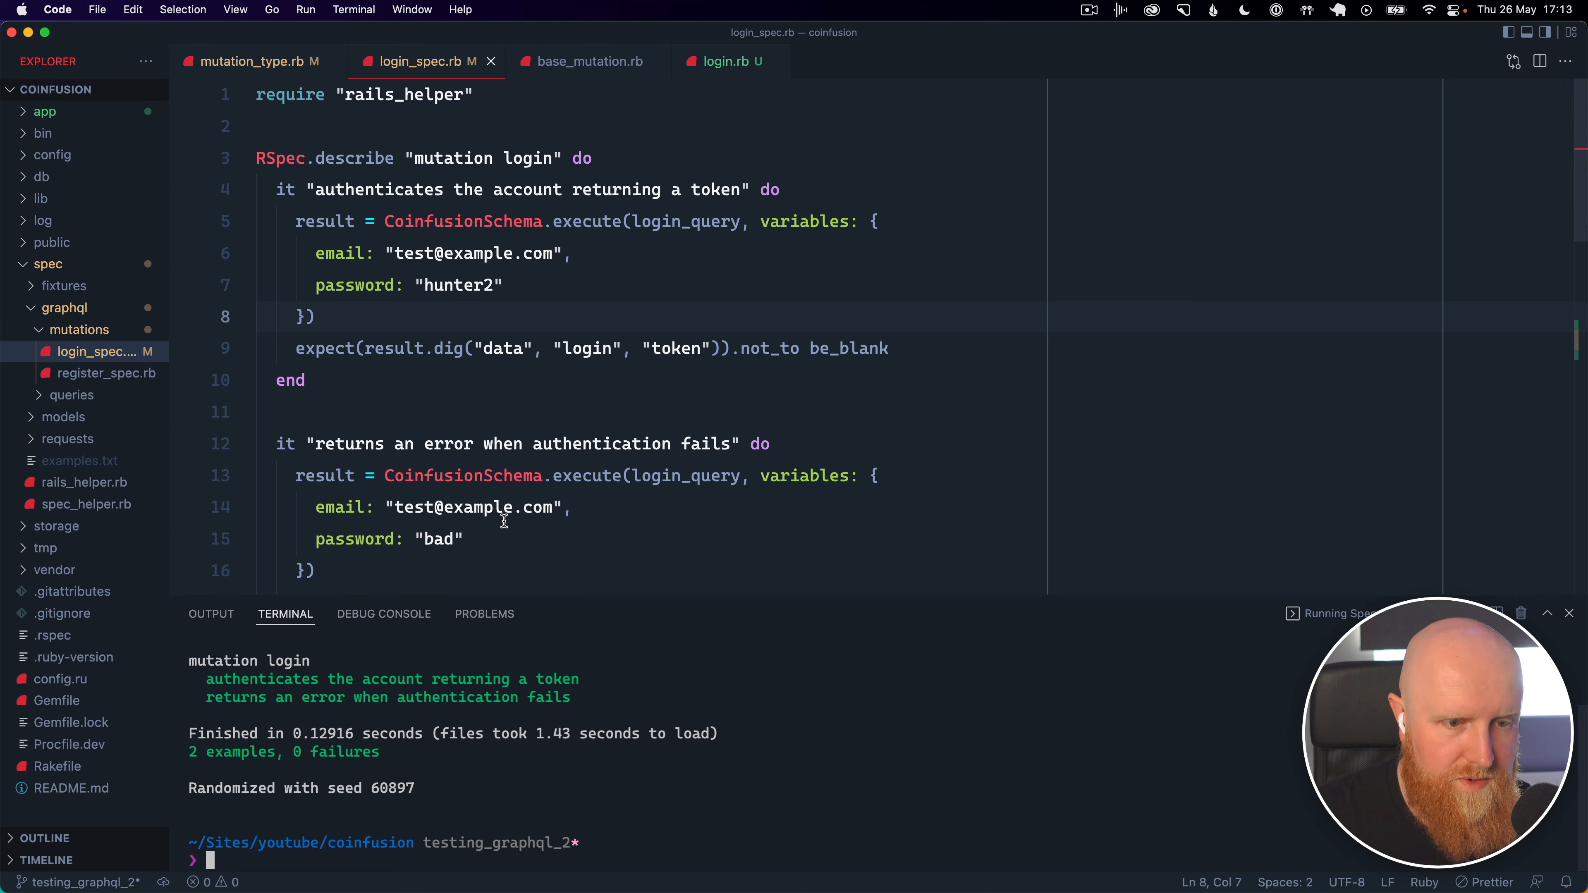
Remove the `p result` line and rerun bin/rspec on login_spec.rb to confirm 0 failures
scroll(down, 3)
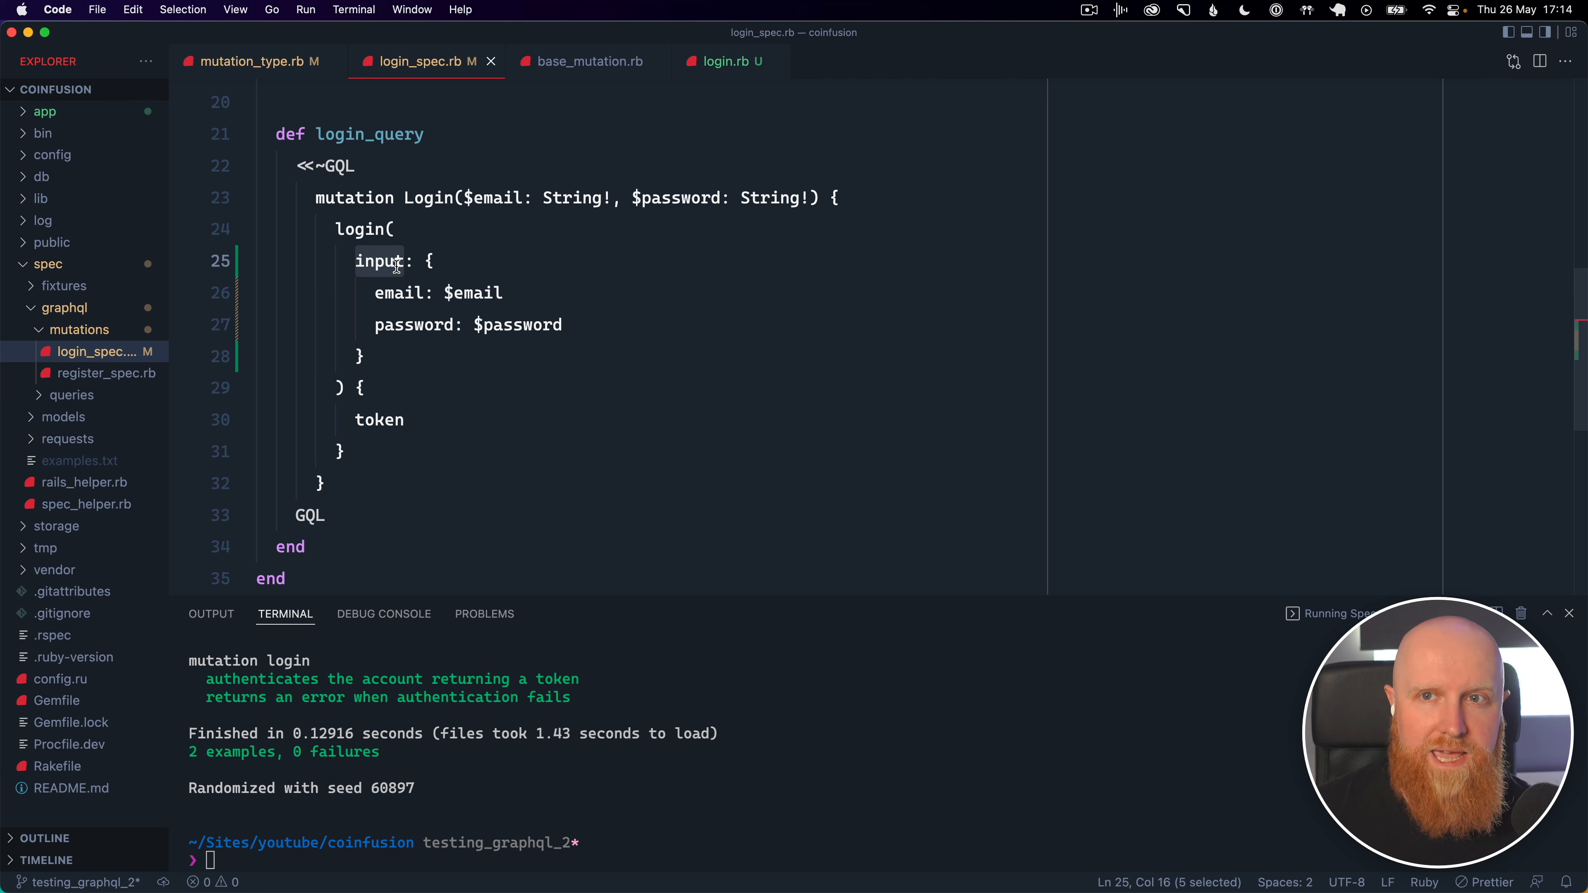
mouse_move(458, 252)
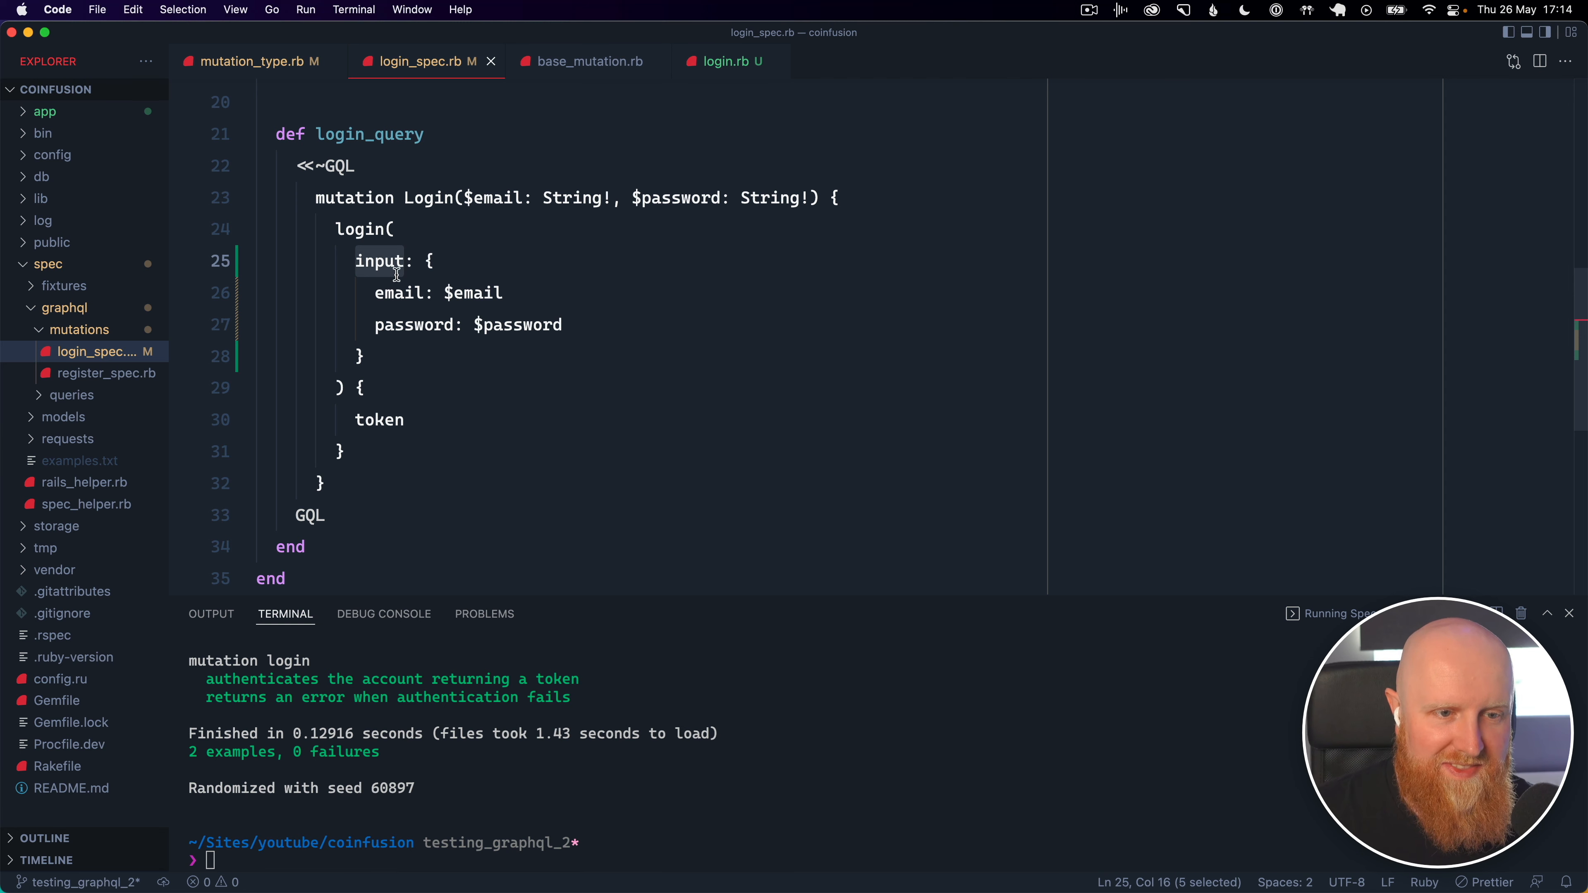
click(433, 261)
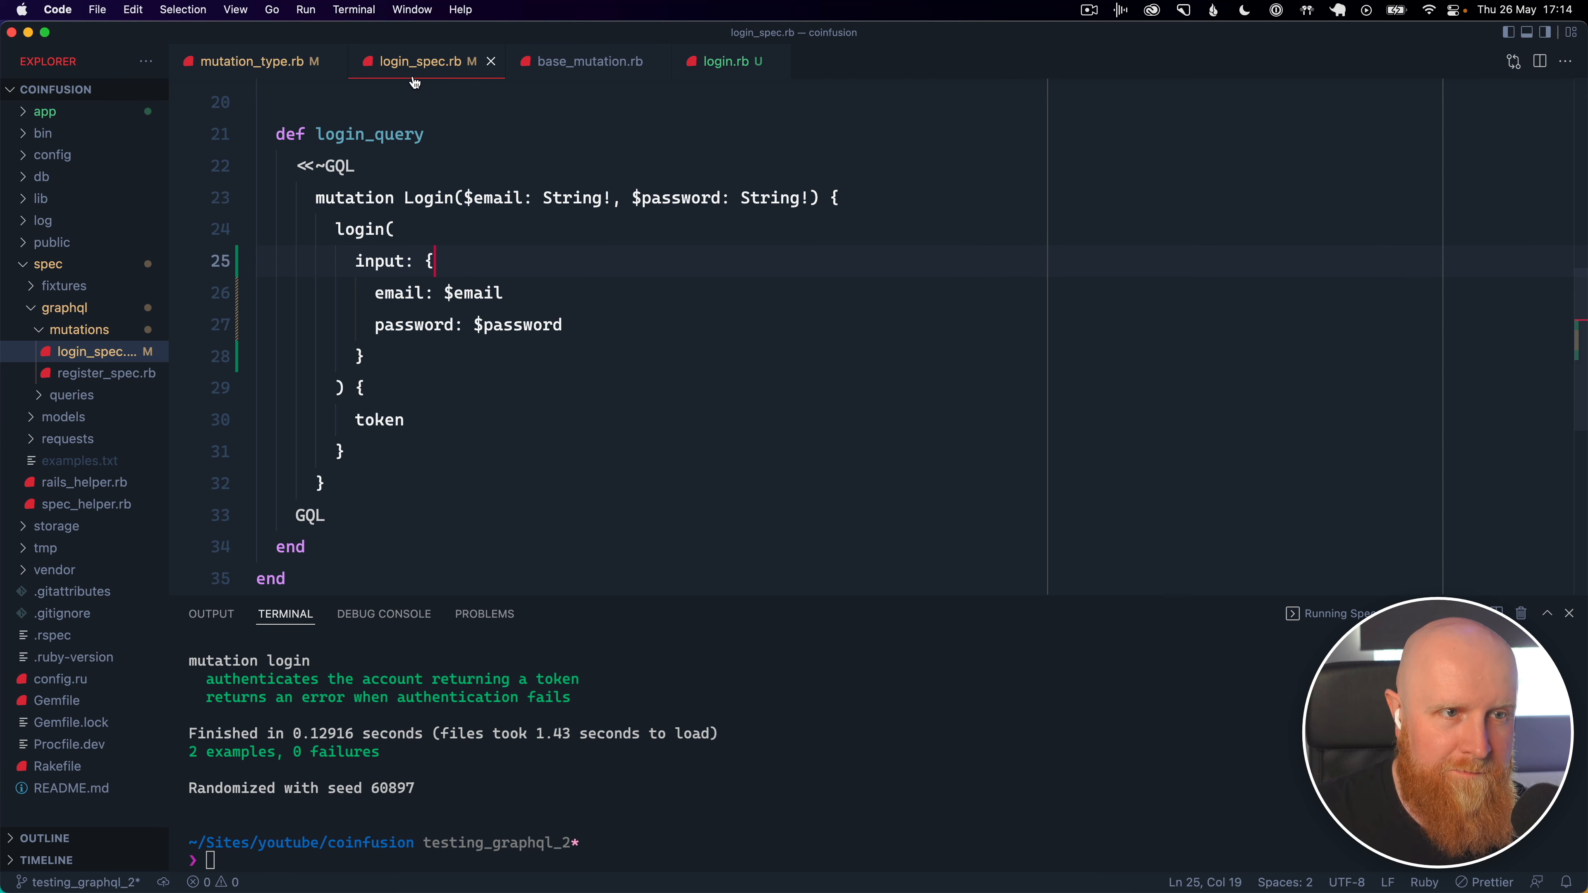
Copy login.rb to register.rb, rename the class to Register, and cut the register arguments from mutation_type.rb
click(721, 61)
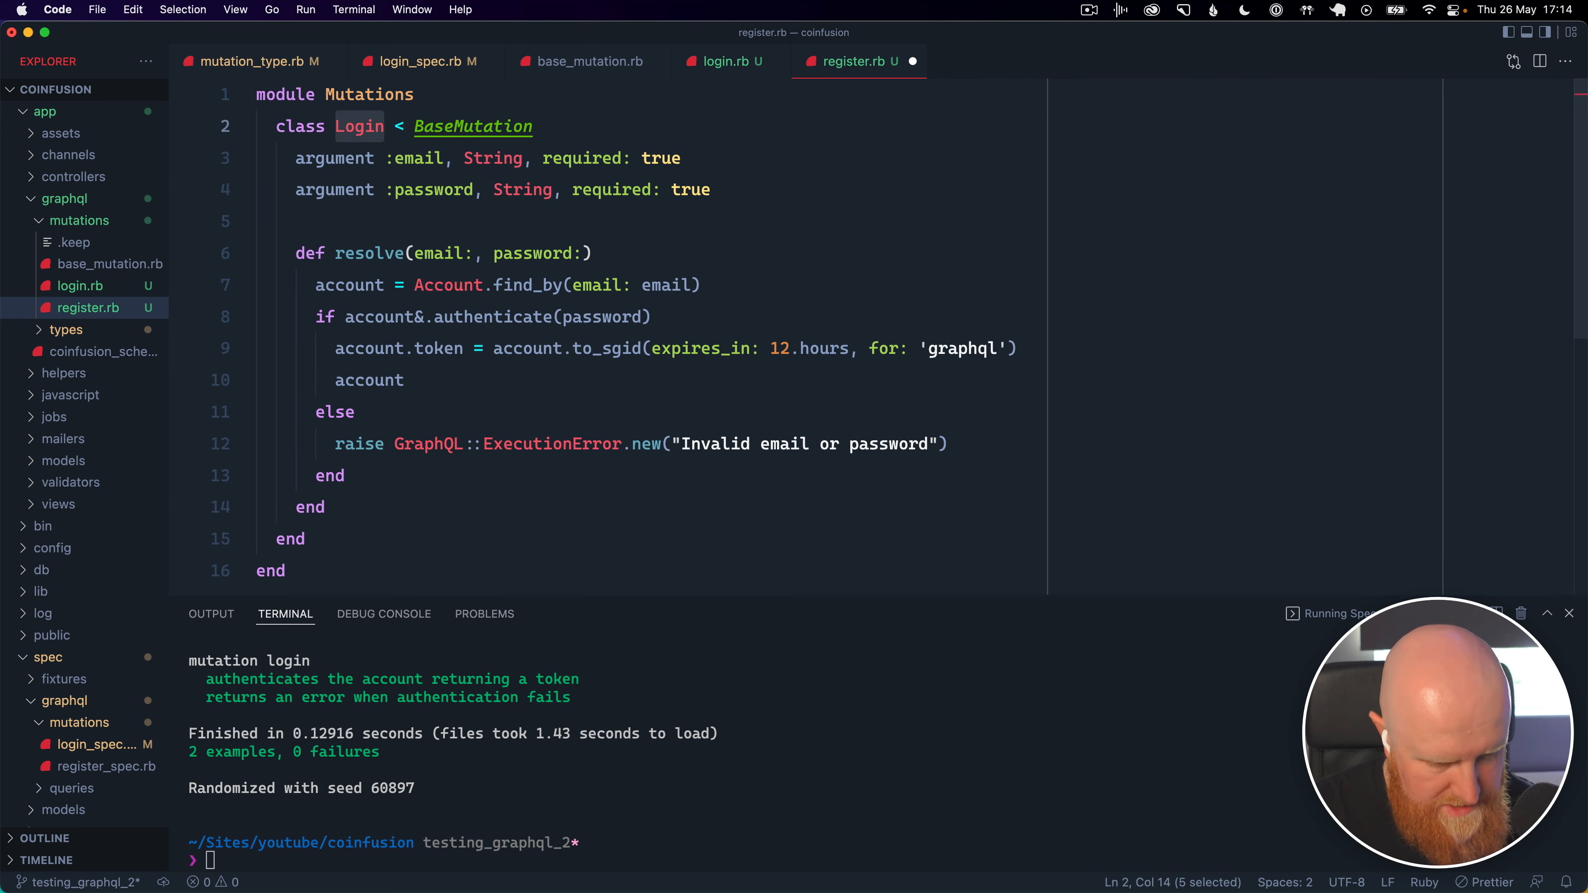
text(Register)
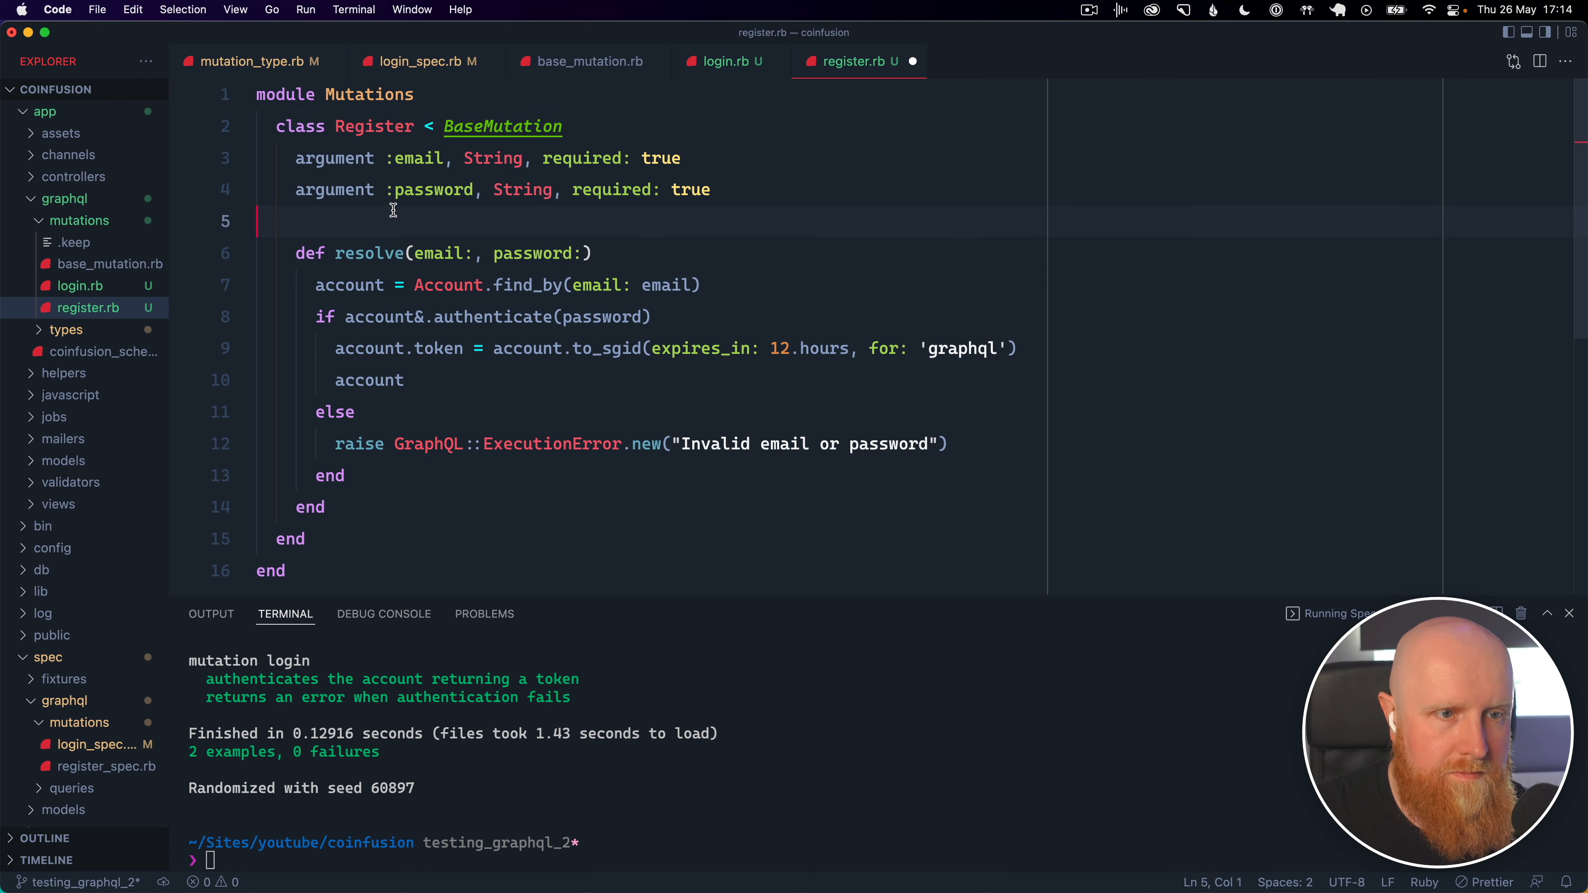
click(420, 62)
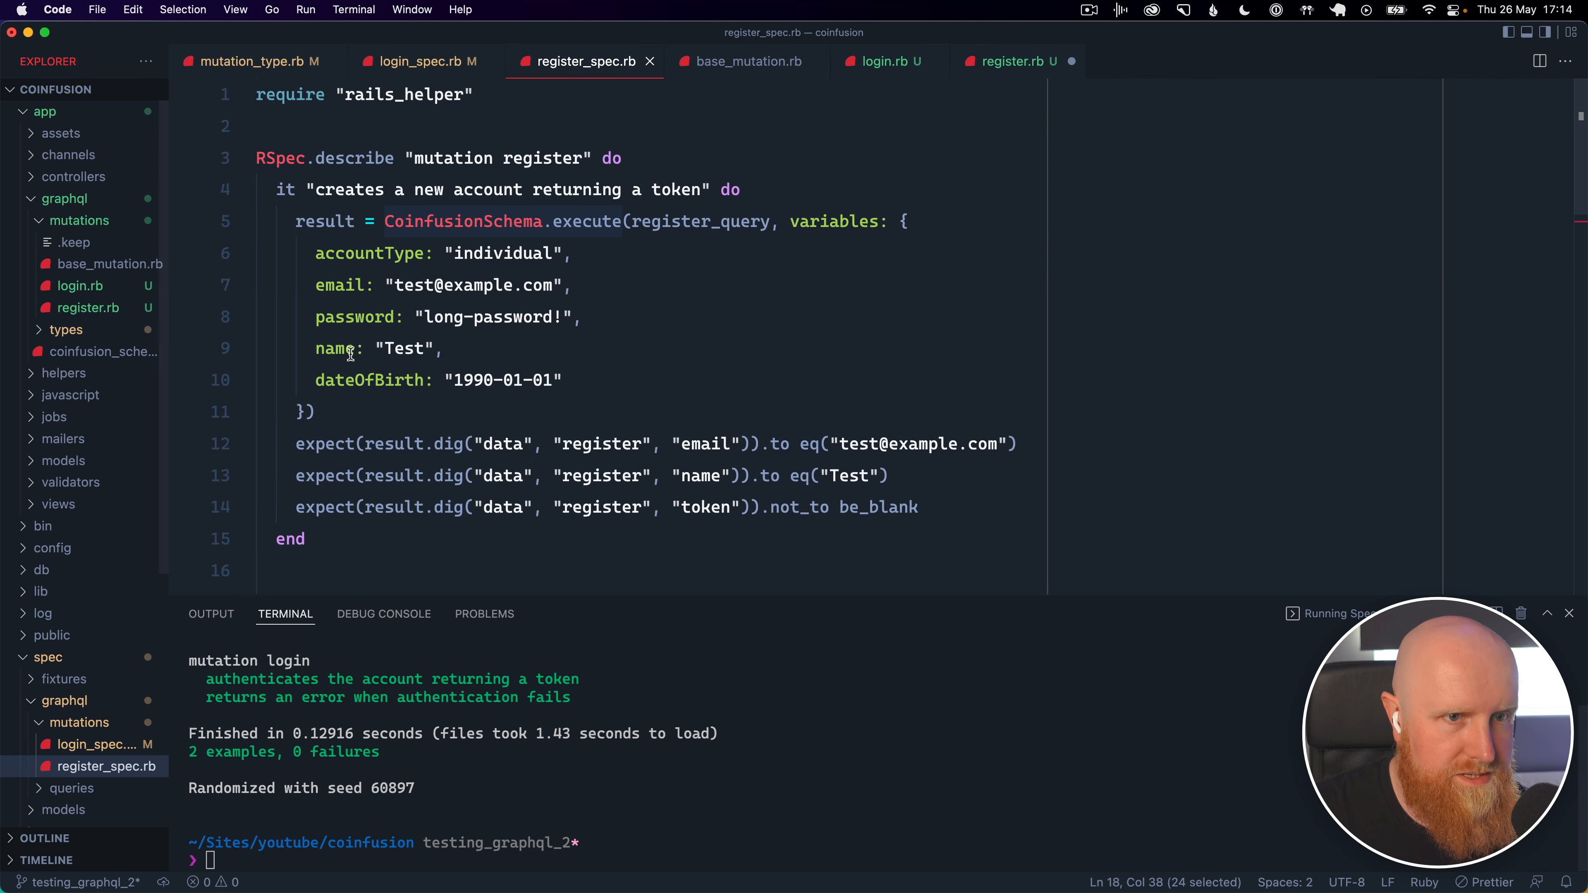
click(256, 61)
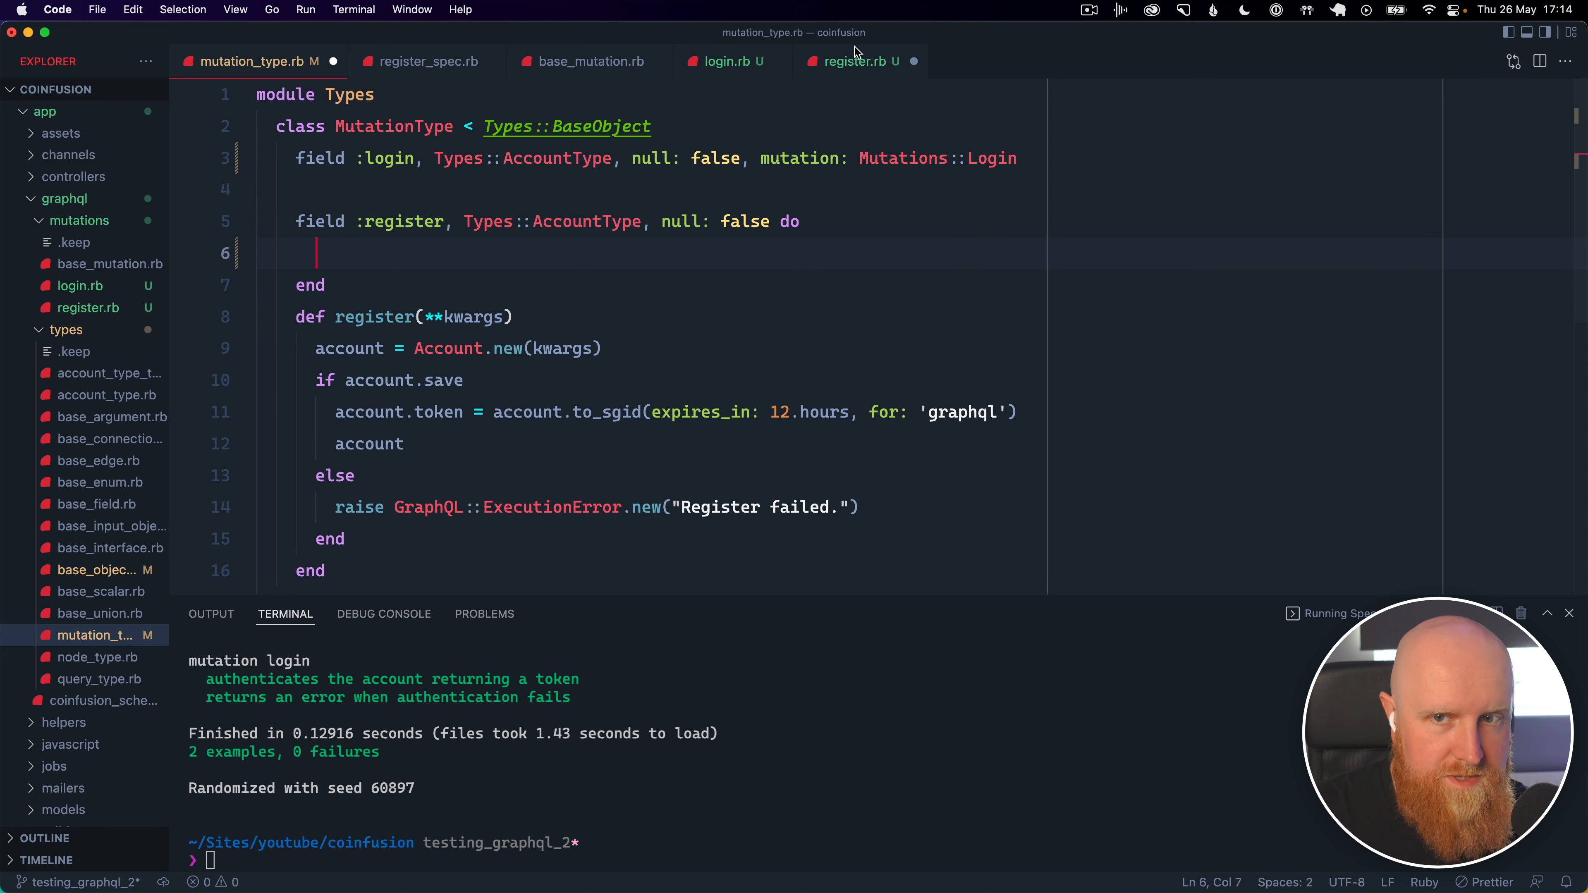
Paste the six arguments into the Register class, drop the inline register method, and close login.rb
click(856, 60)
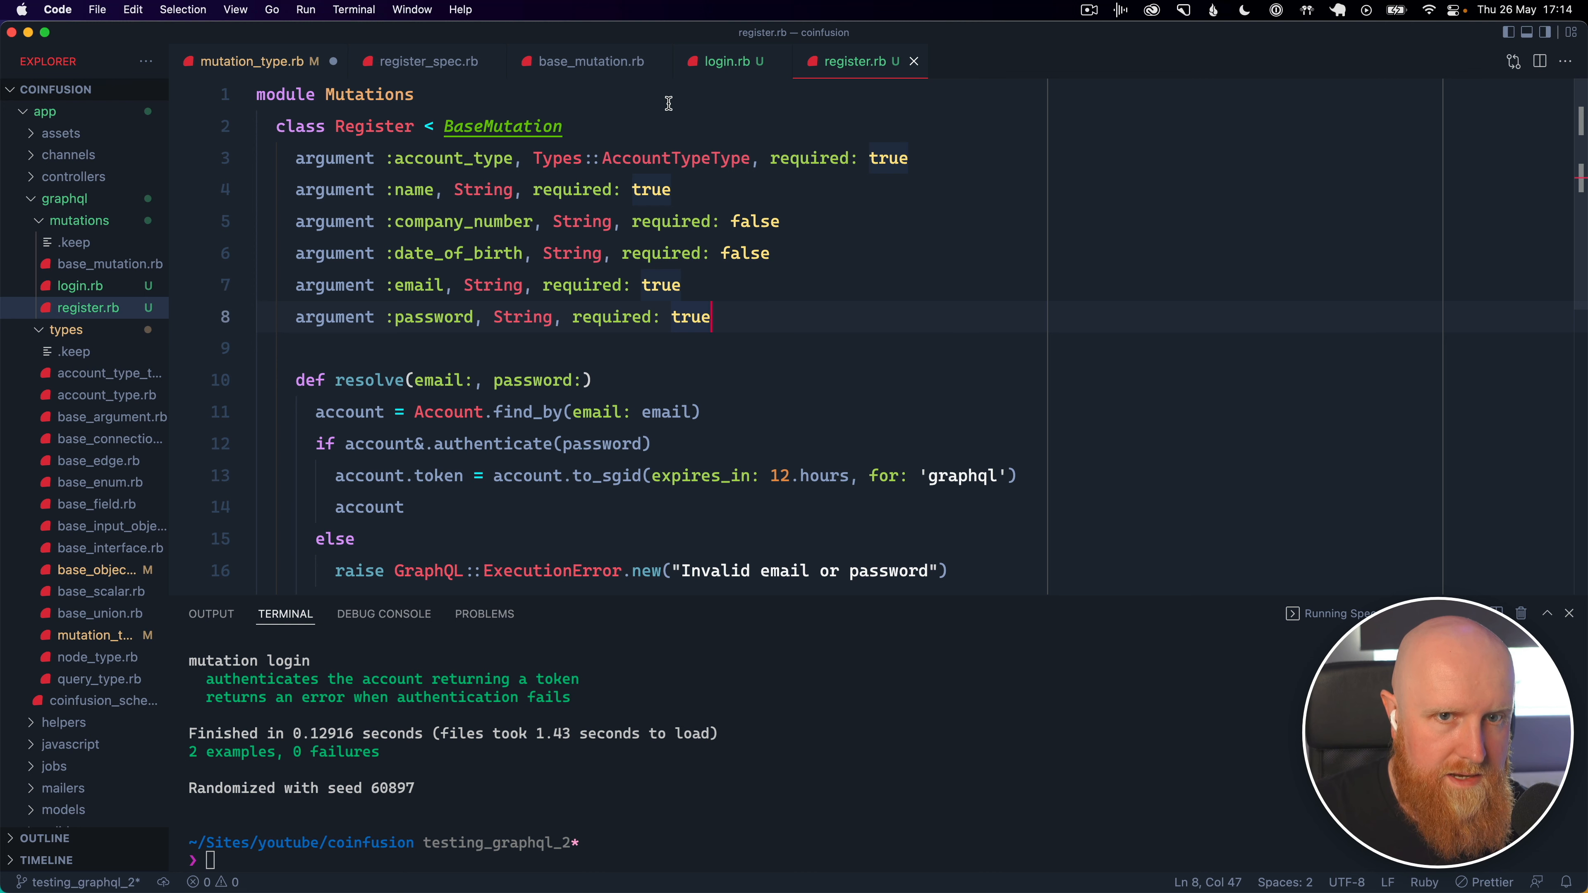
click(723, 60)
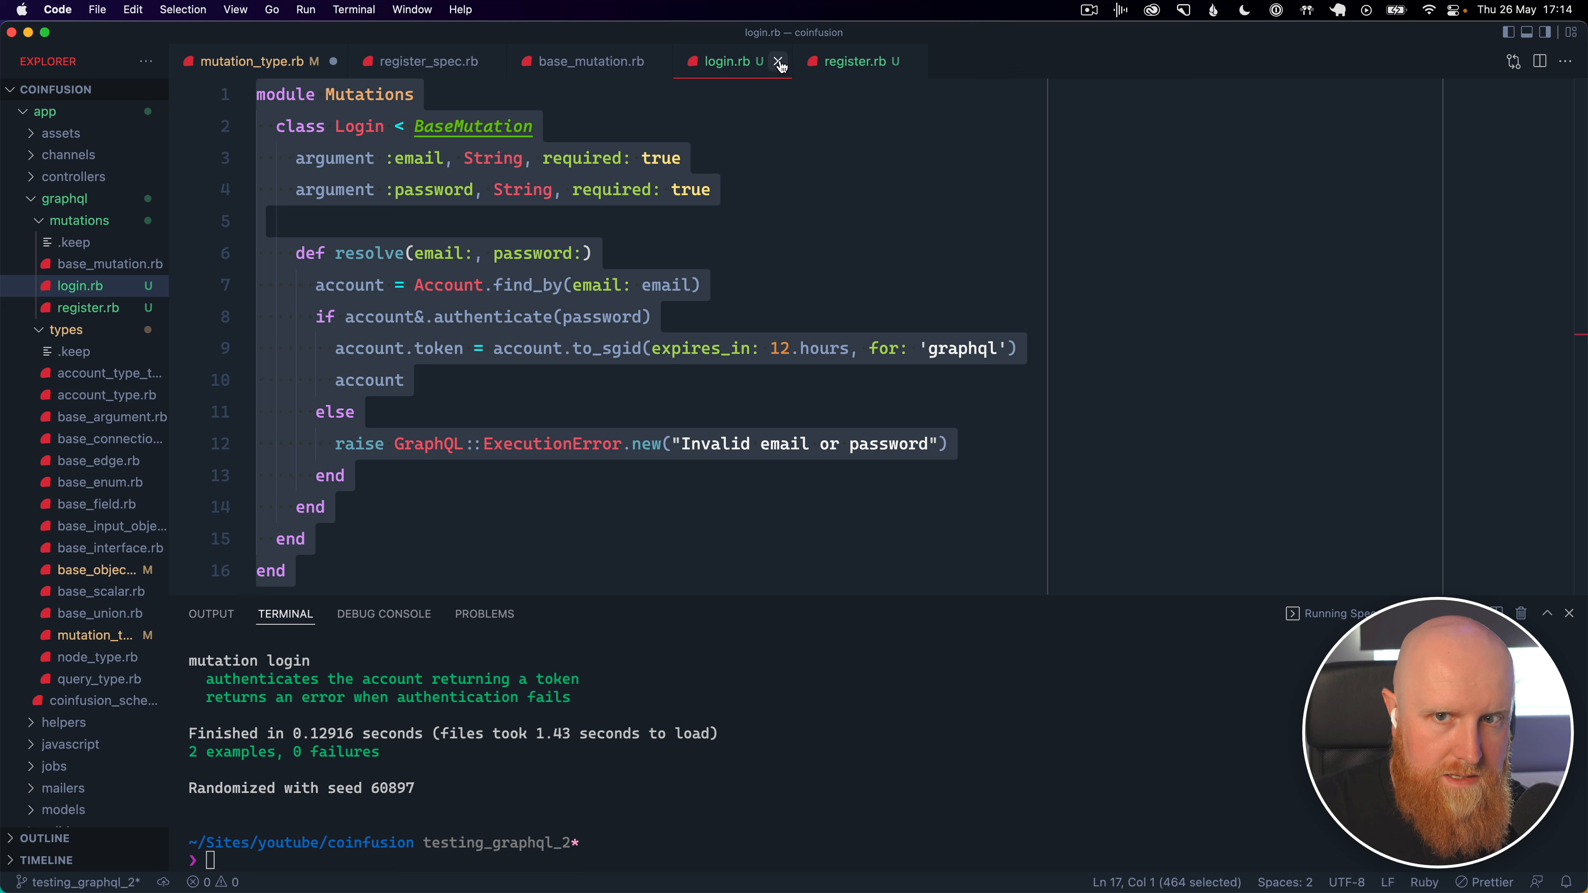
click(779, 62)
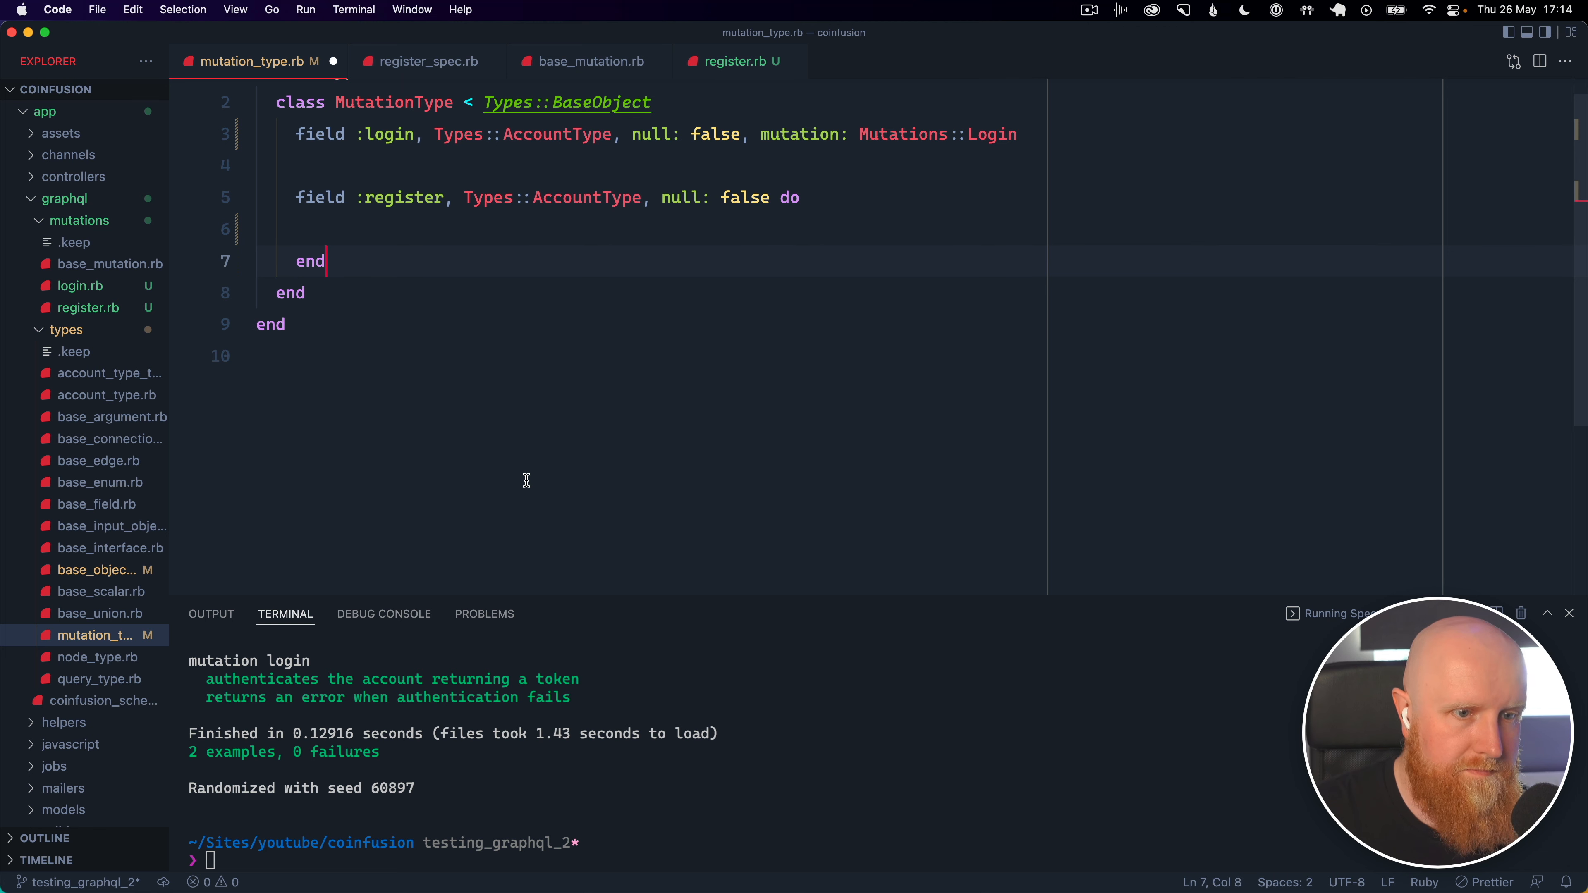
Point field :register at Mutations::Register and run register_spec.rb, seeing 2 examples, 2 failures
click(729, 61)
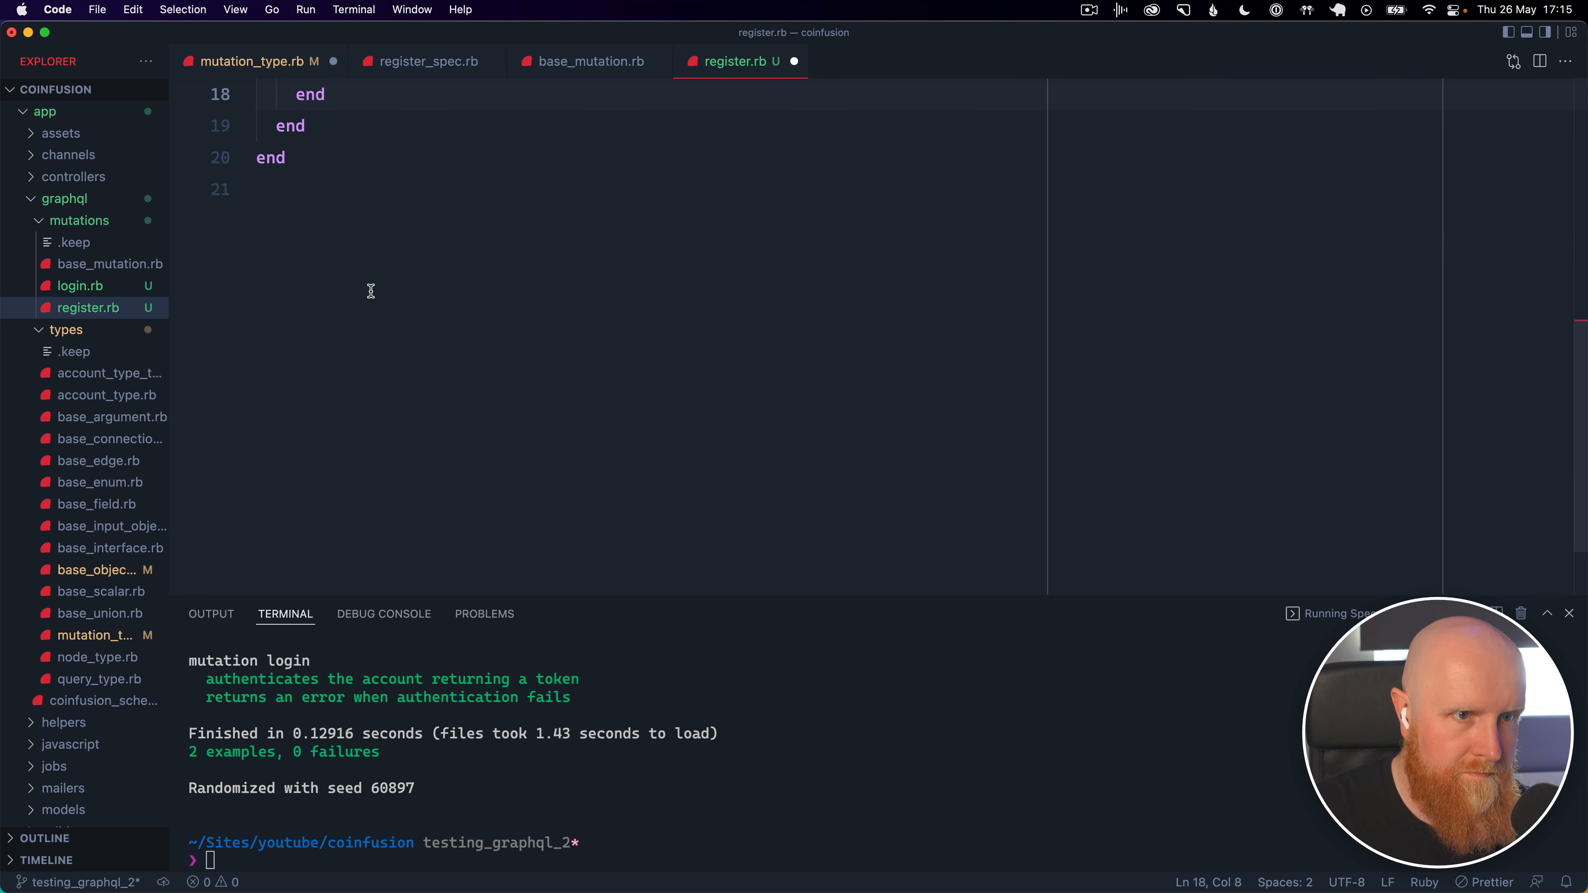
scroll(up, 3)
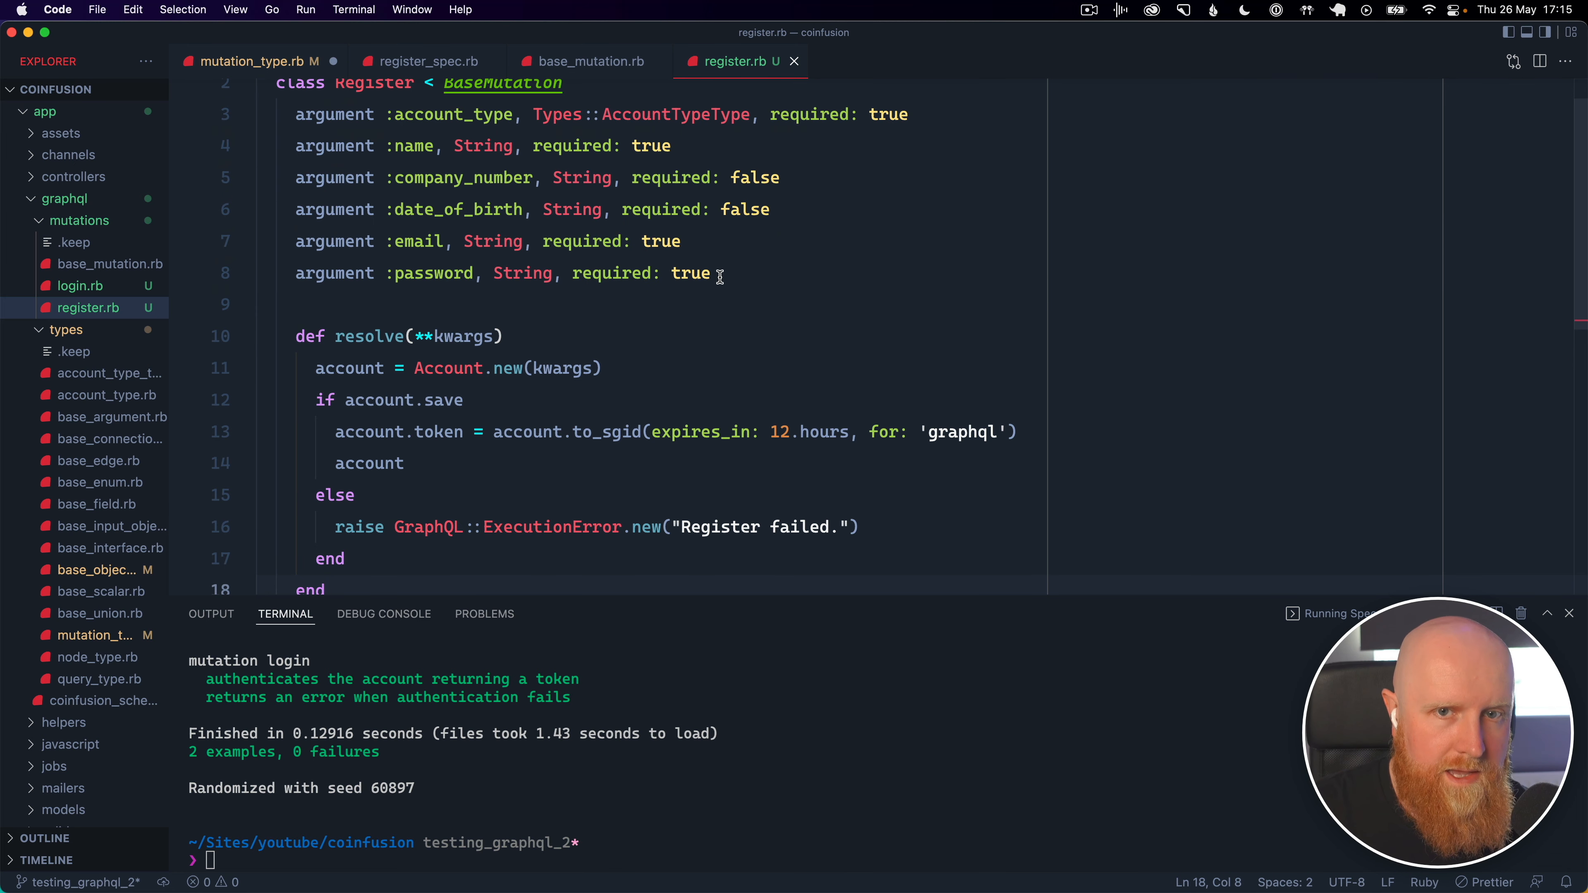
click(255, 61)
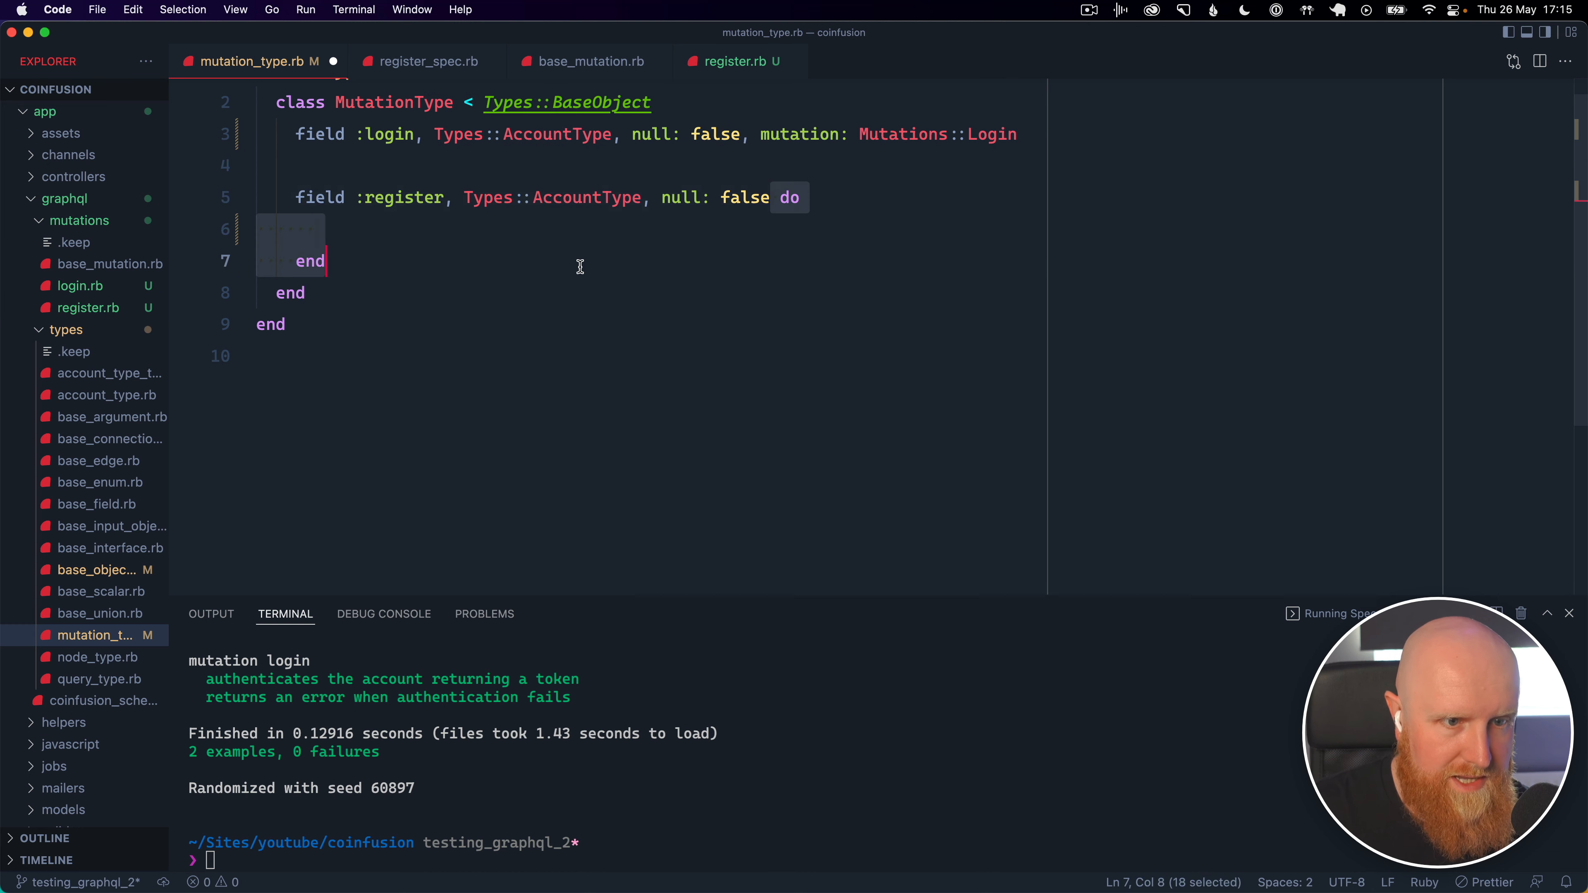
text(, mutation: Mutations::Register)
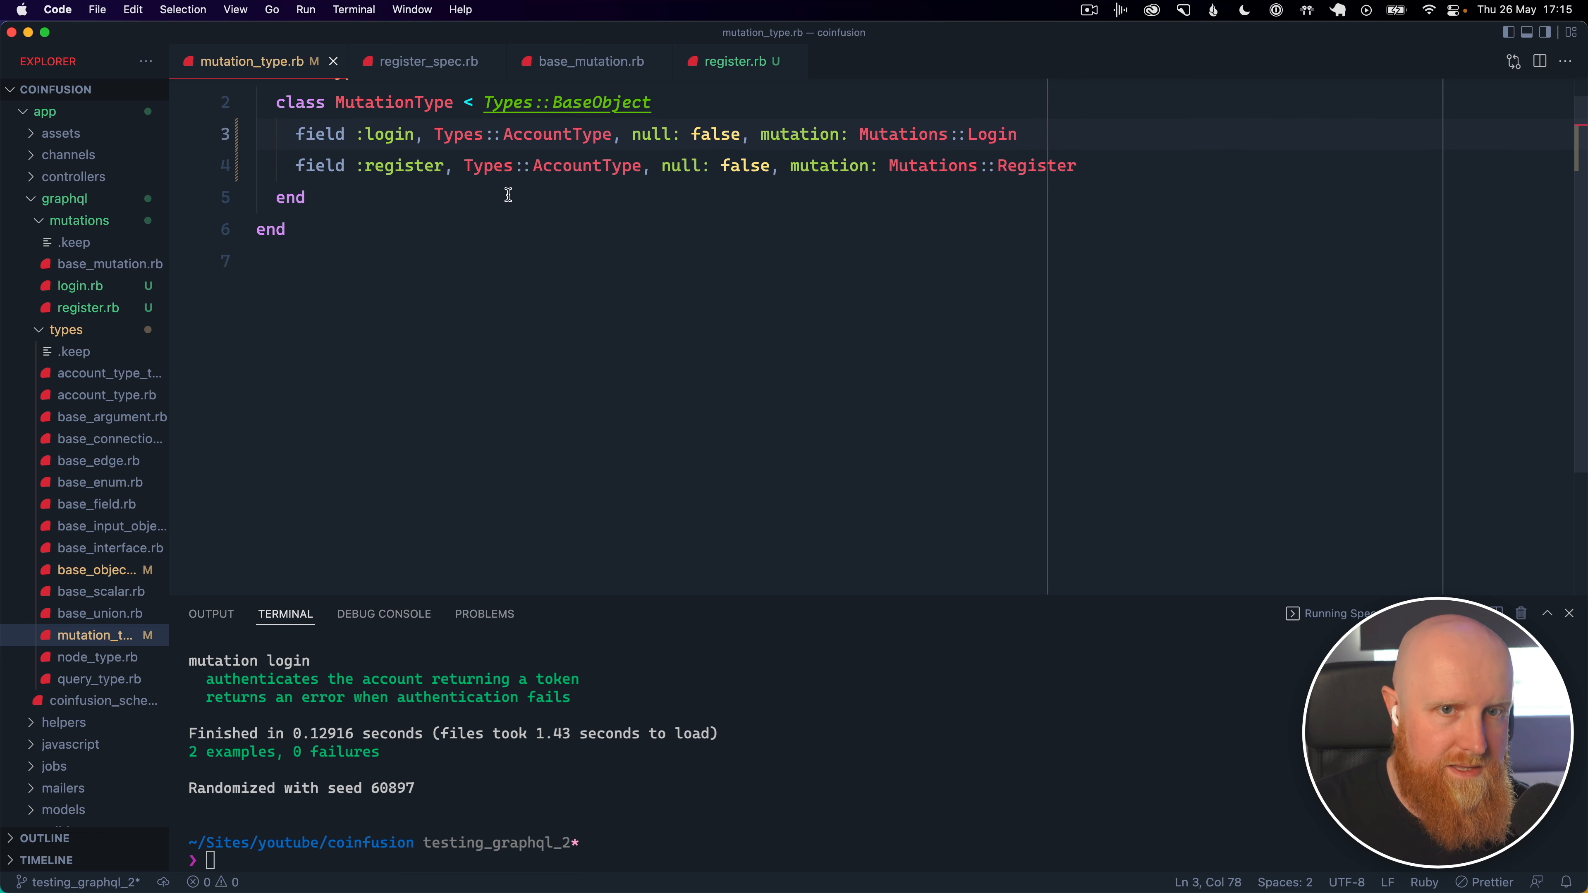
click(429, 61)
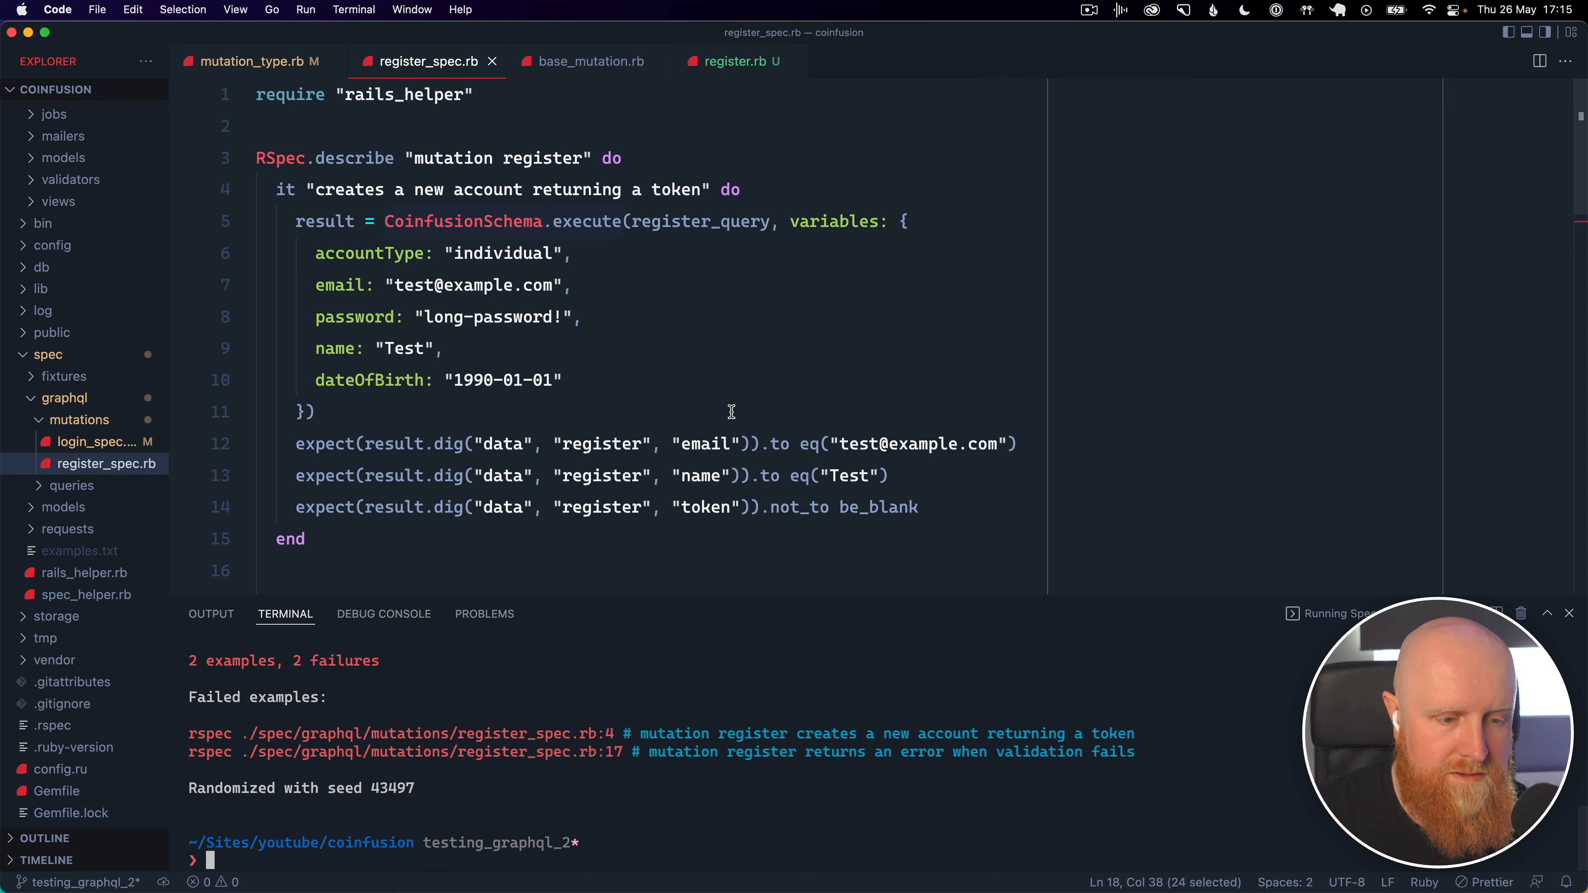
Wrap the register query's arguments in `input: { }` so both register specs pass
scroll(down, 3)
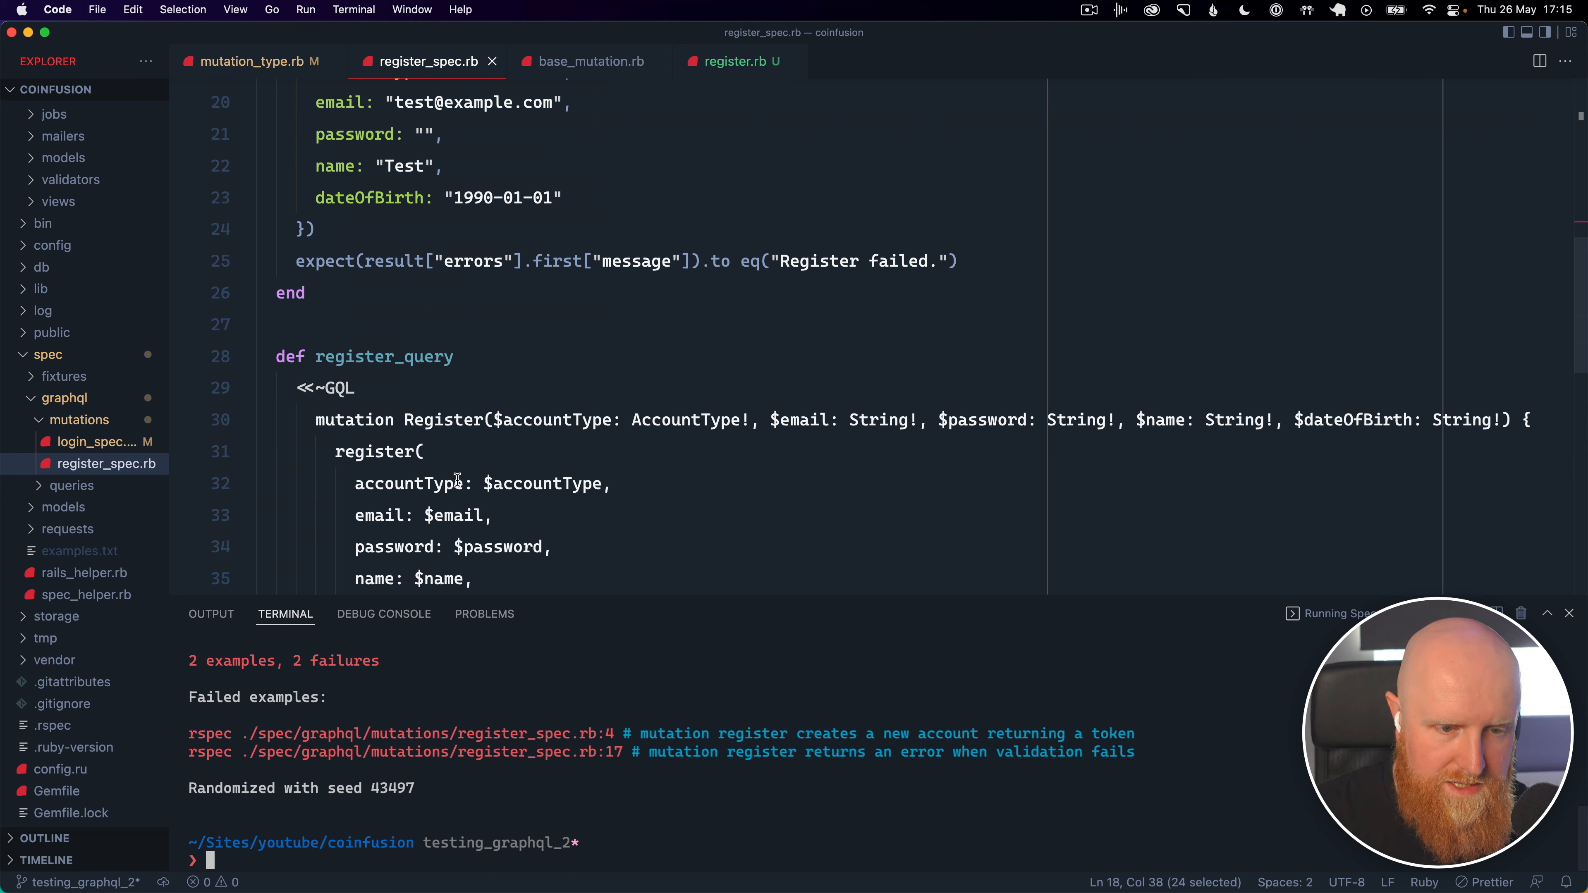
click(425, 452)
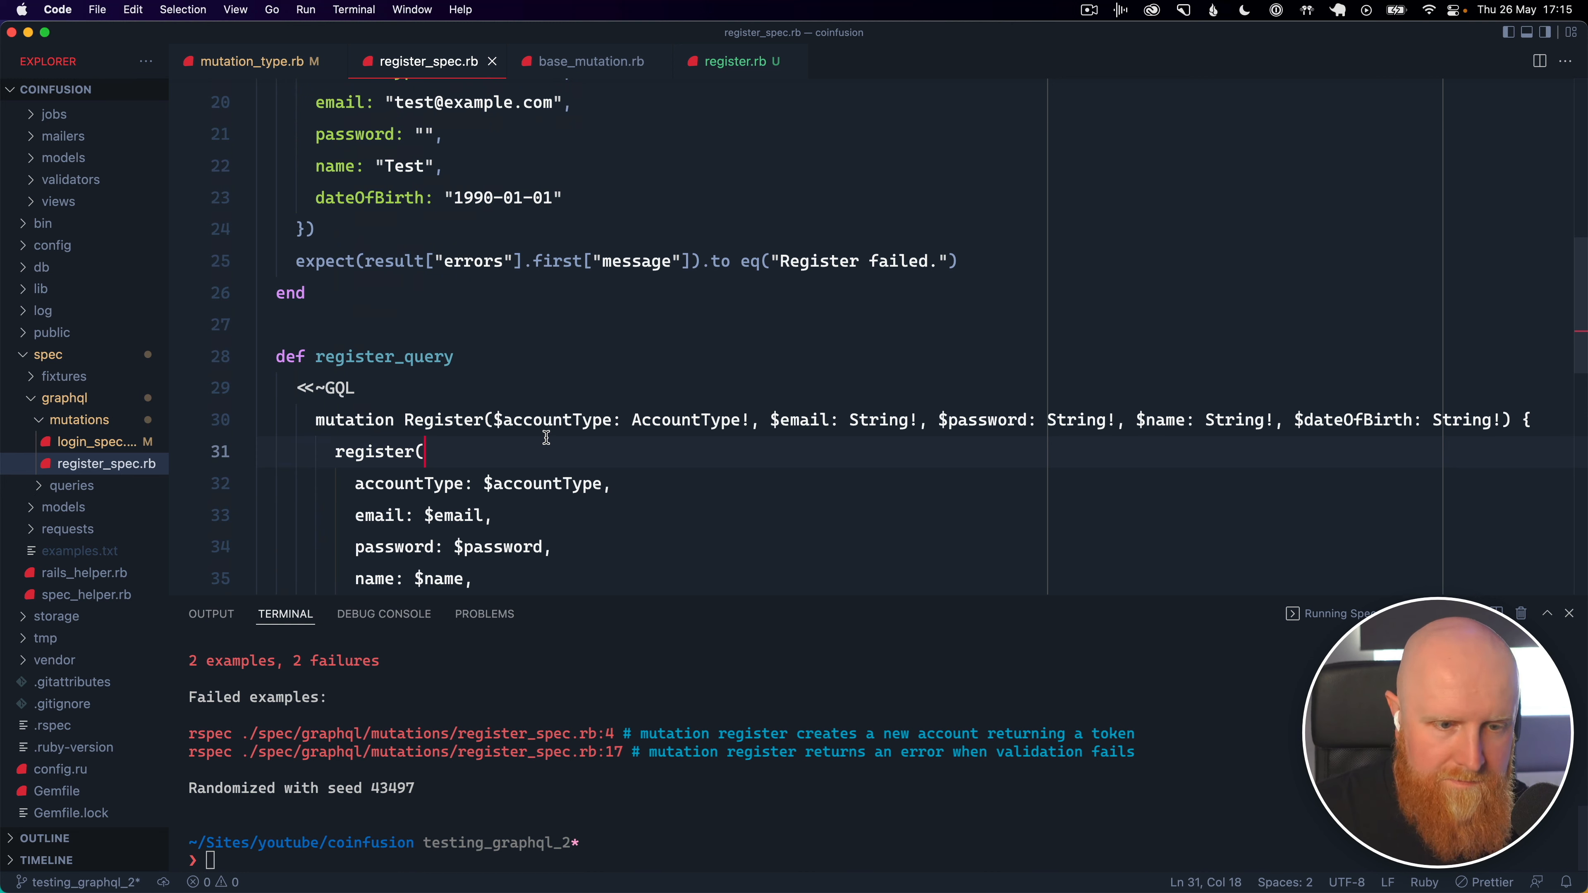
text(inp)
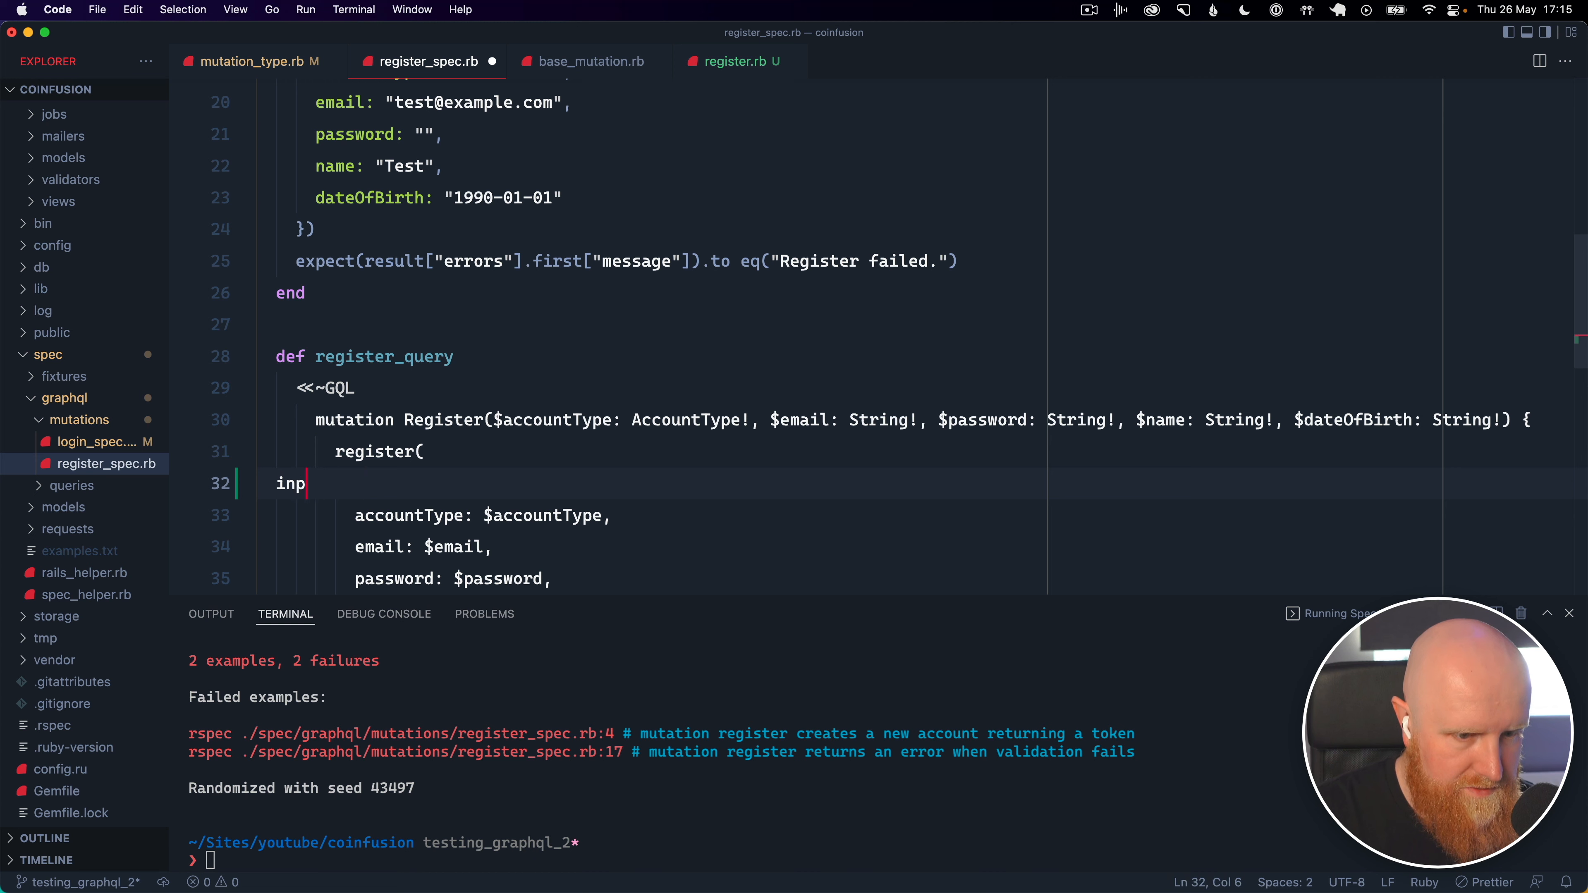
text(ut: {})
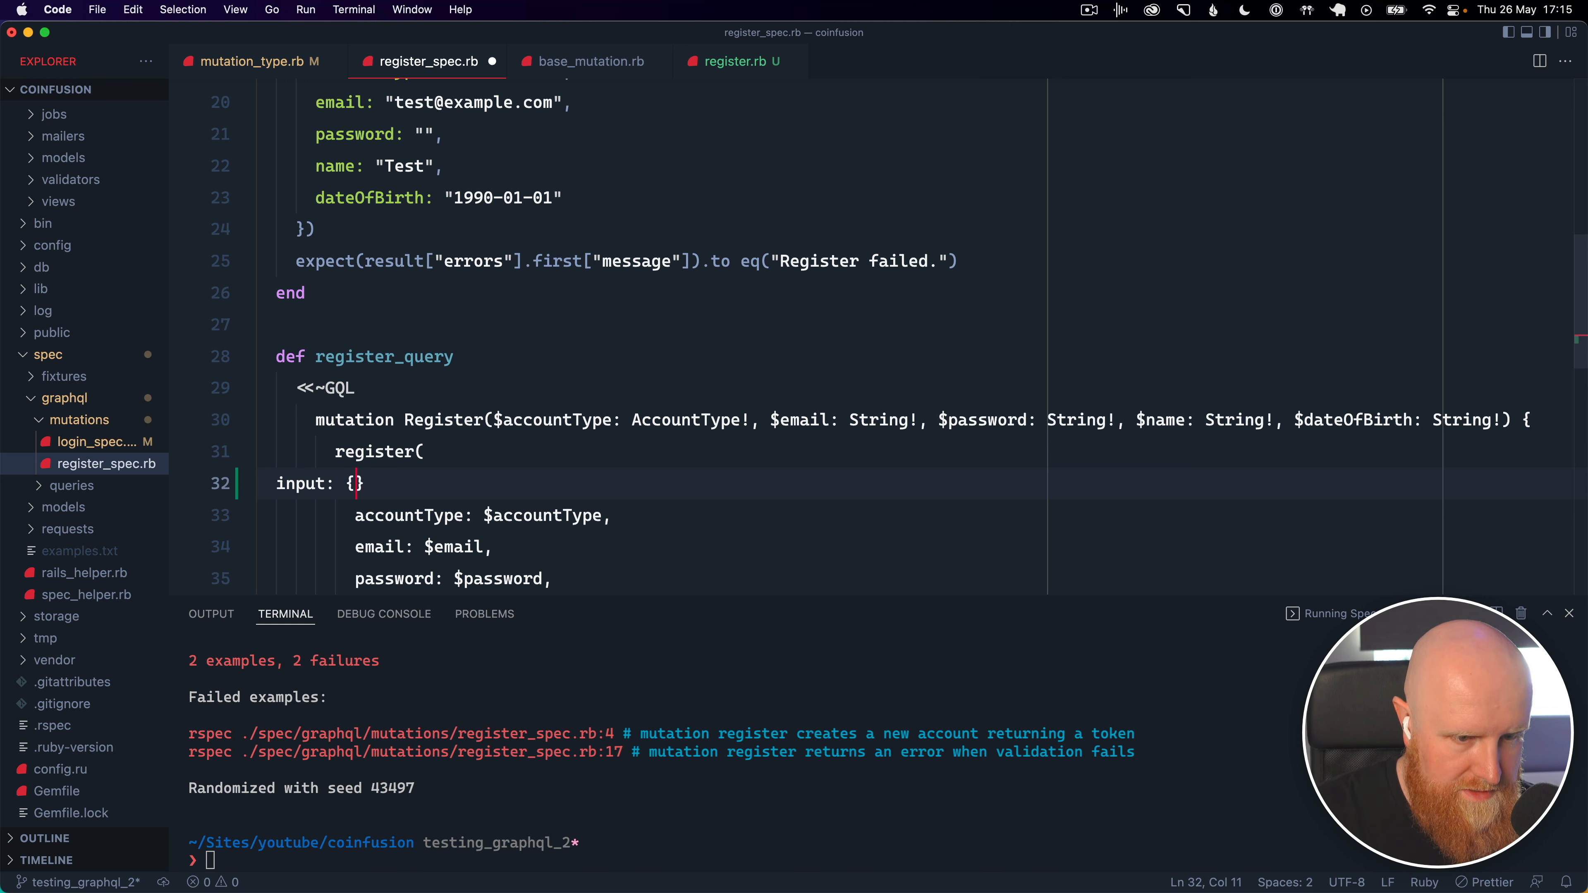
key(Tab)
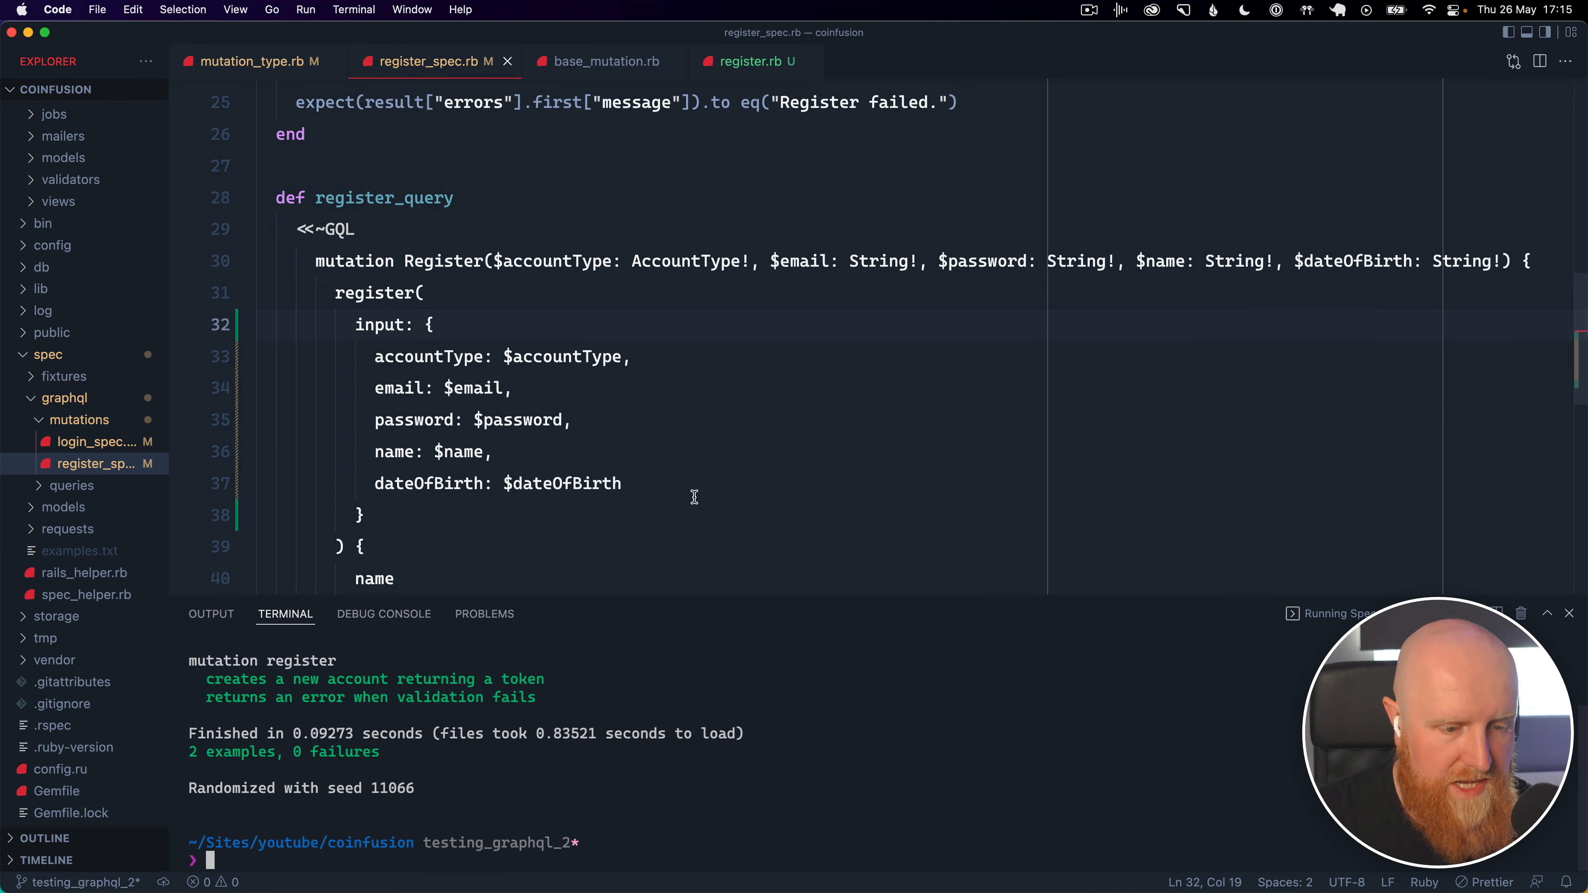
mouse_move(784, 715)
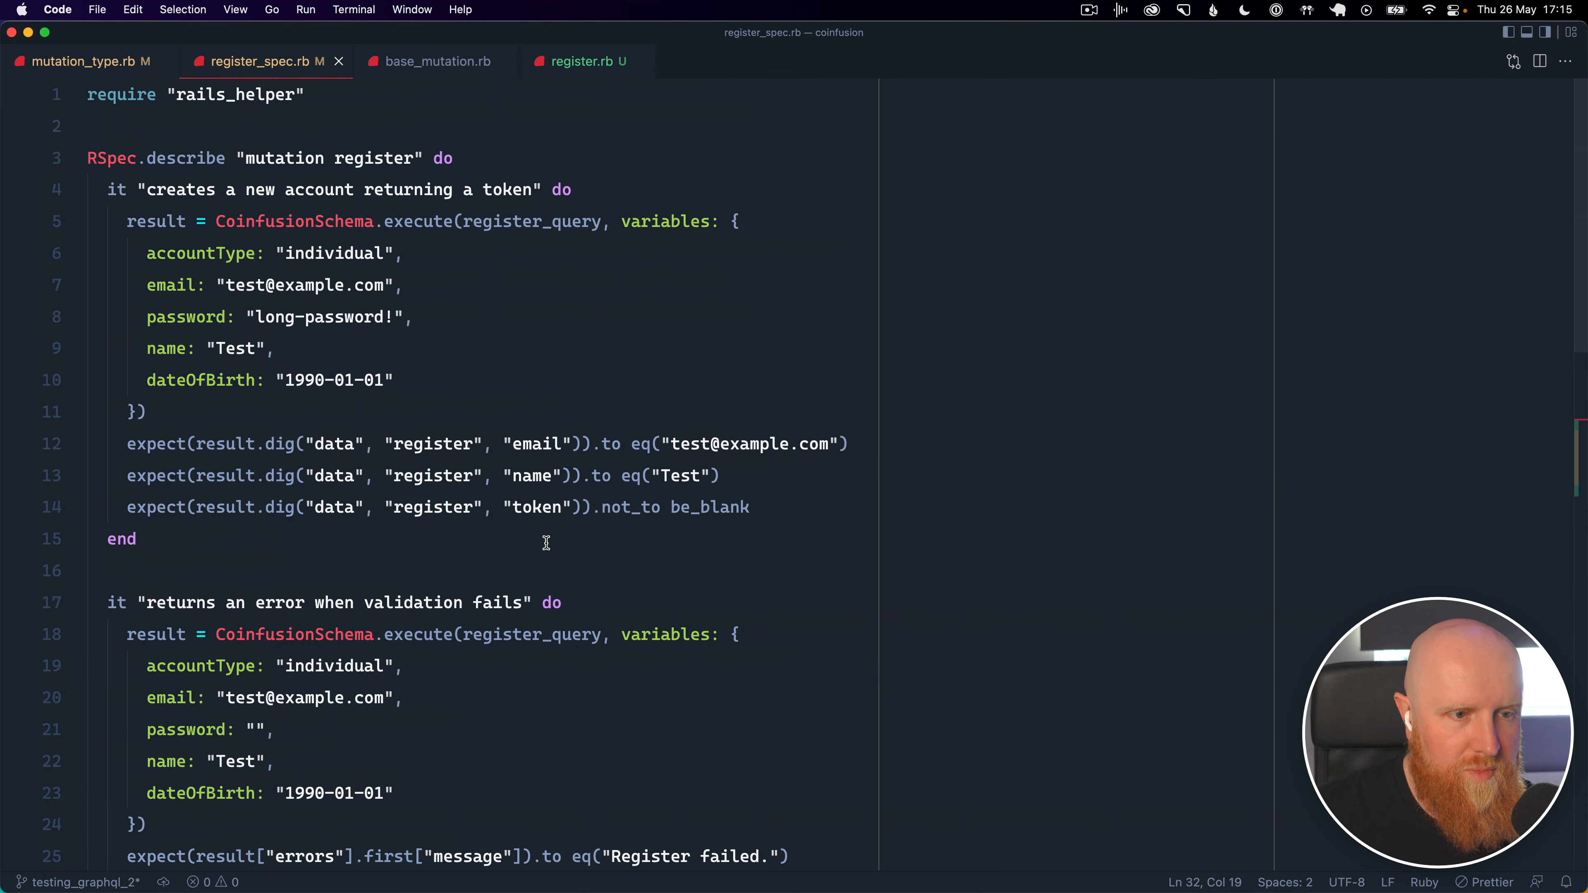
Review the input-wrapped query, the Register mutation, and mutation_type.rb's two Mutations-backed fields
scroll(down, 3)
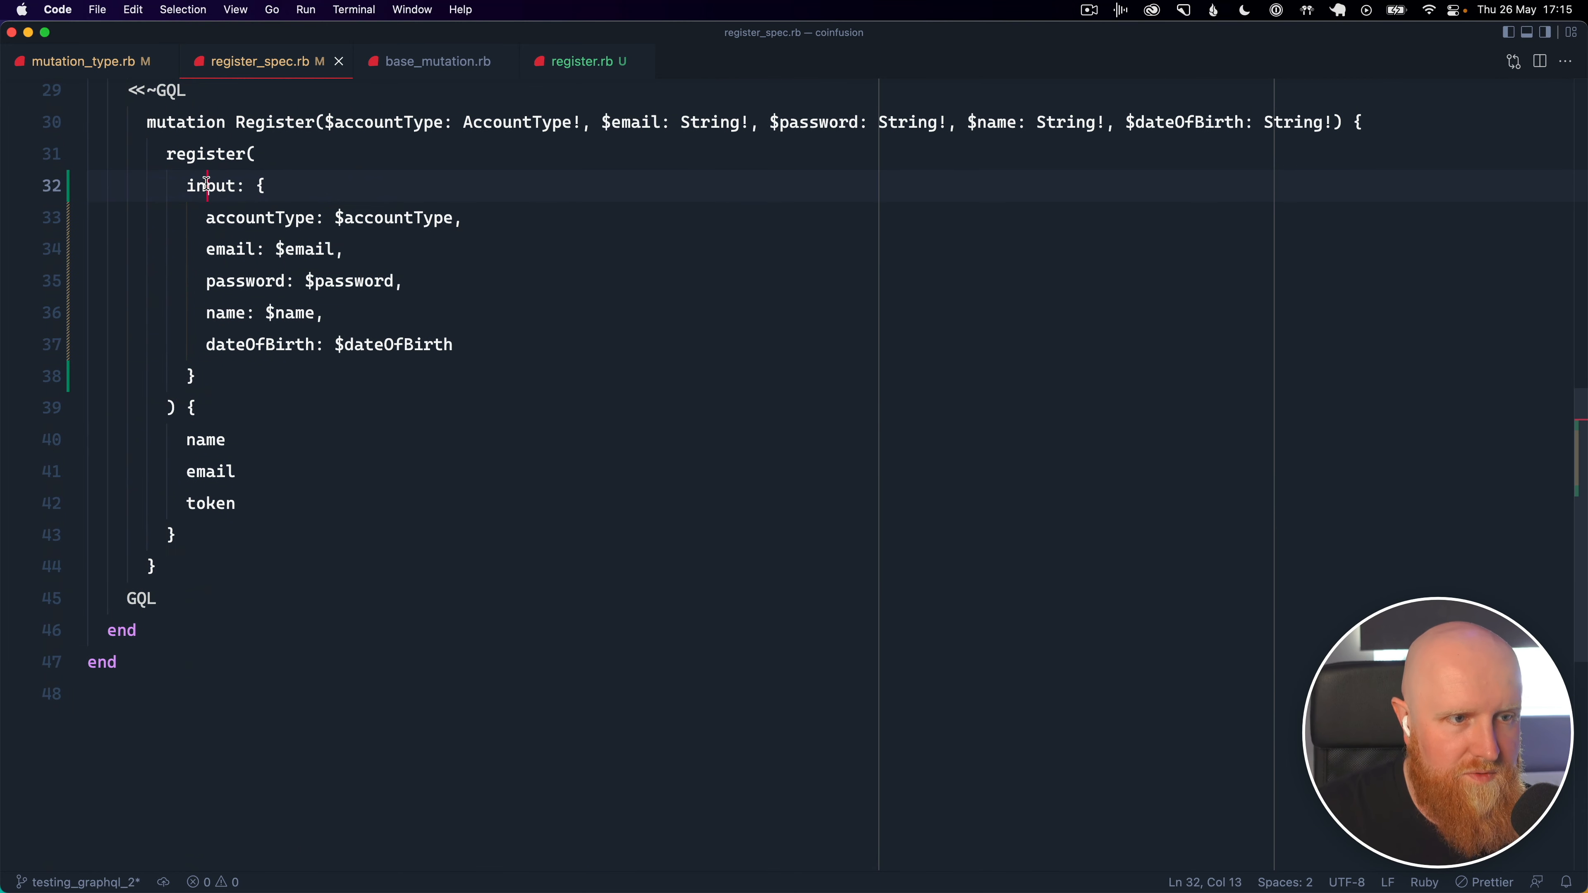
double_click(215, 185)
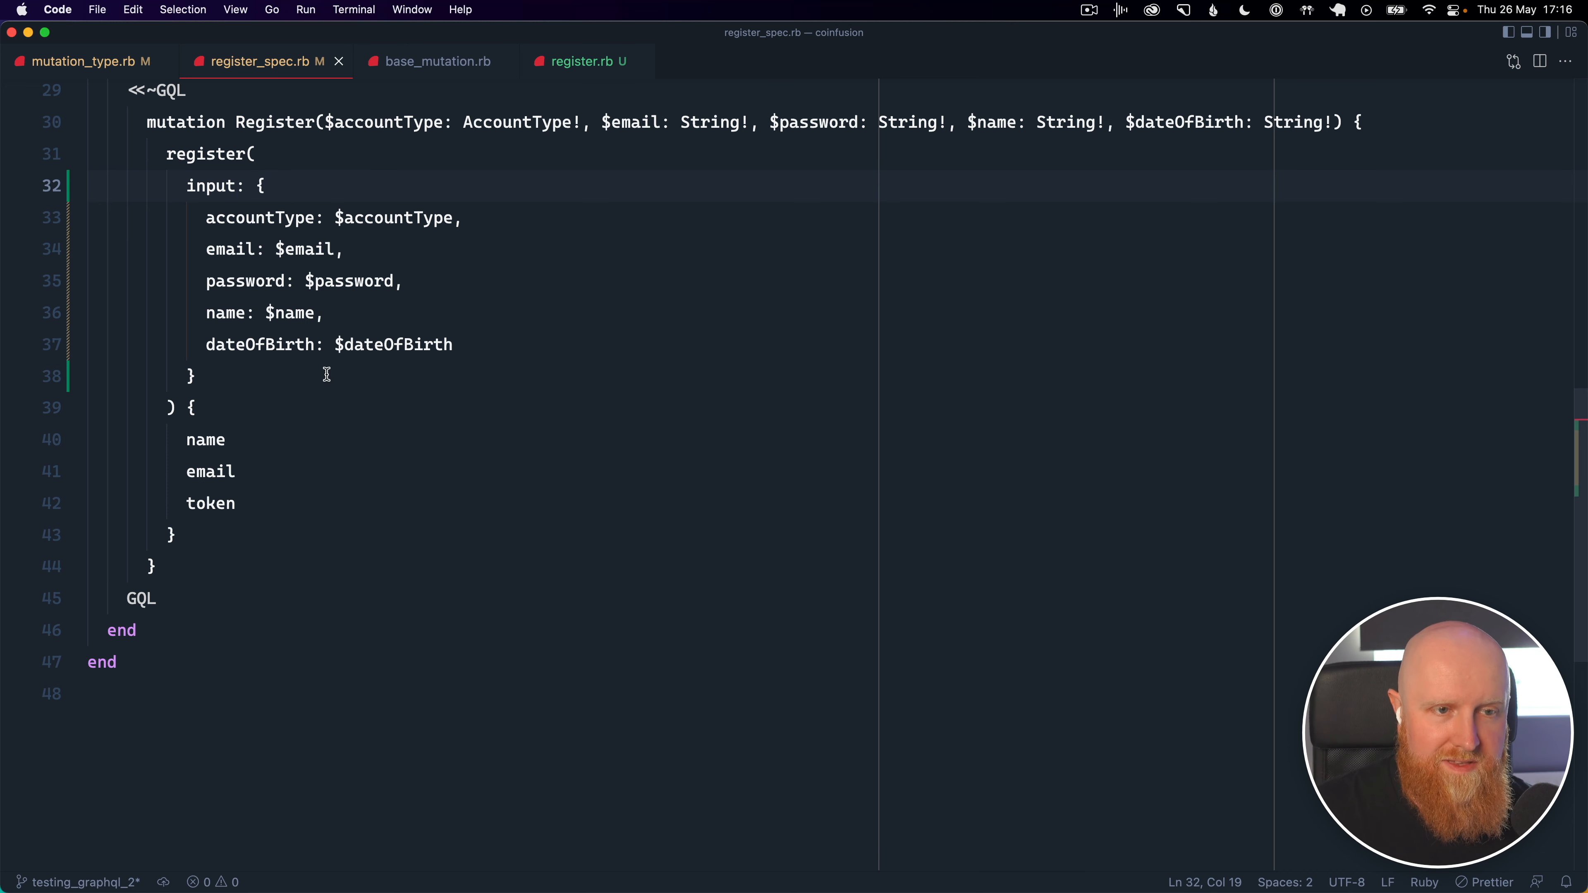
mouse_move(370, 377)
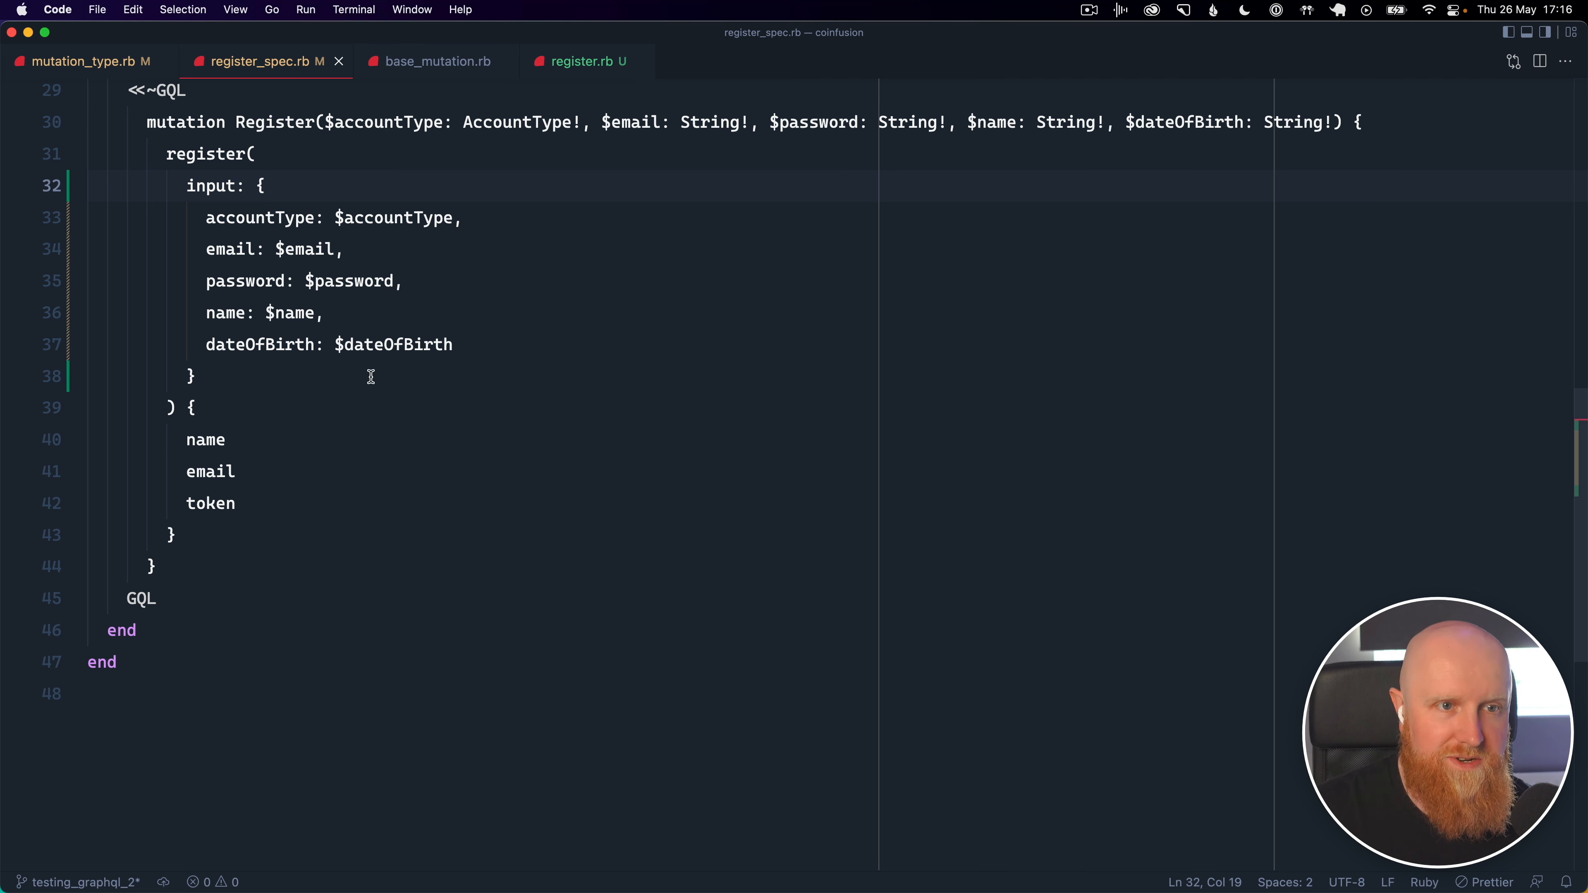
mouse_move(522, 80)
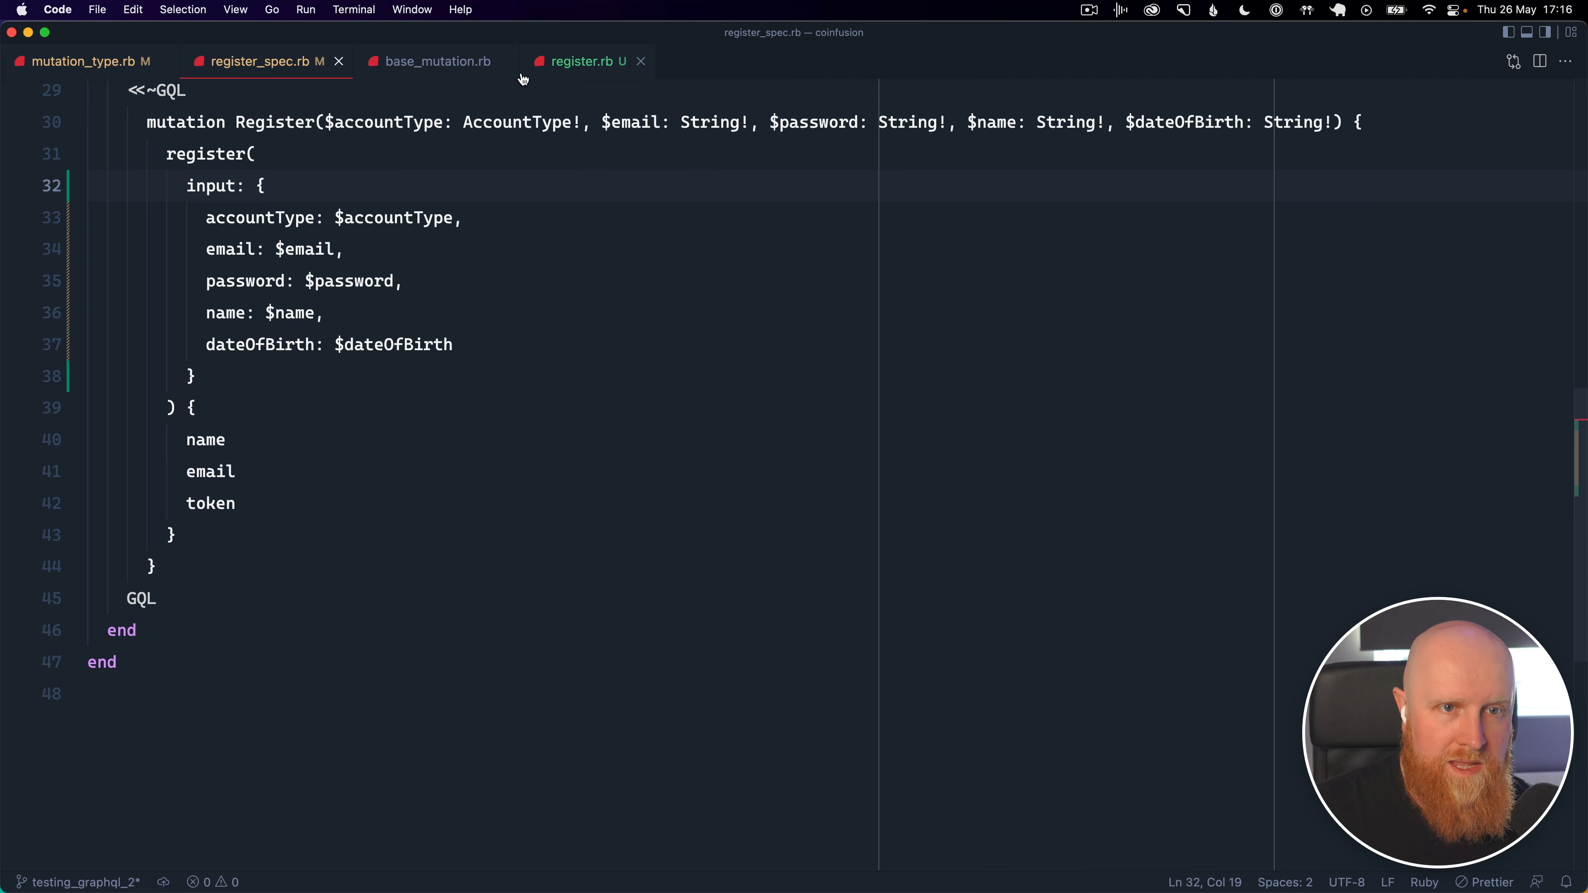
click(579, 60)
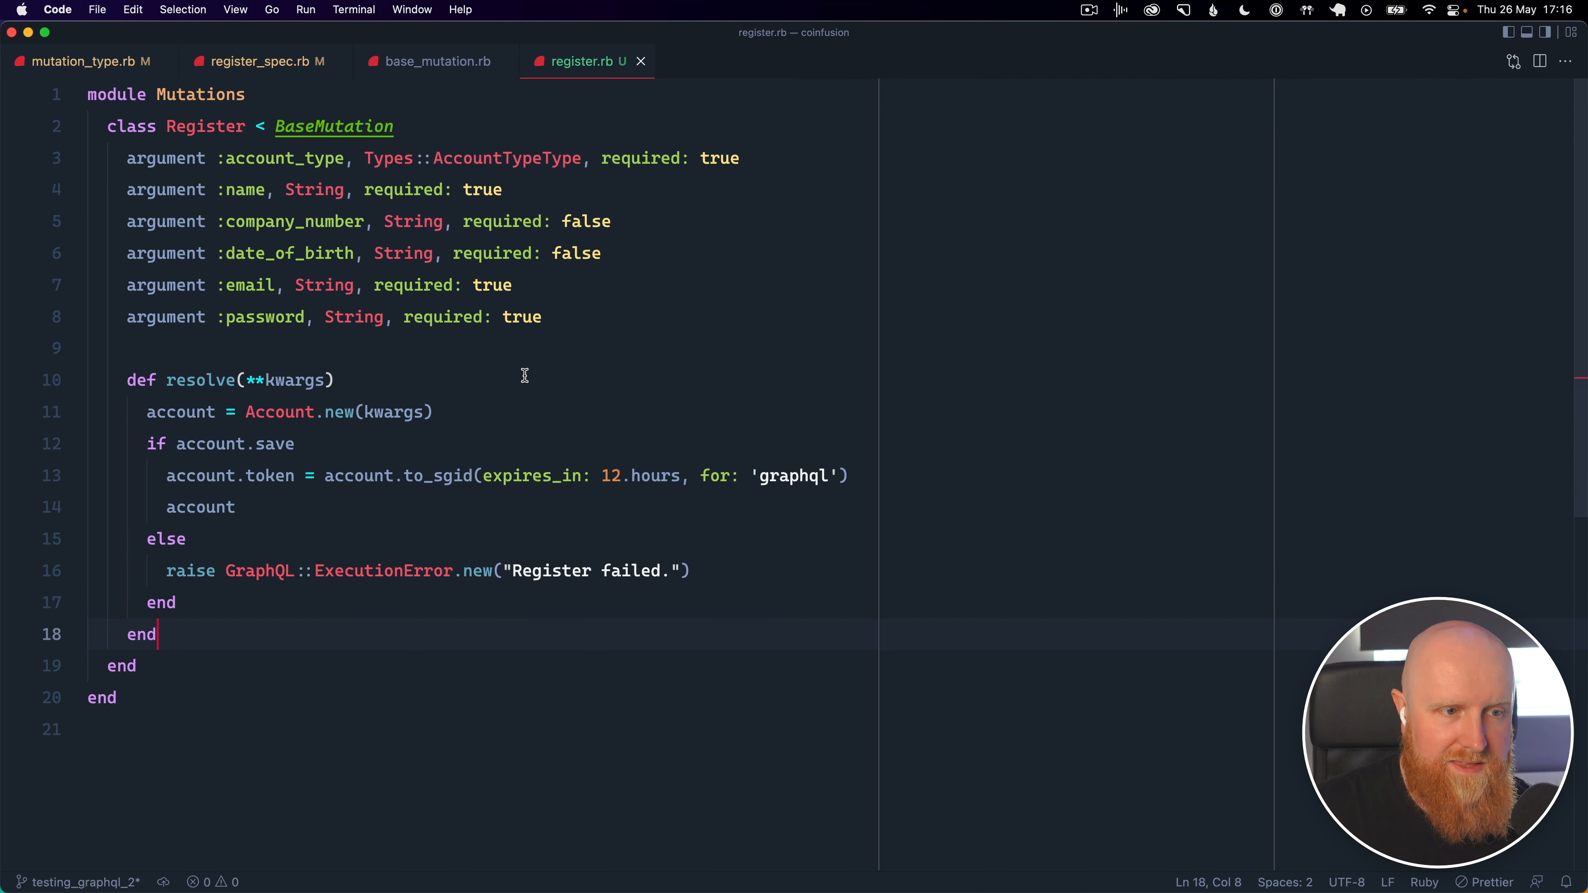
mouse_move(403, 92)
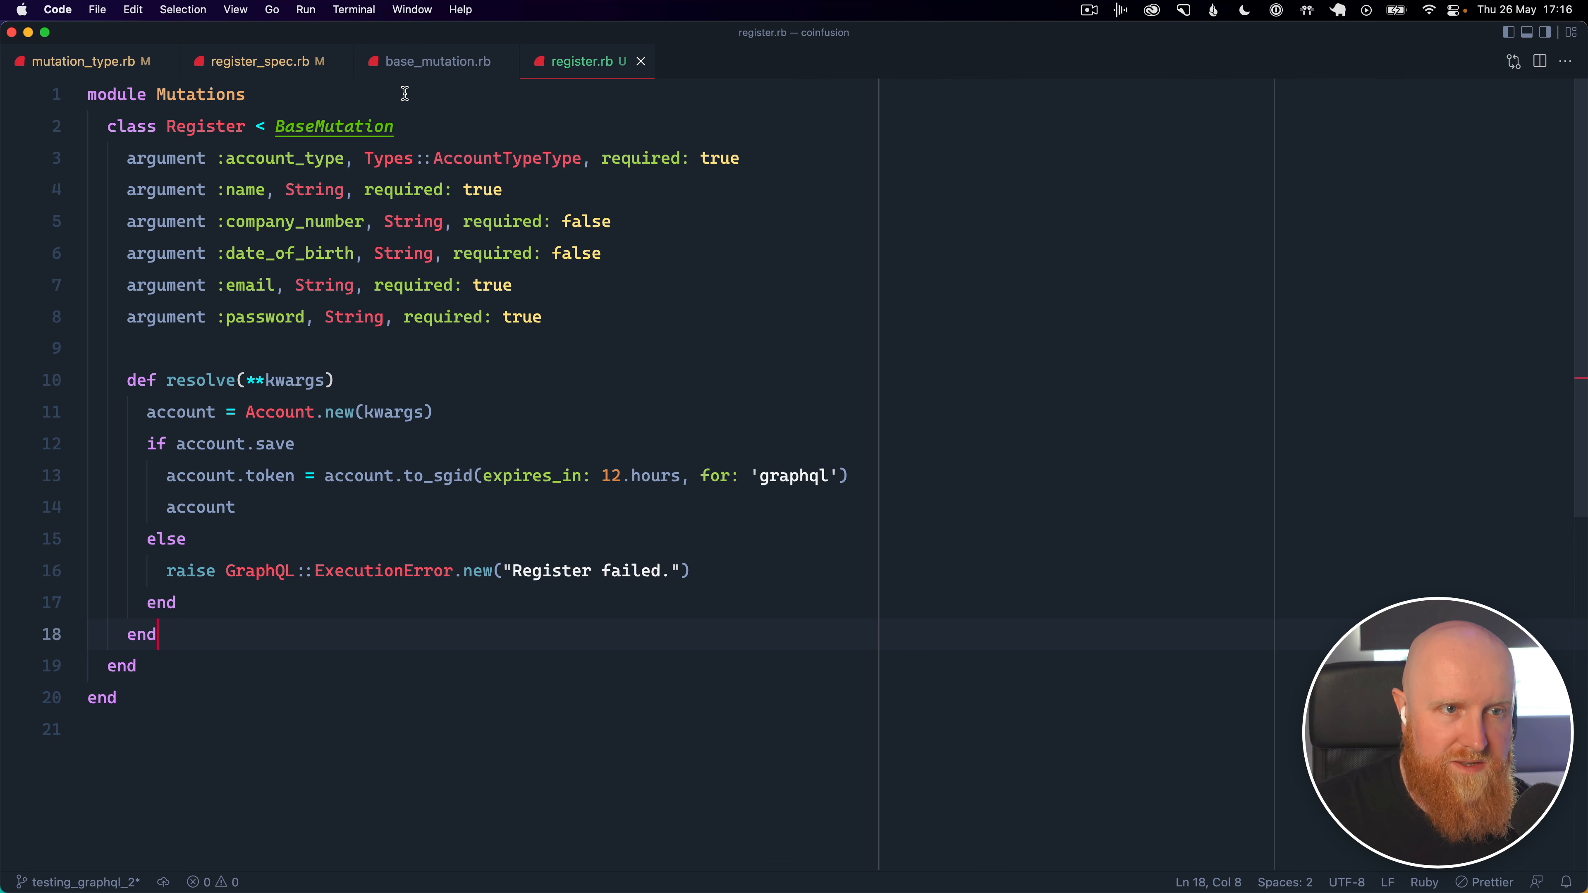
click(87, 60)
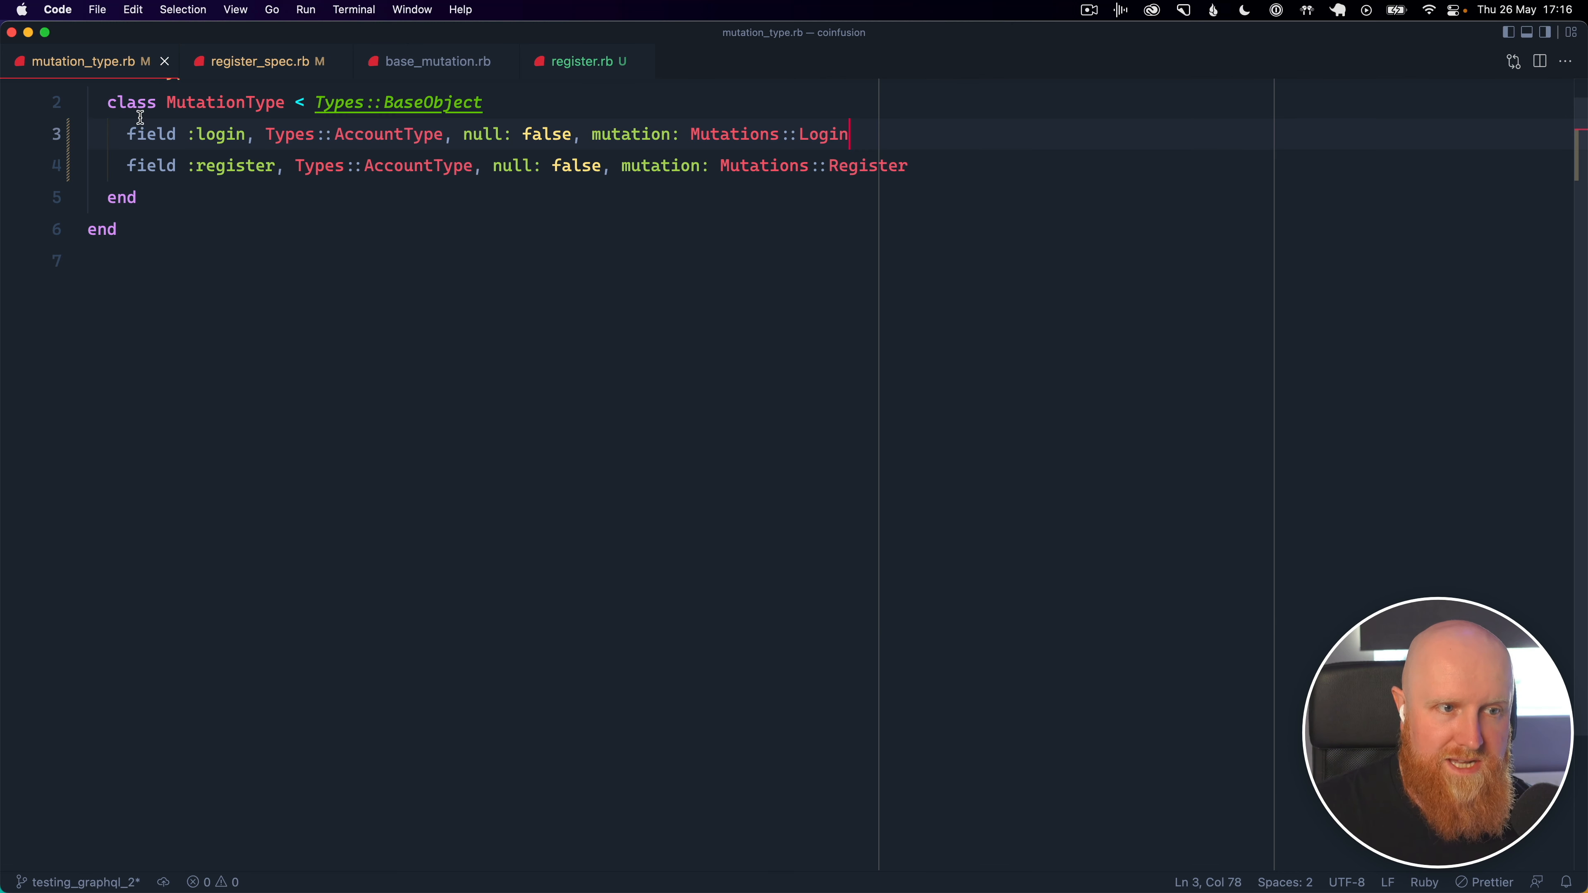
mouse_move(235, 131)
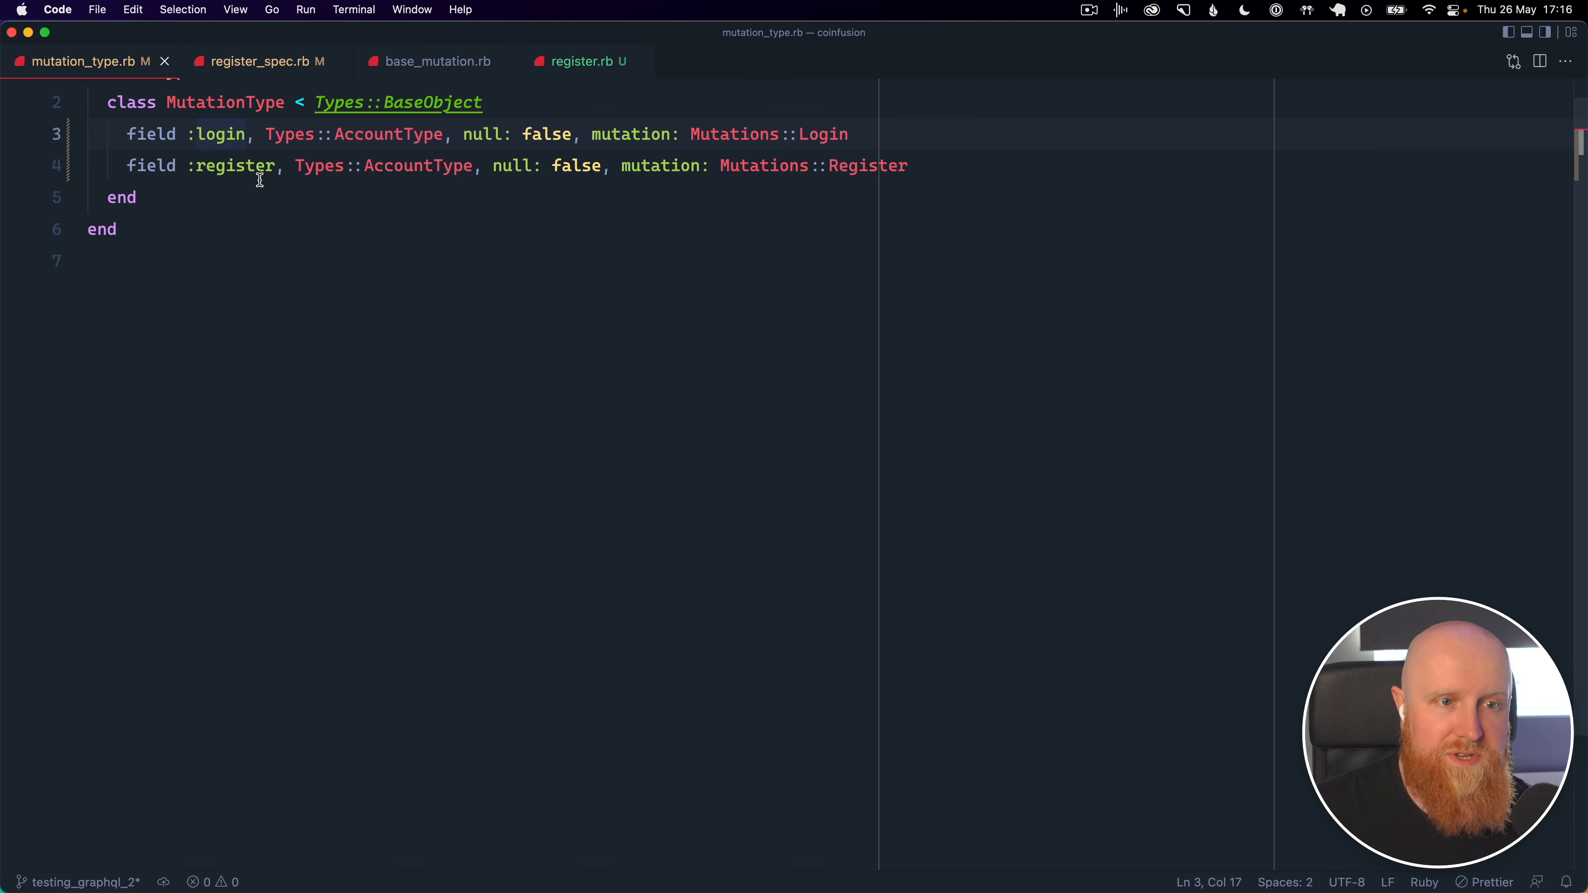
mouse_move(429, 149)
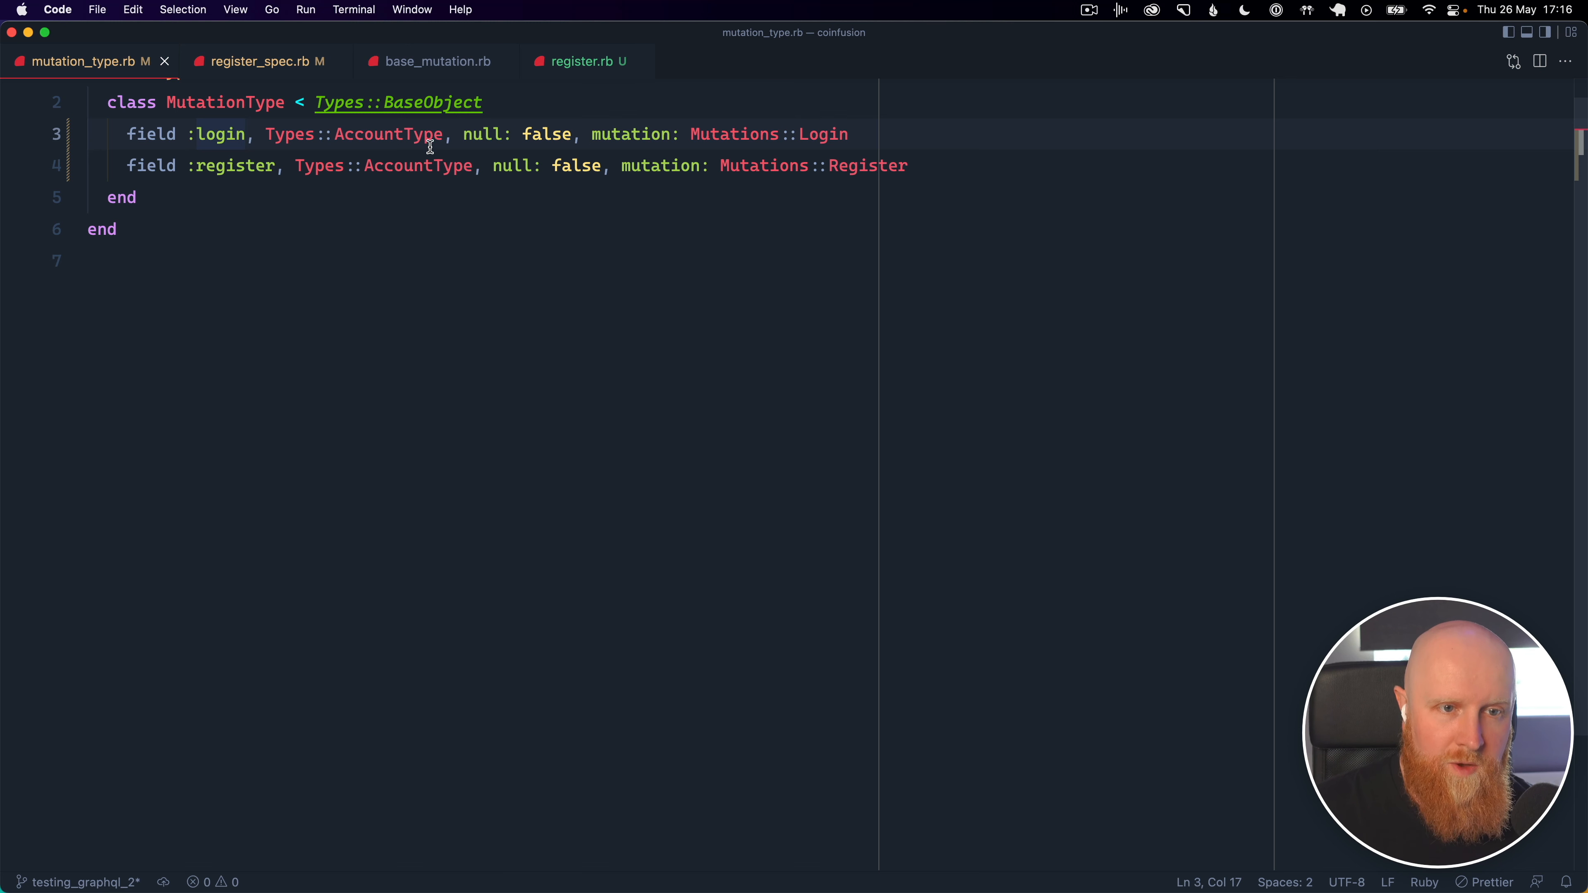
mouse_move(852, 186)
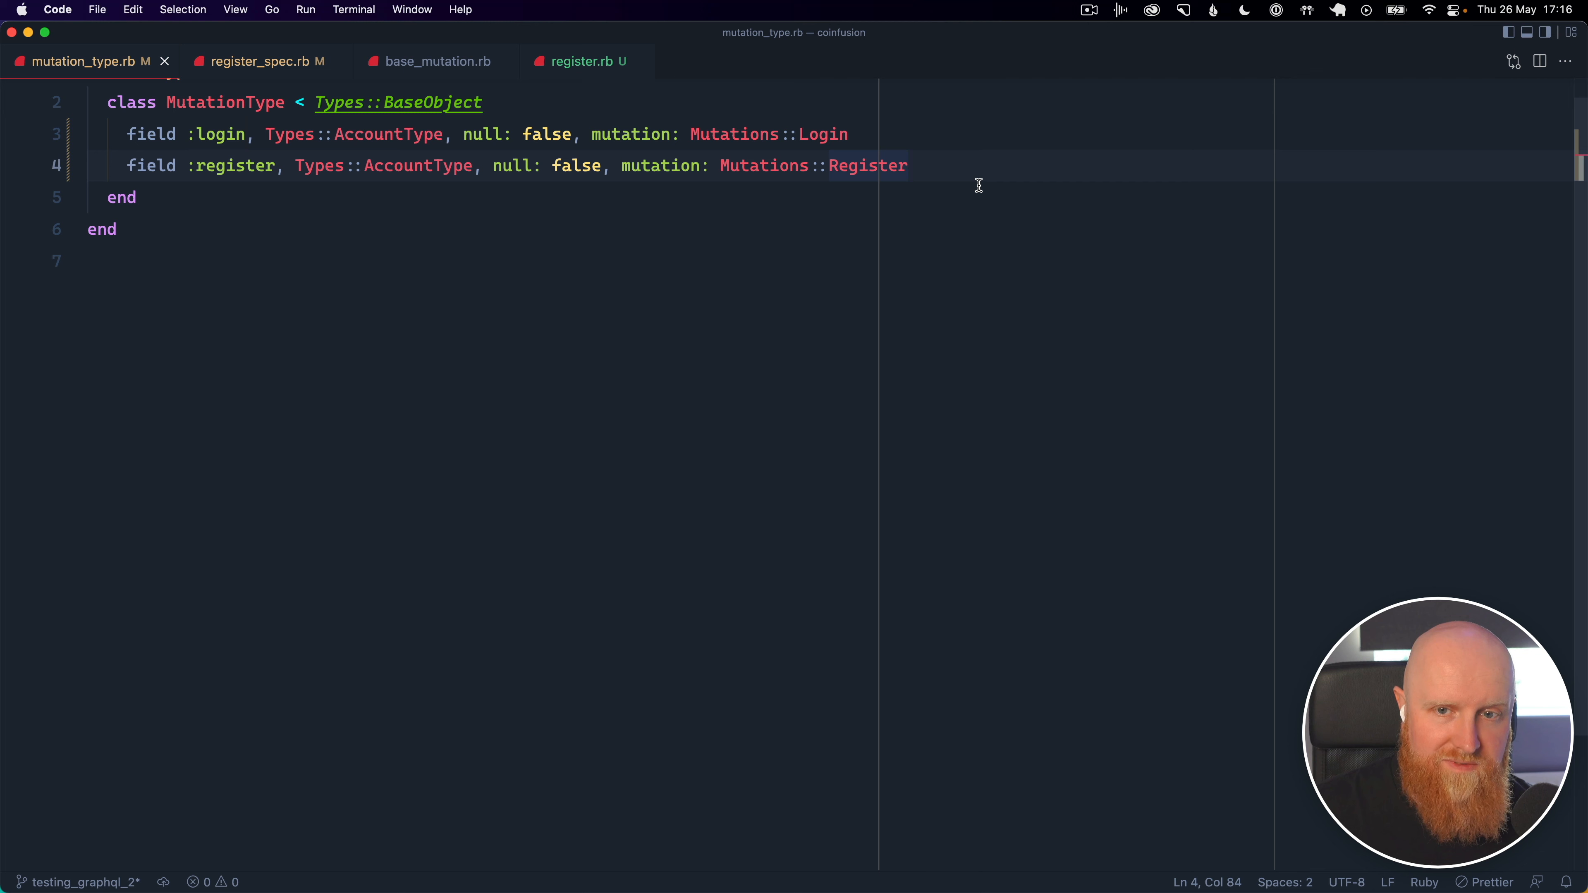
mouse_move(700, 240)
text(qu)
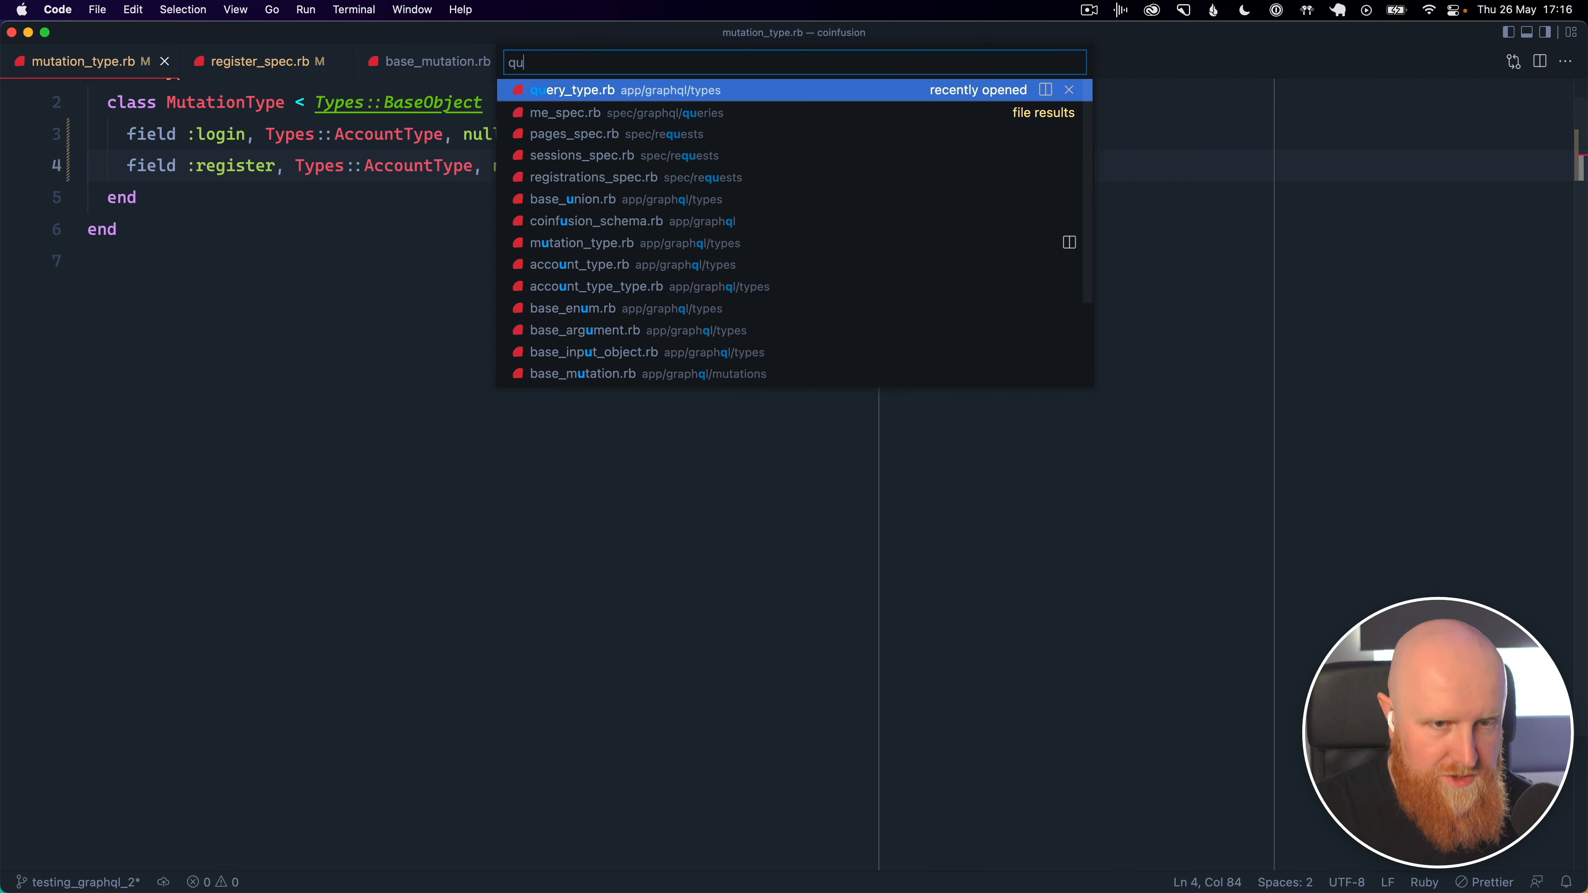
Open query_type.rb and place the cursor after the me method's end
click(578, 90)
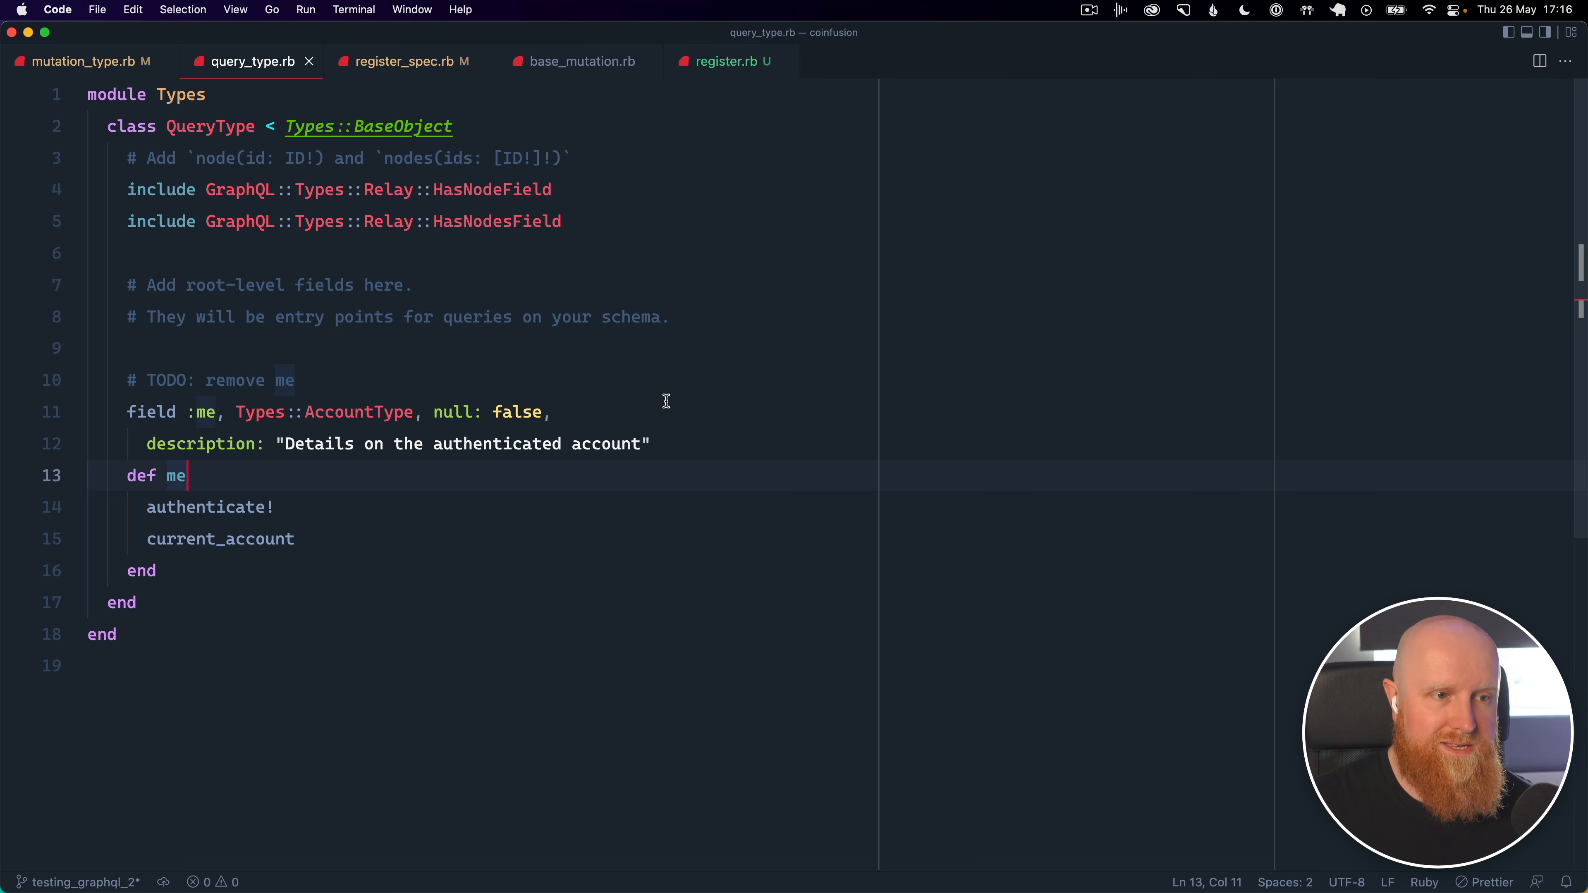
mouse_move(536, 436)
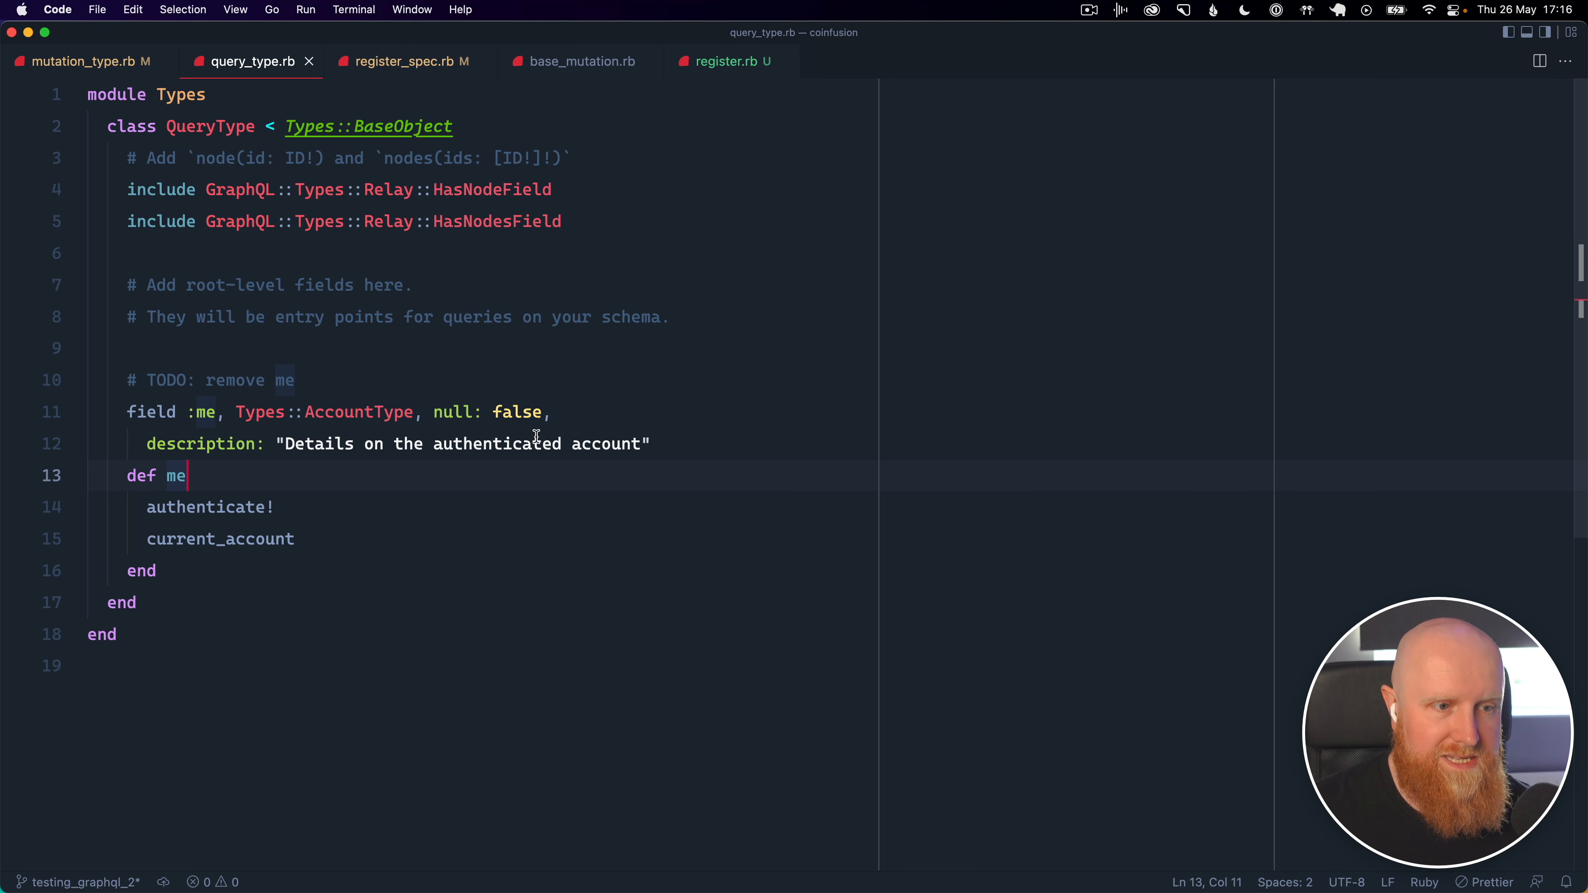
click(158, 570)
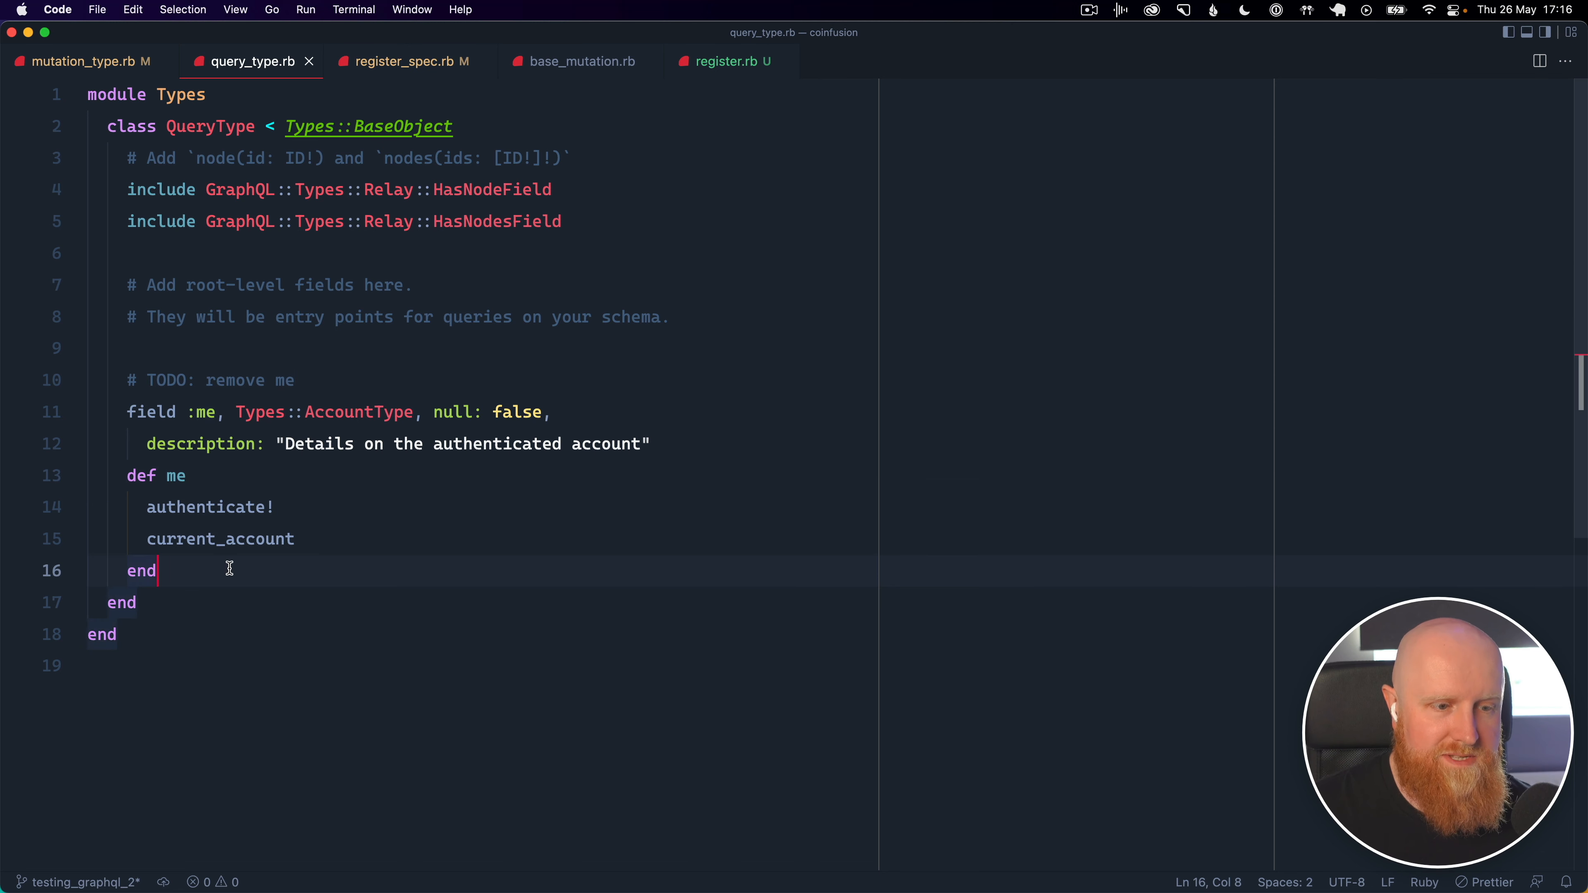
mouse_move(426, 384)
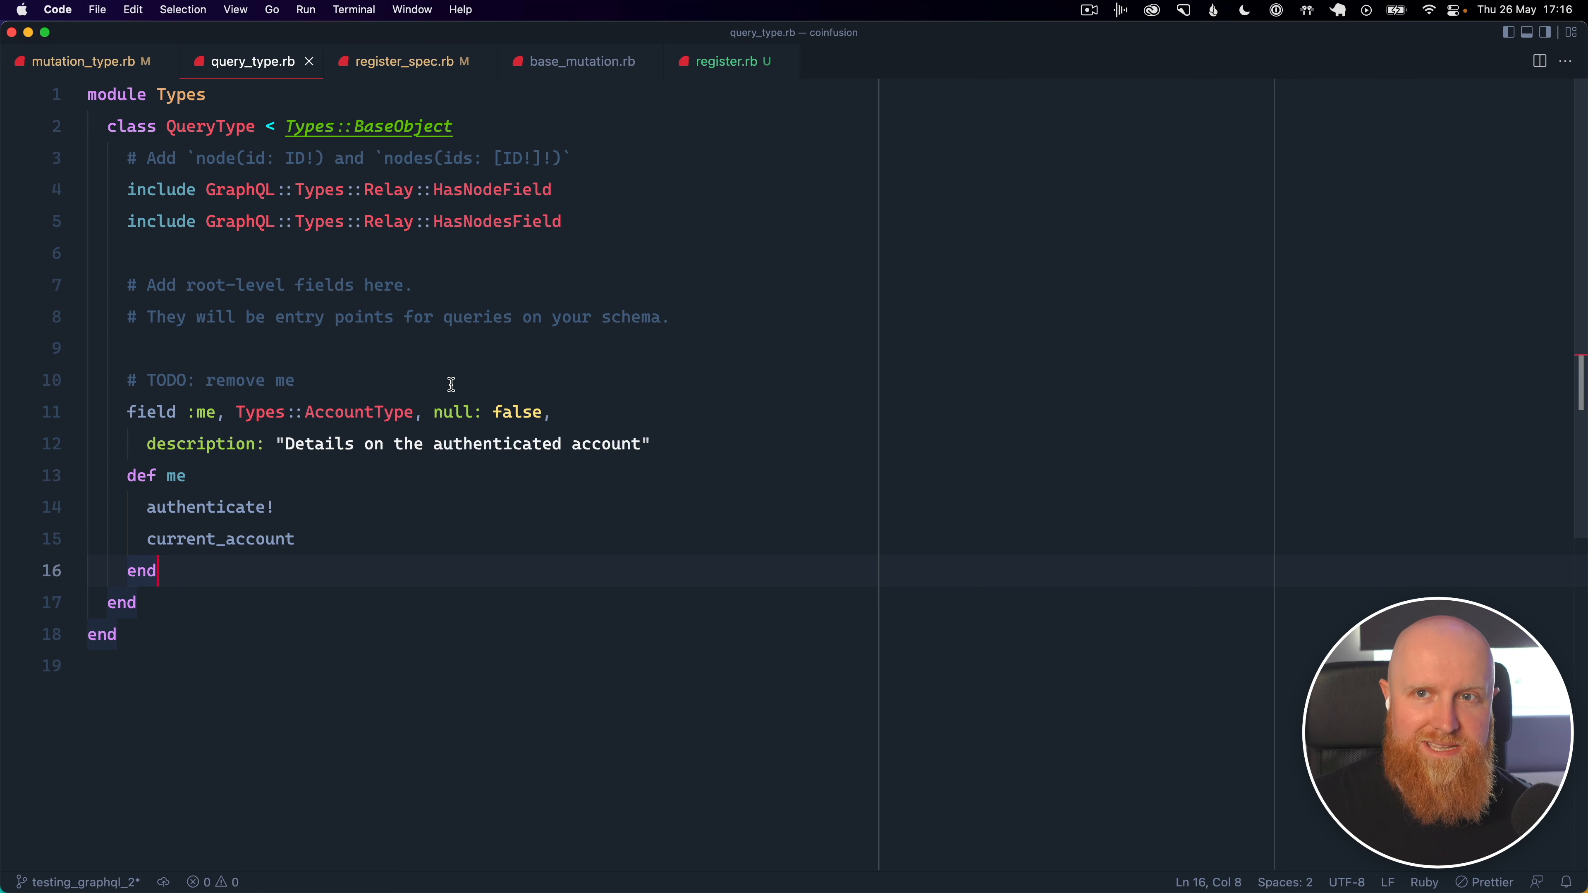
mouse_move(696, 253)
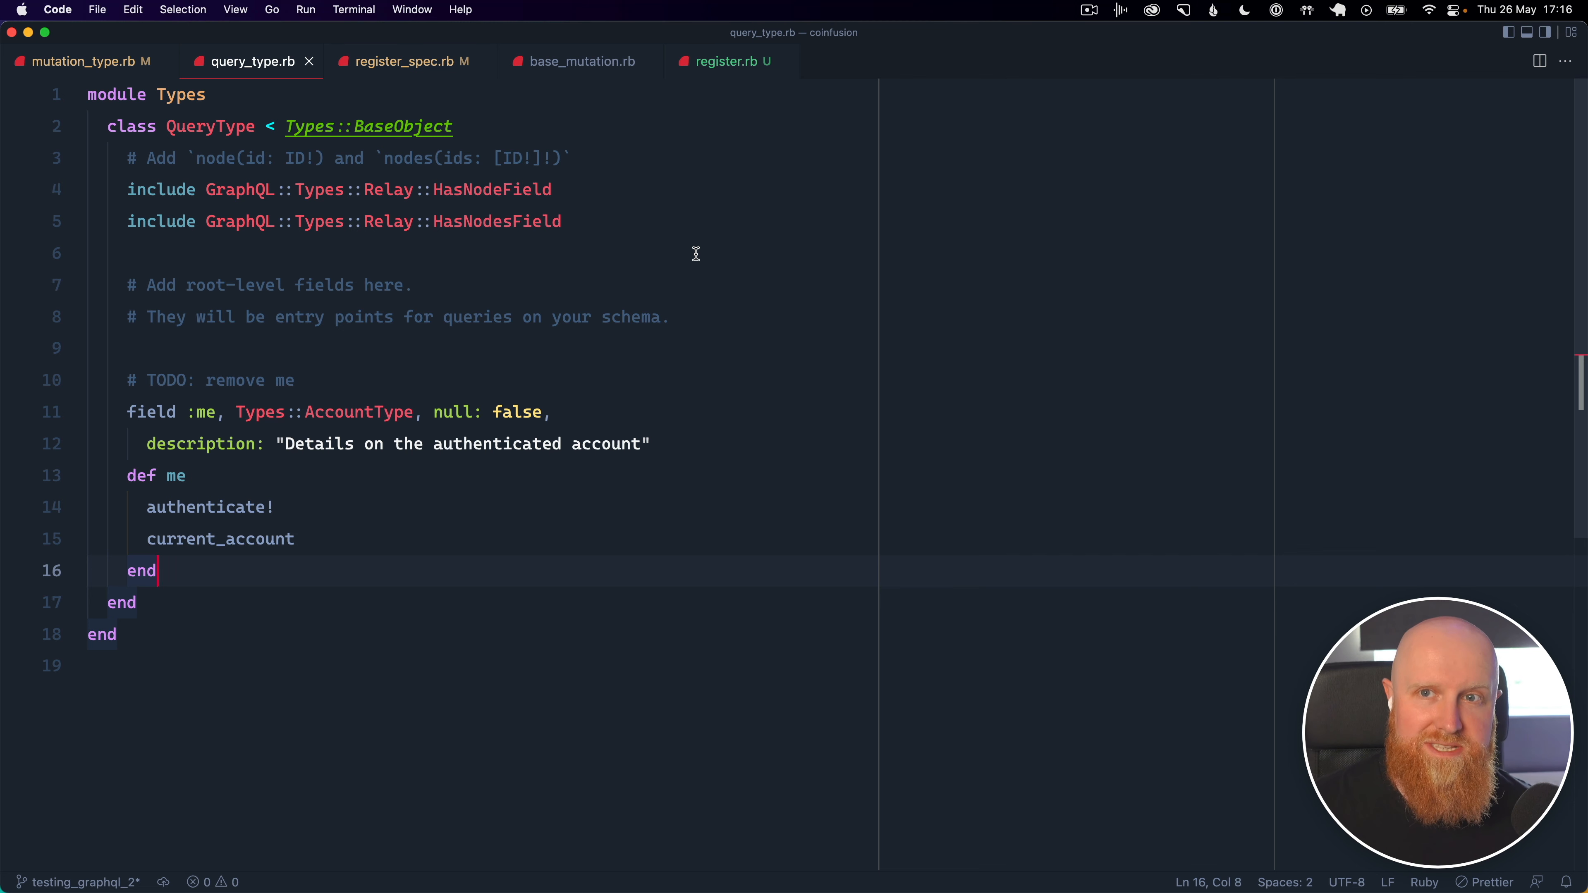
mouse_move(881, 306)
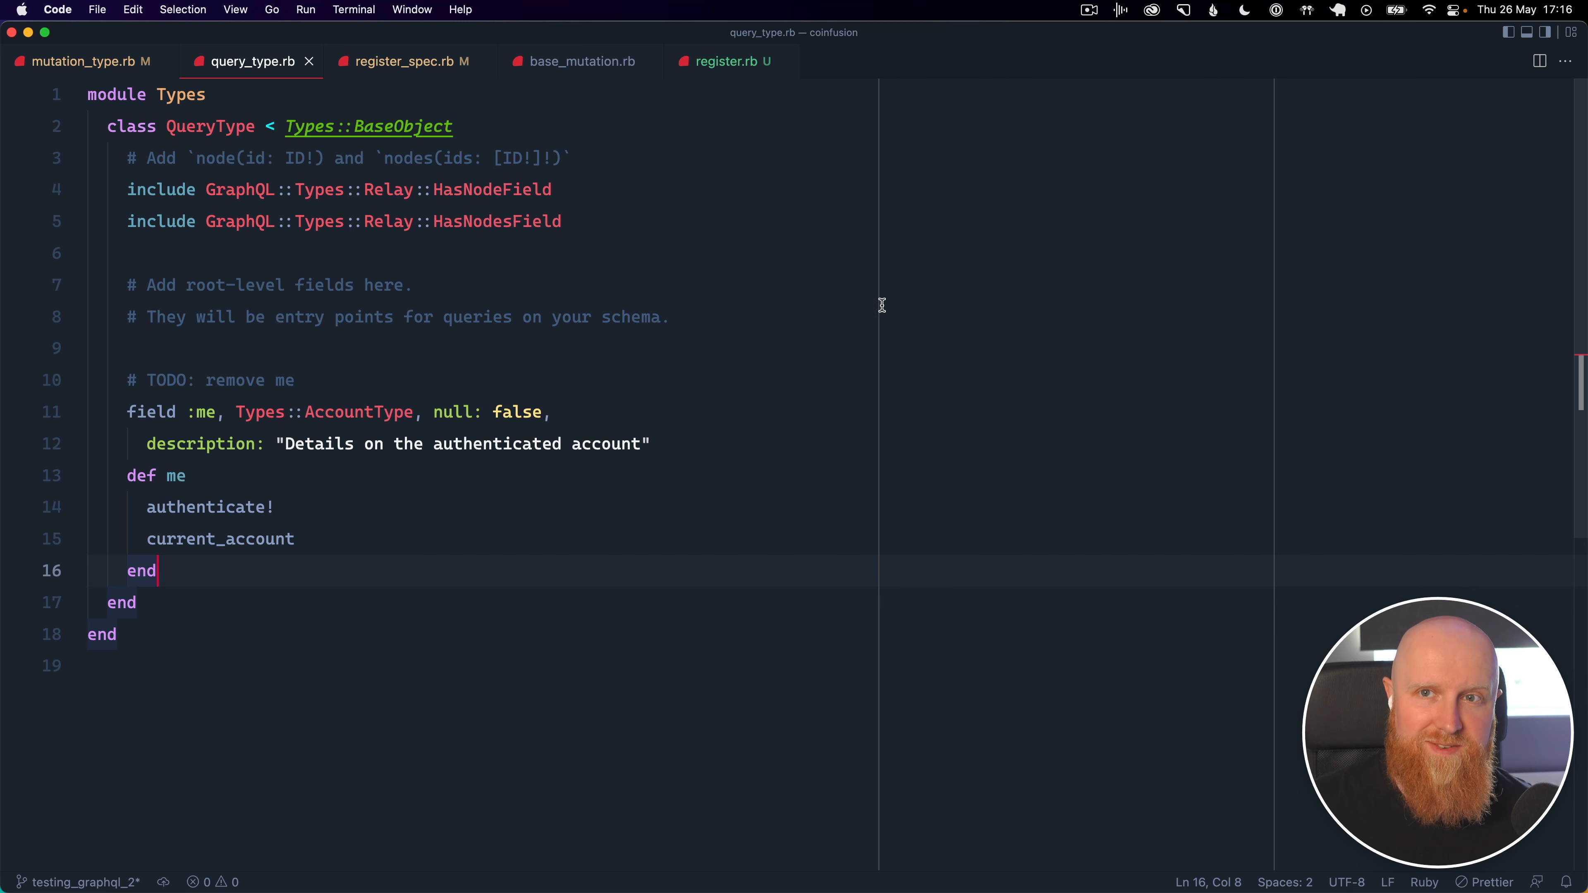